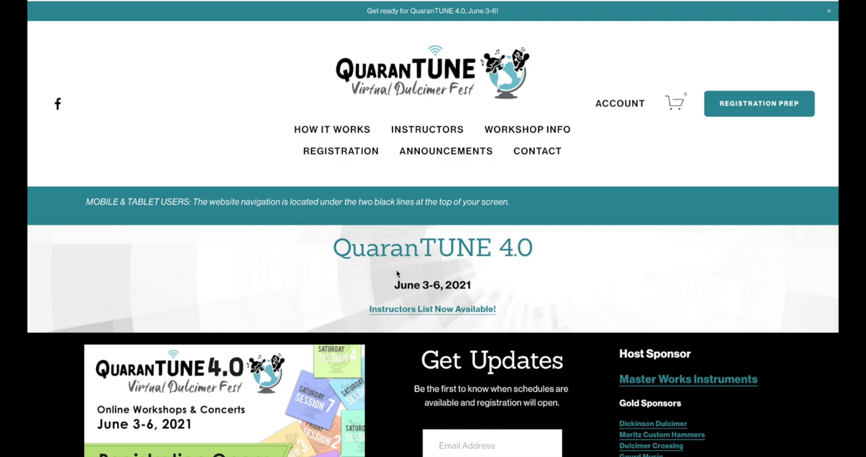
Step: Open Registration Prep and read the May 2nd 4pm opening notice and ten checkout tips
scroll("down", 3)
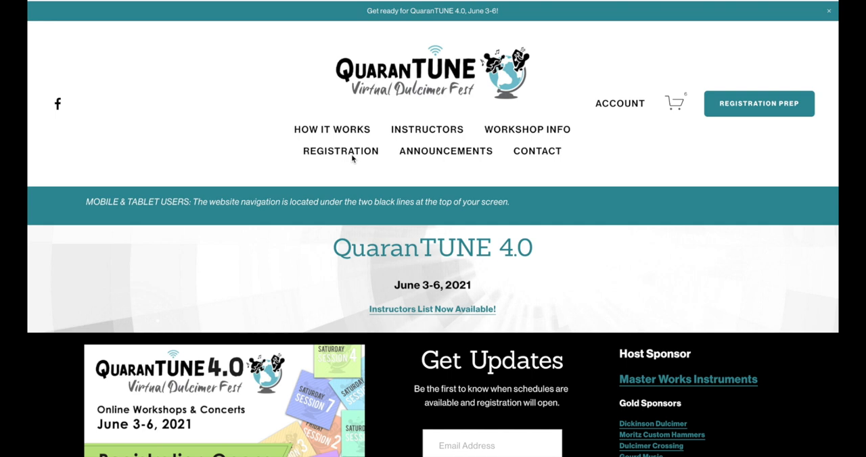
mouse_move(774, 112)
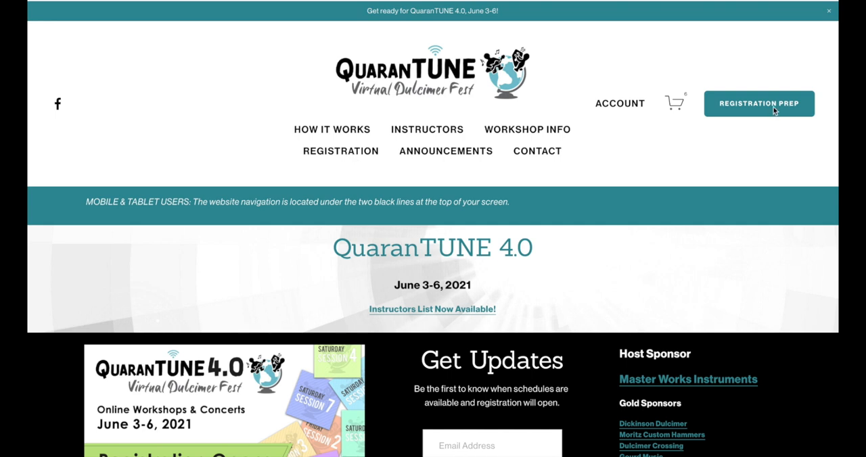
mouse_move(376, 171)
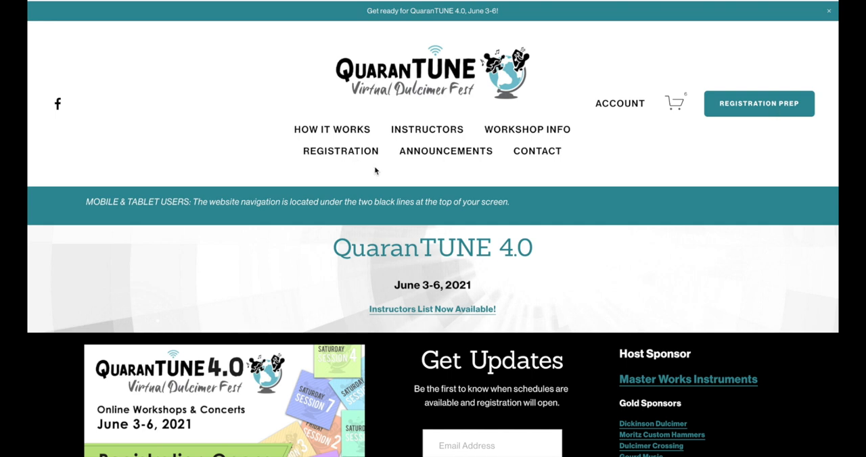
mouse_move(273, 175)
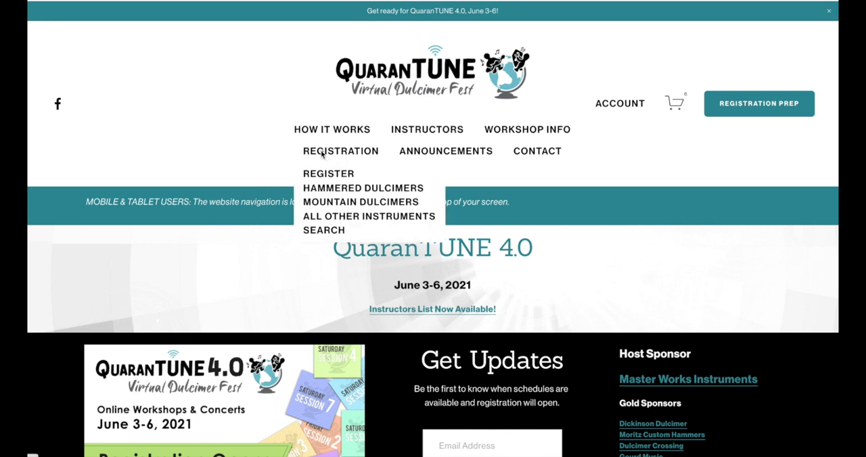
mouse_move(346, 163)
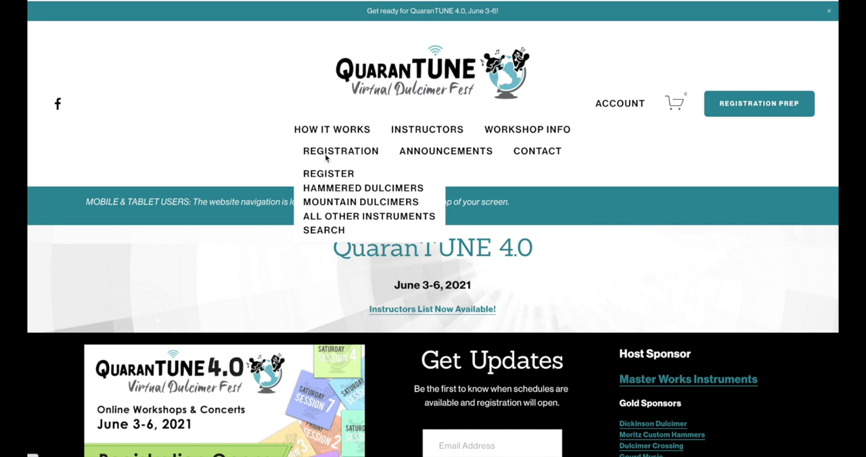
mouse_move(334, 179)
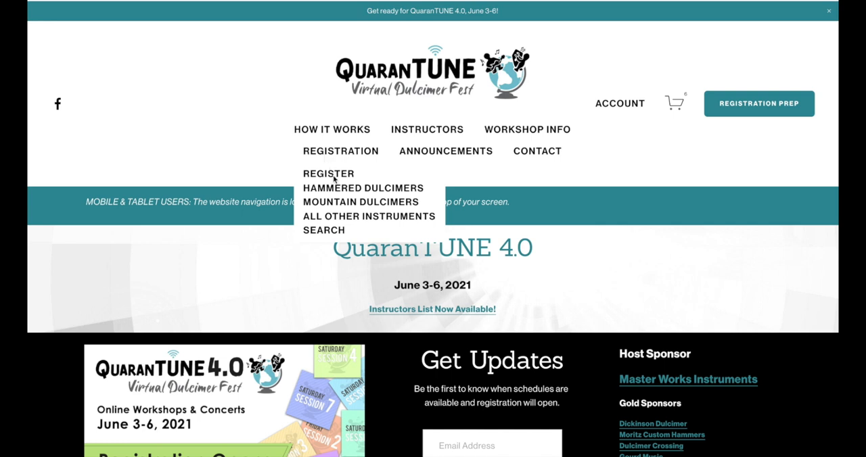
mouse_move(675, 223)
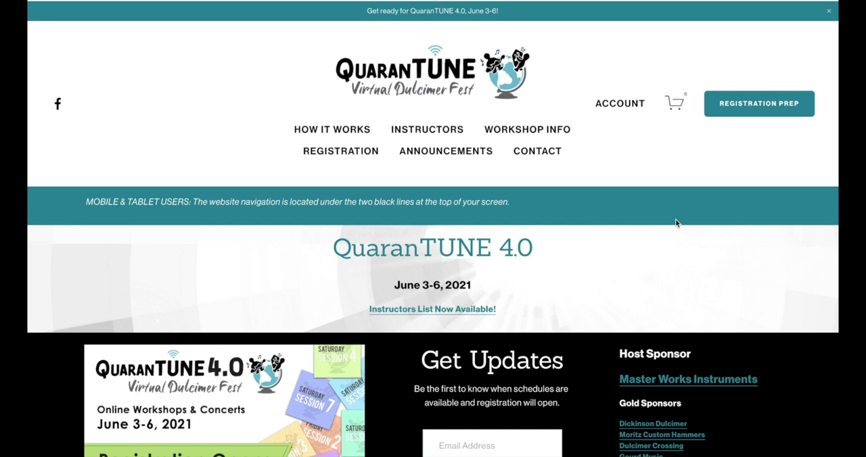
mouse_move(233, 224)
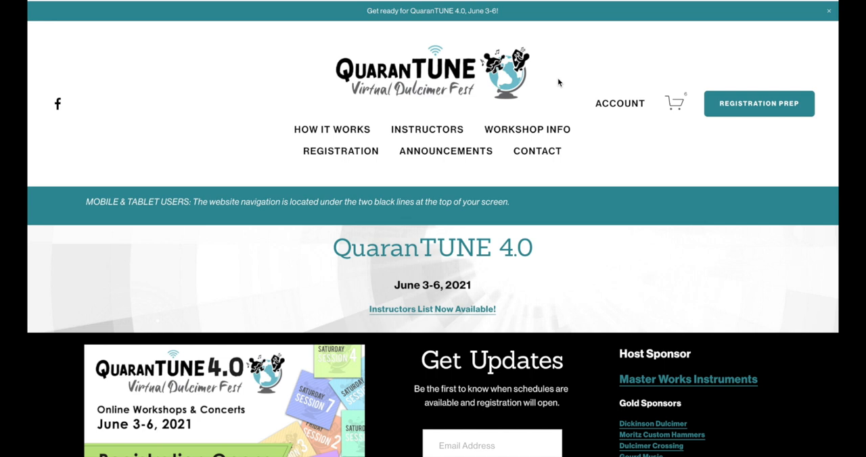
mouse_move(582, 60)
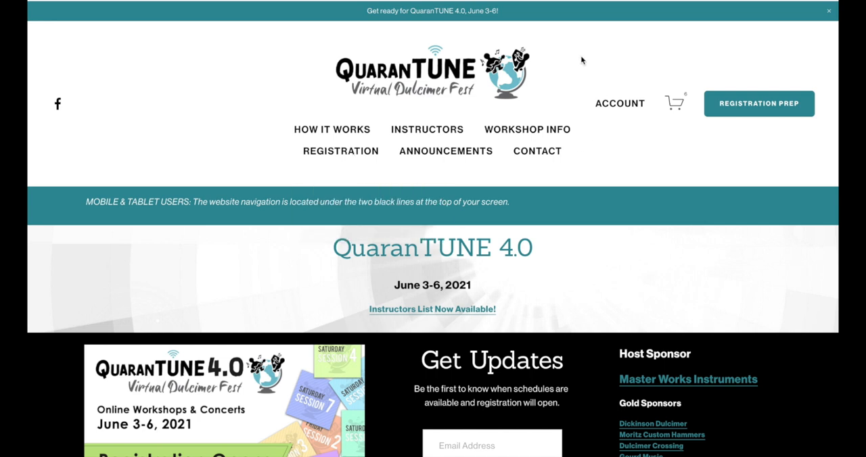
mouse_move(250, 59)
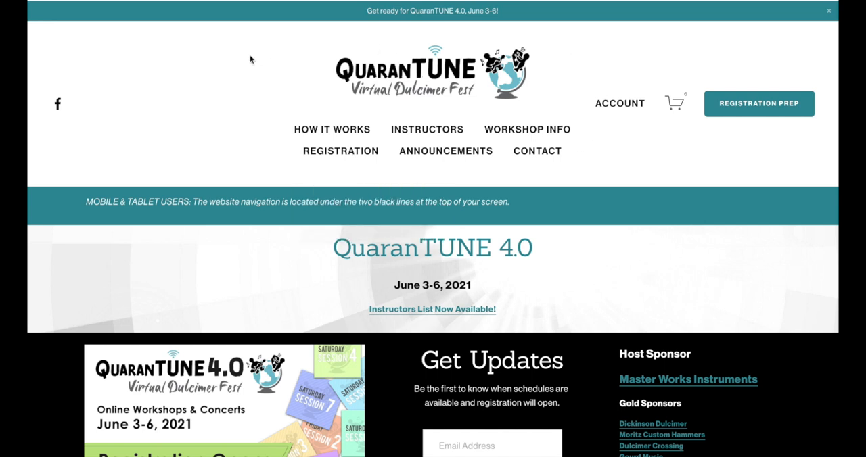
mouse_move(708, 121)
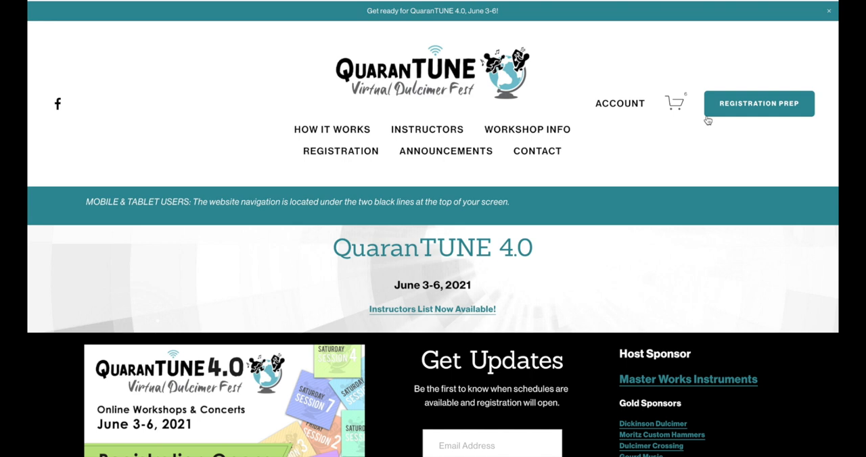
mouse_move(756, 122)
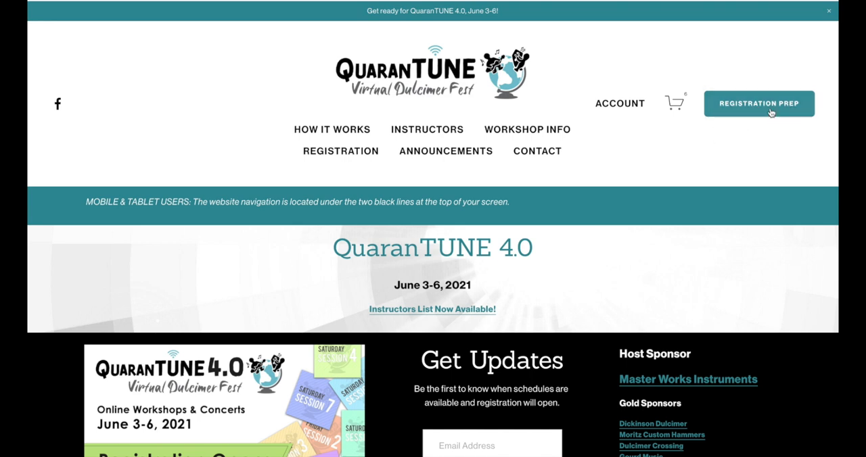
mouse_move(274, 97)
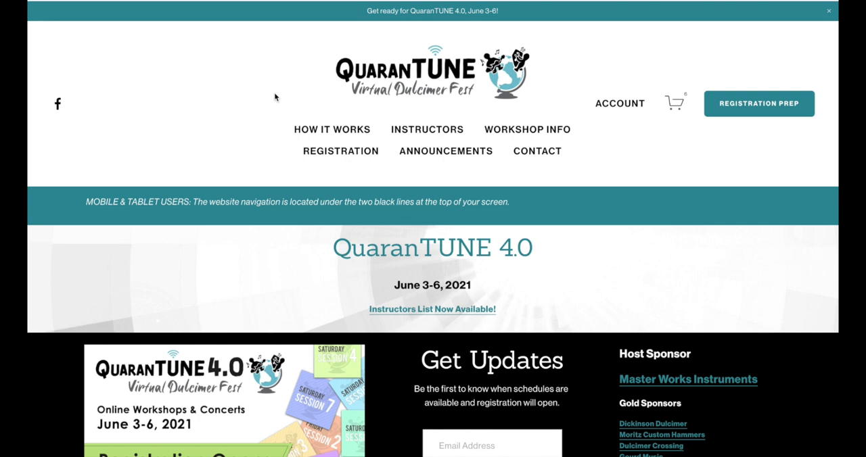
mouse_move(319, 178)
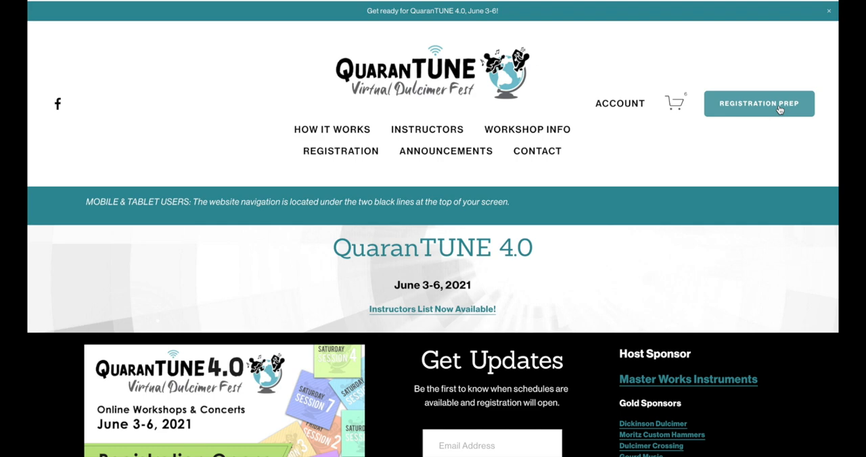
left_click(340, 150)
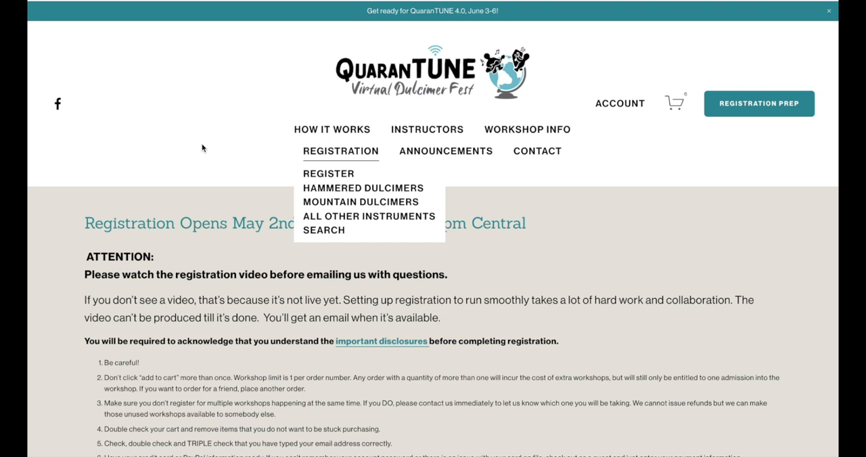
mouse_move(328, 235)
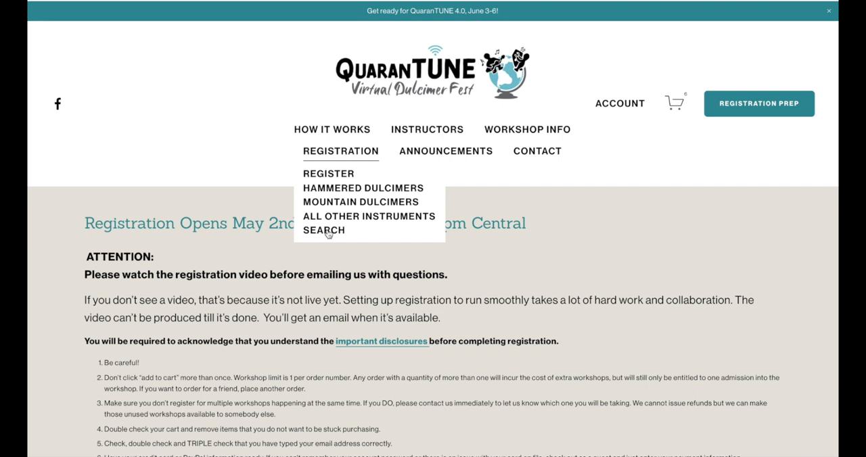
left_click(323, 230)
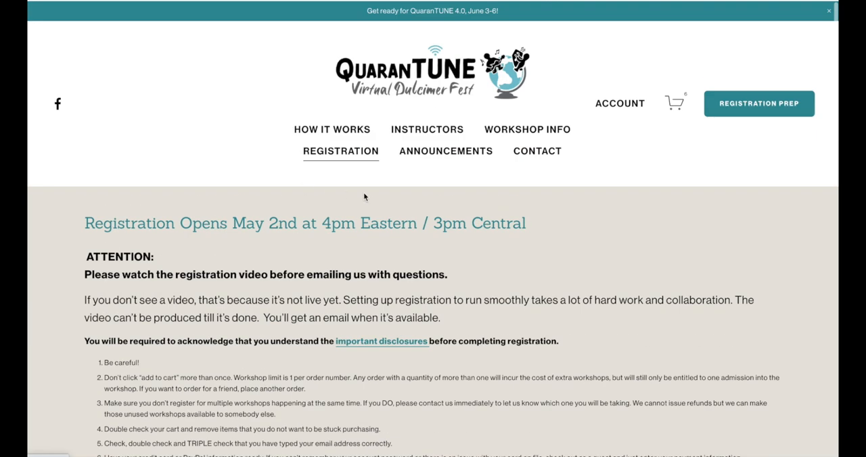
left_click(340, 151)
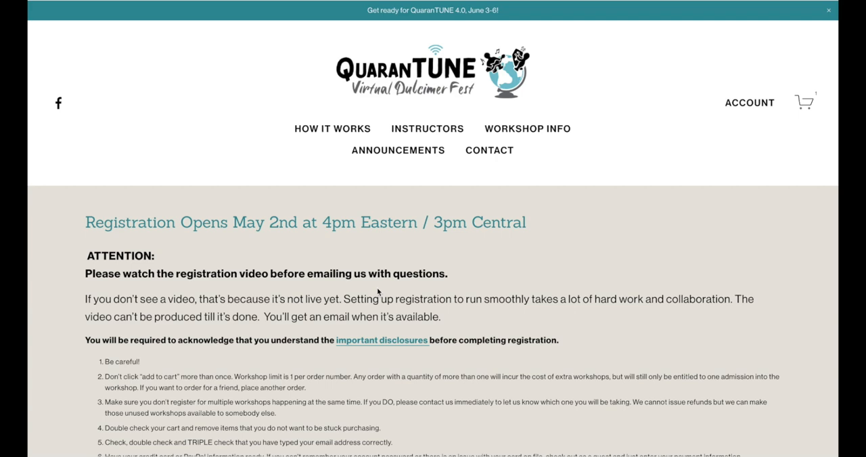
scroll("down", 3)
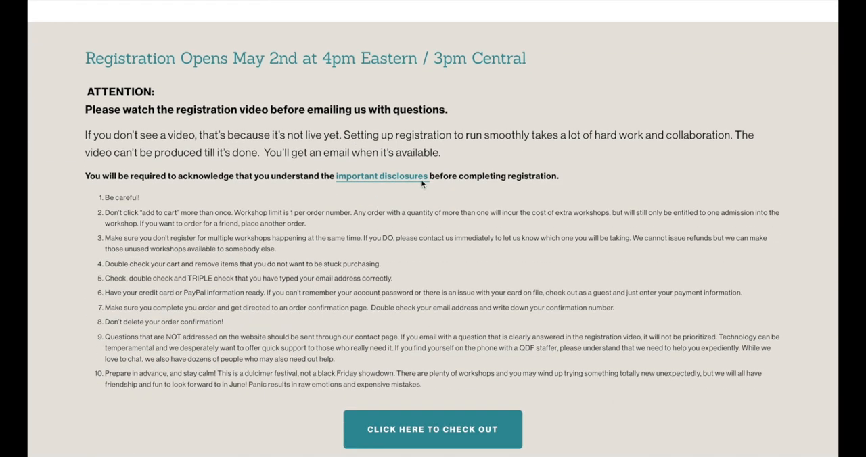
scroll("down", 3)
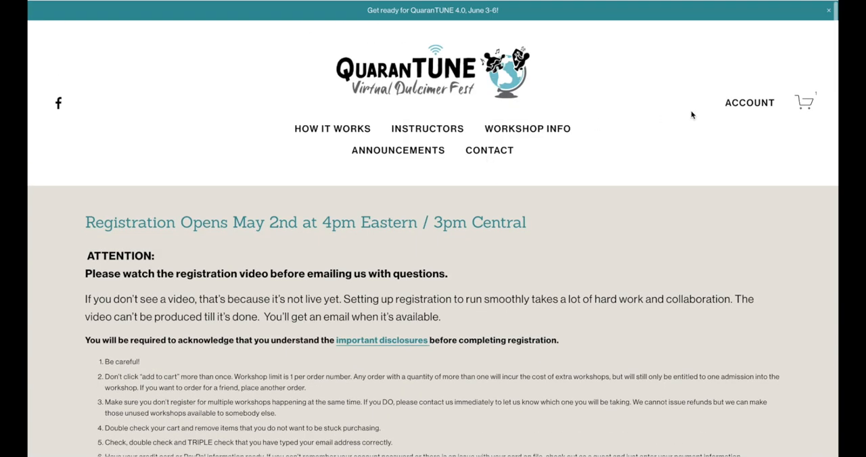
mouse_move(793, 95)
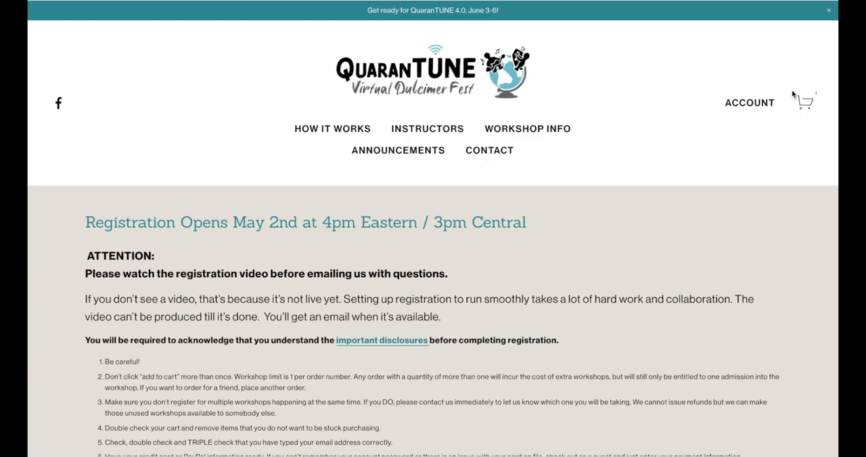
scroll("down", 3)
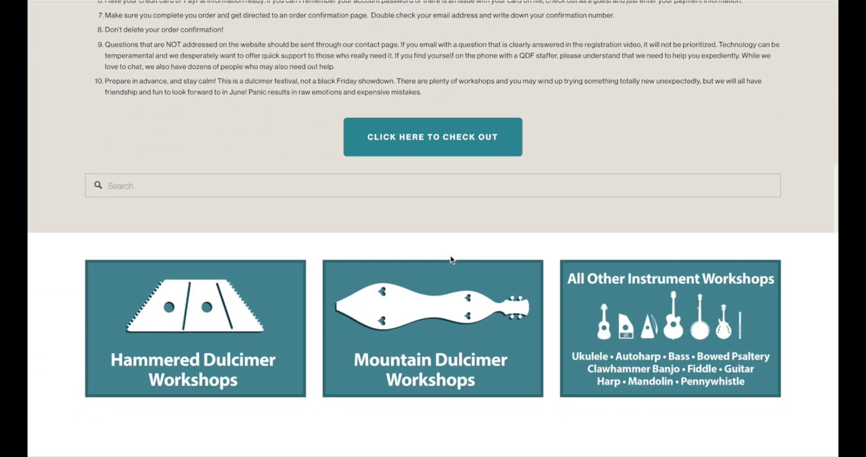
mouse_move(212, 346)
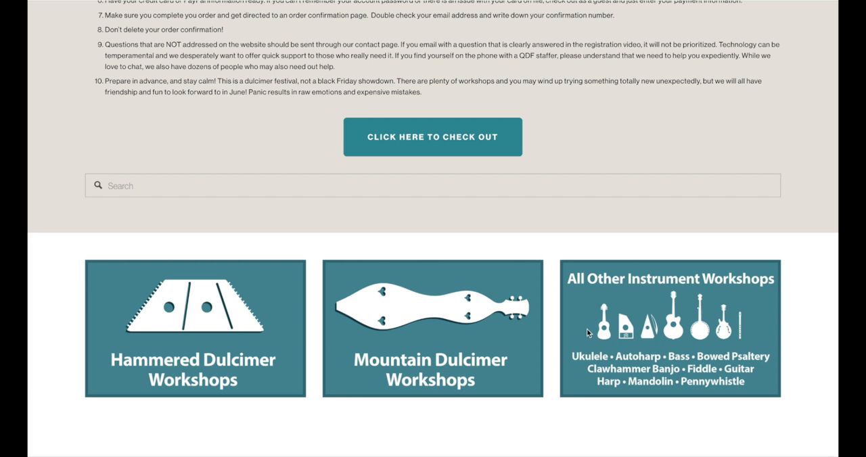
mouse_move(607, 322)
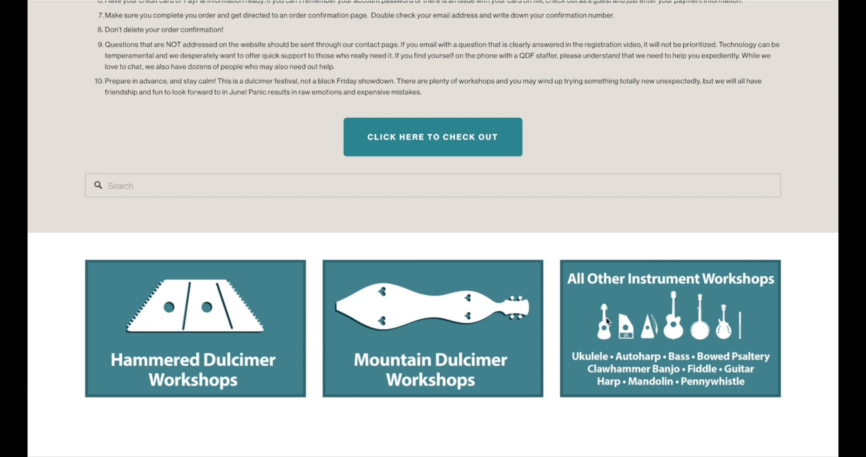
mouse_move(503, 99)
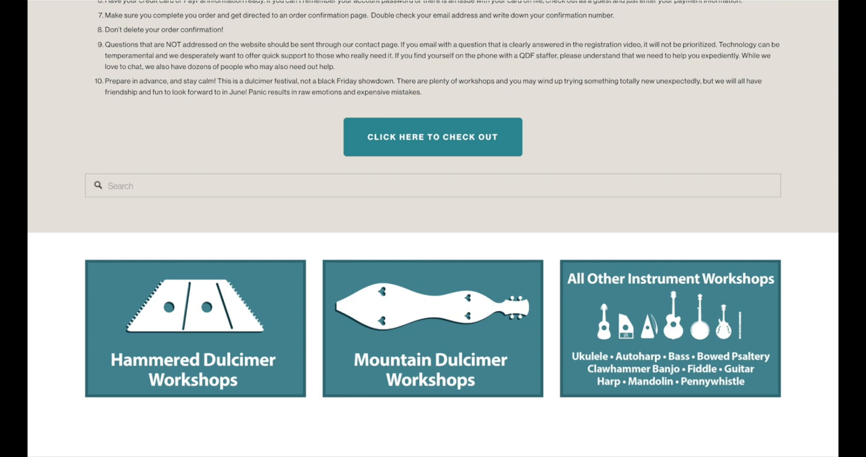
mouse_move(149, 184)
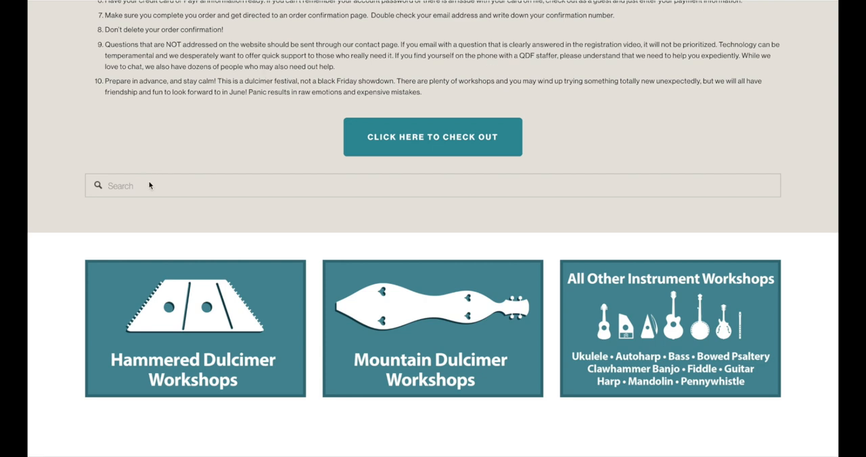
mouse_move(281, 147)
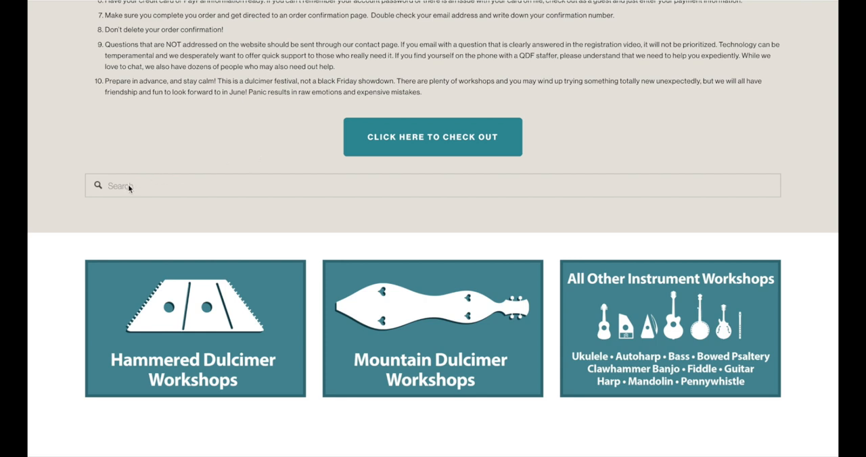
mouse_move(138, 190)
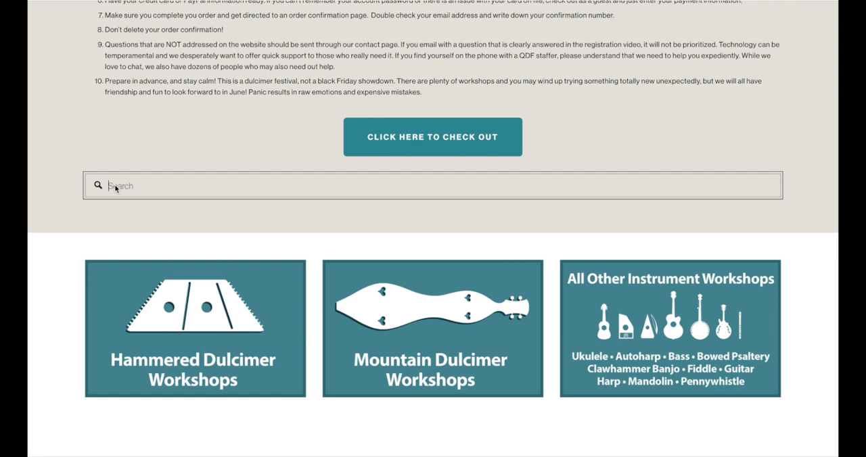
Step: Search the workshops for '15', then clear it and search 'Damper' for dulcimer damper sessions
type("Bing")
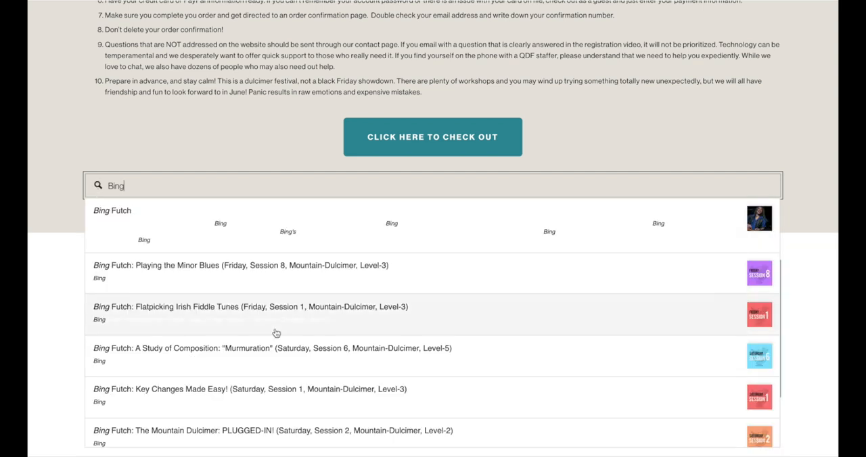
scroll("down", 3)
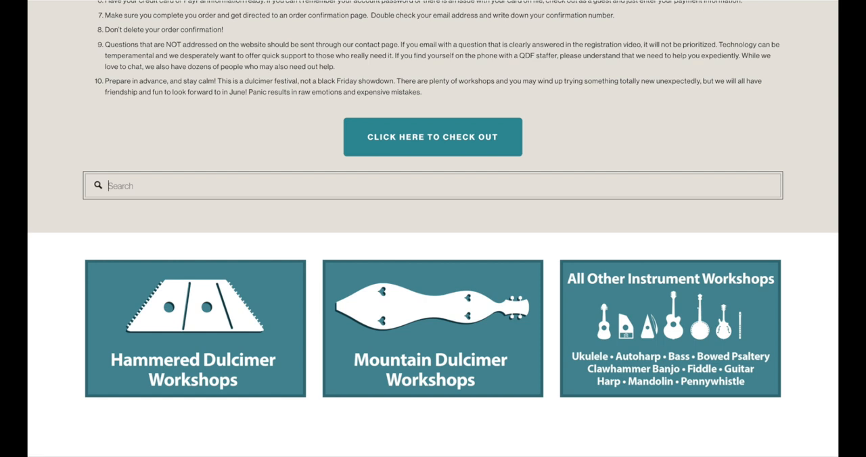
left_click(115, 185)
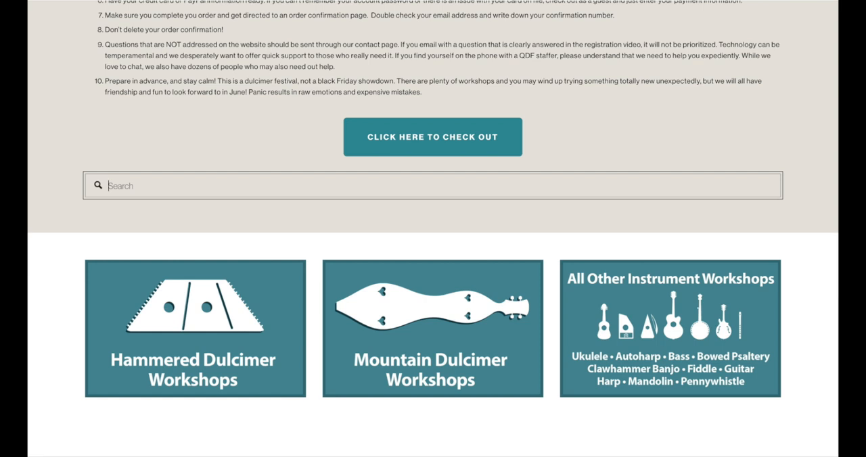
type("15")
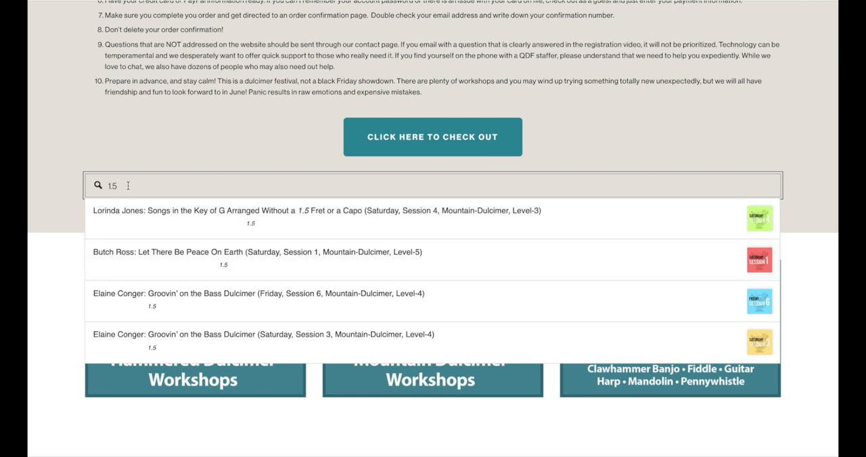
key("Backspace")
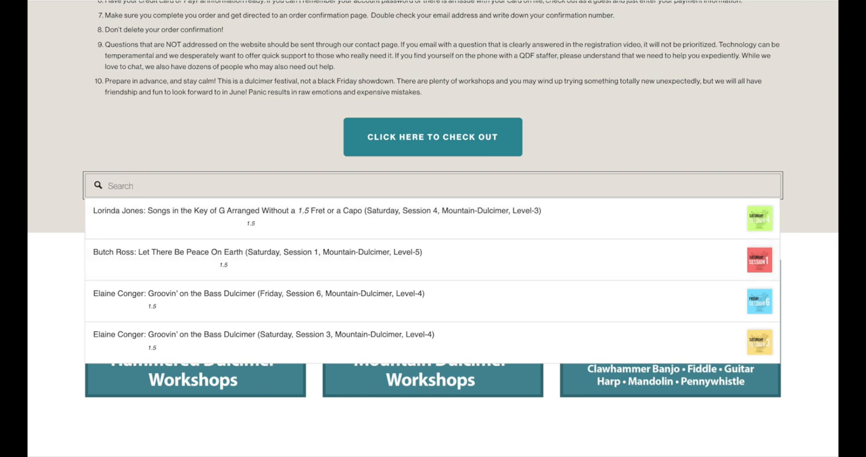
type("Damper")
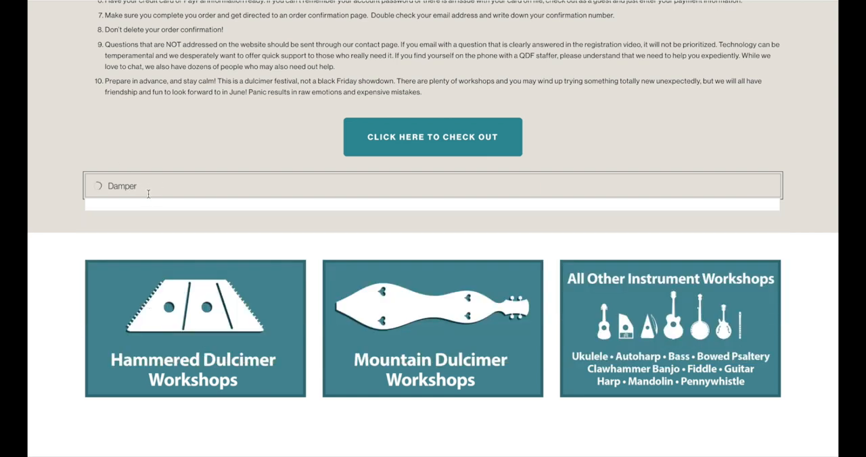
left_click(432, 185)
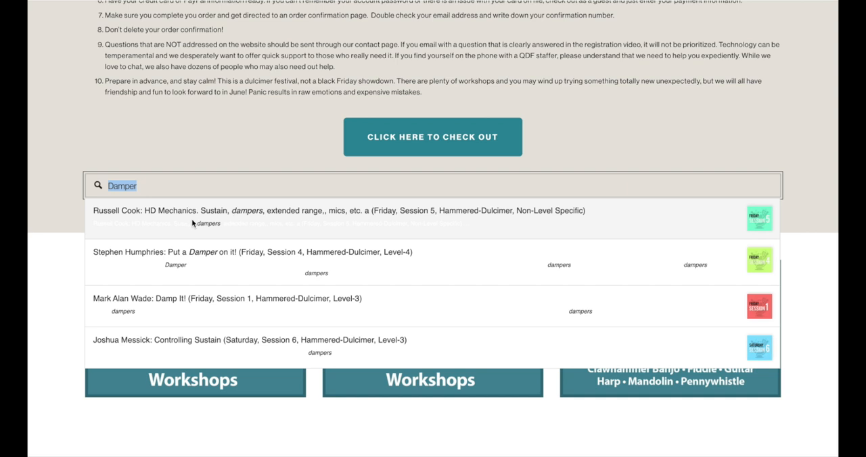
mouse_move(245, 215)
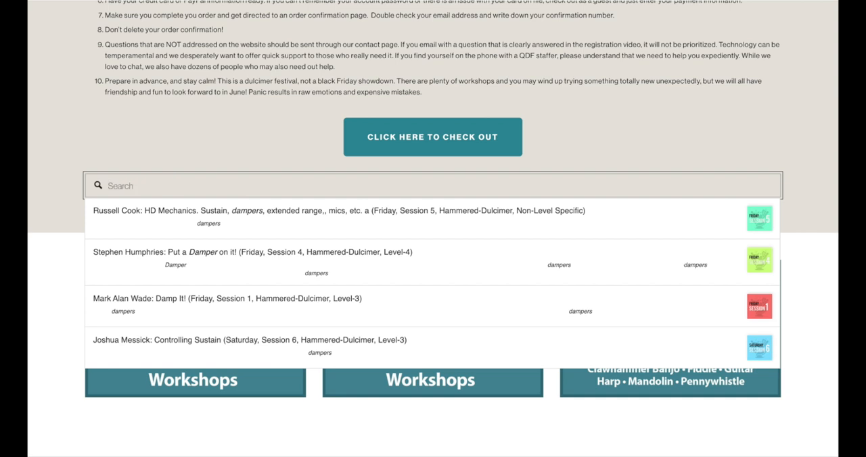
type("Singing")
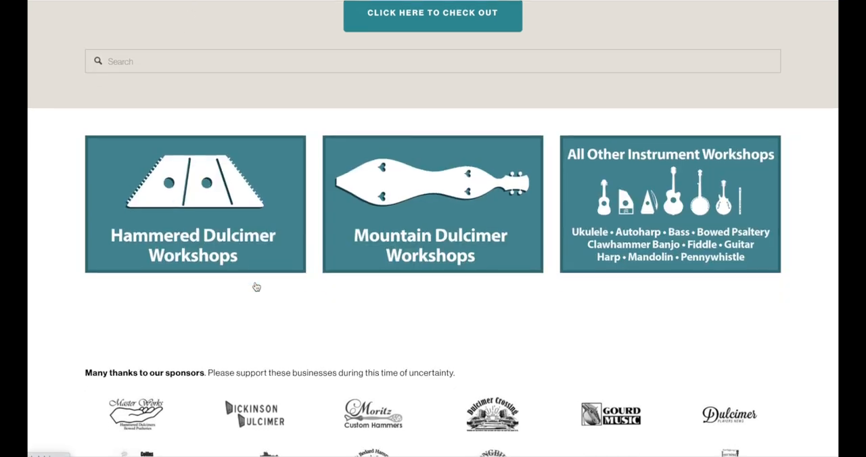
mouse_move(382, 224)
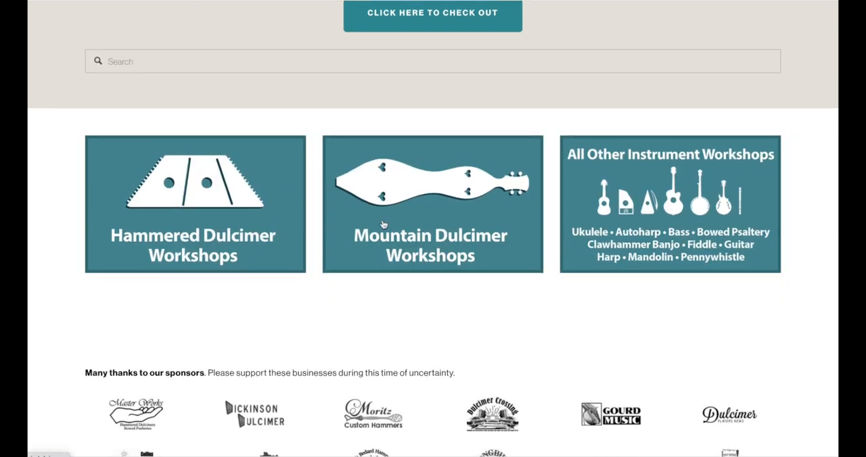
mouse_move(325, 224)
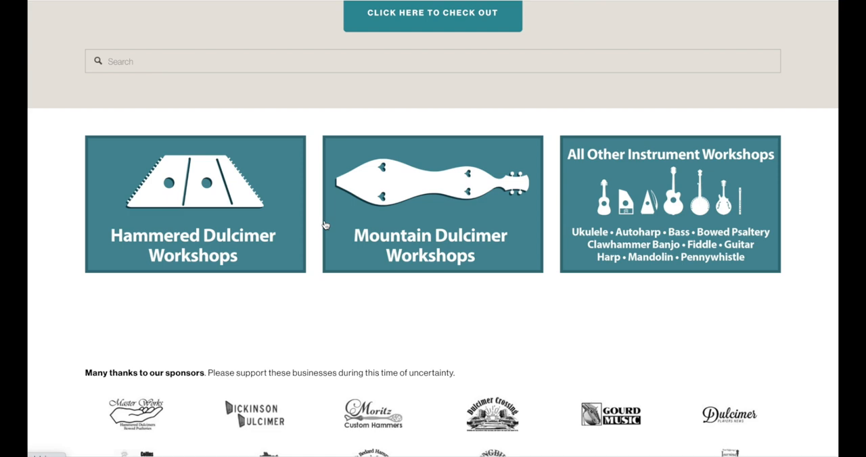
mouse_move(464, 301)
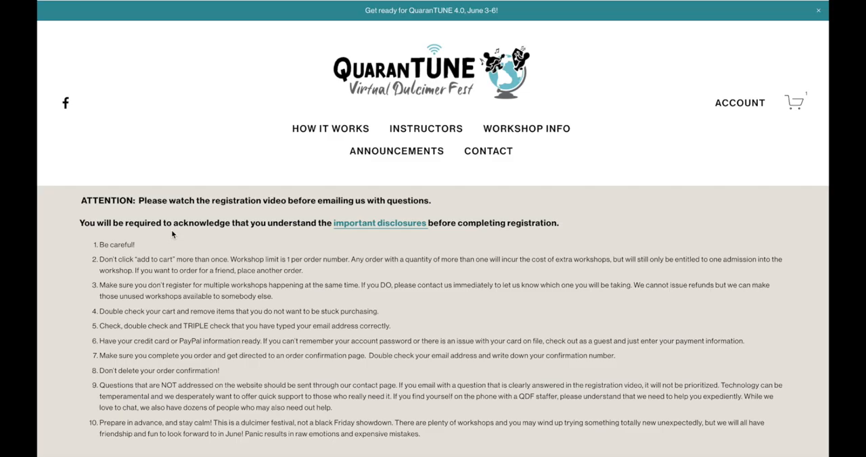
scroll("down", 3)
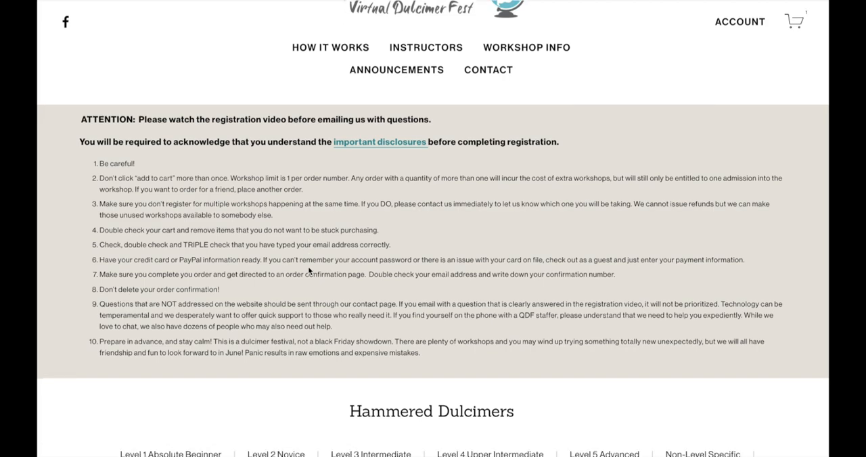
scroll("down", 3)
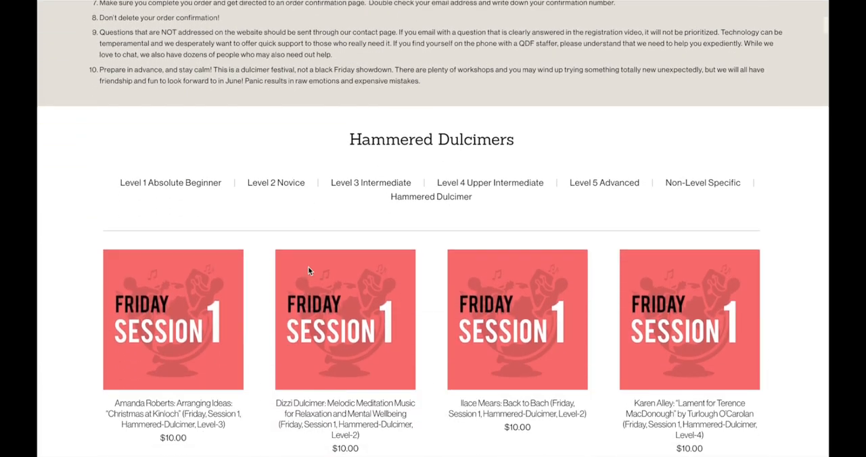
scroll("down", 3)
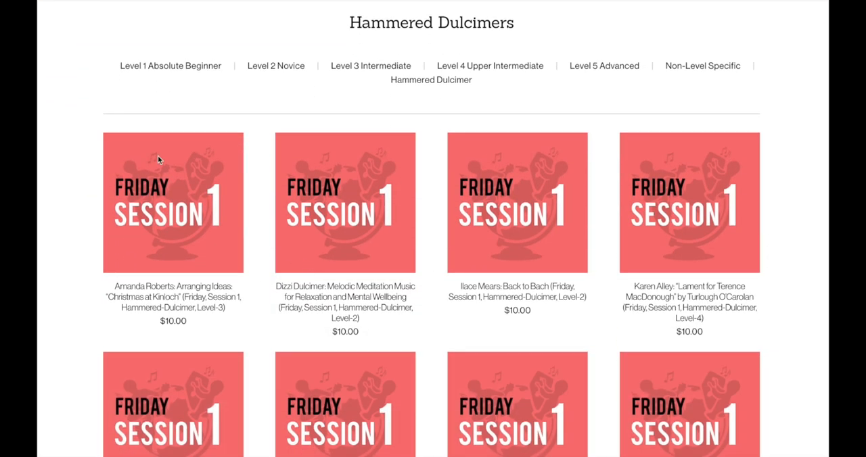
scroll("down", 3)
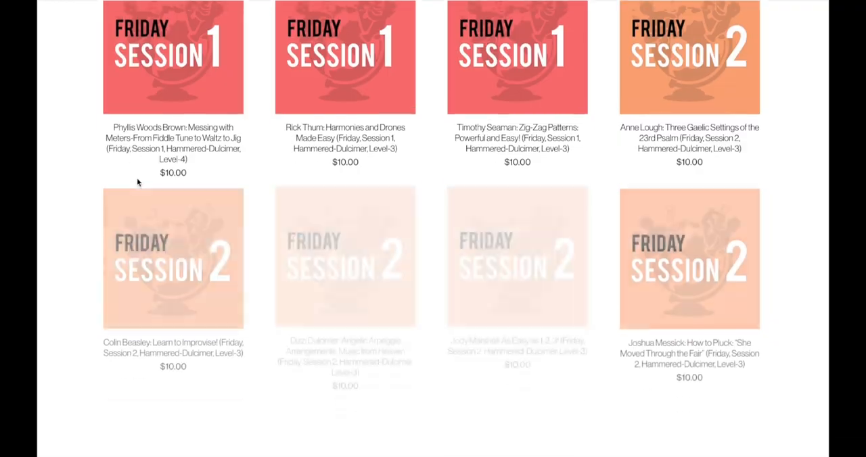
scroll("up", 3)
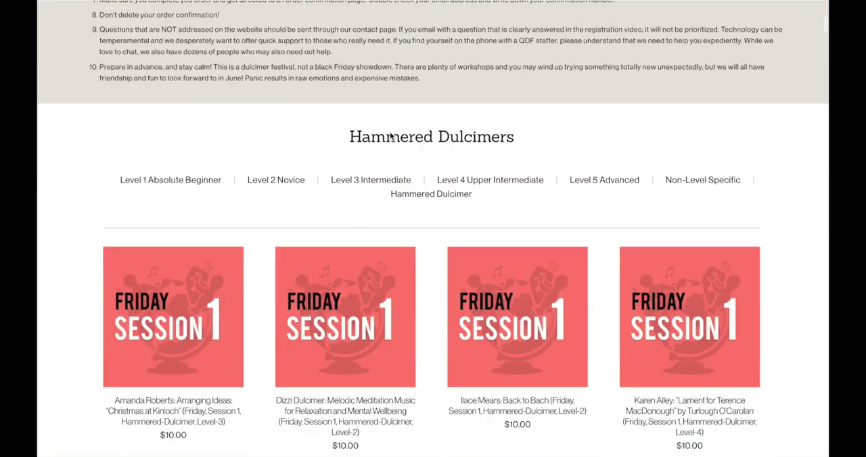
scroll("down", 3)
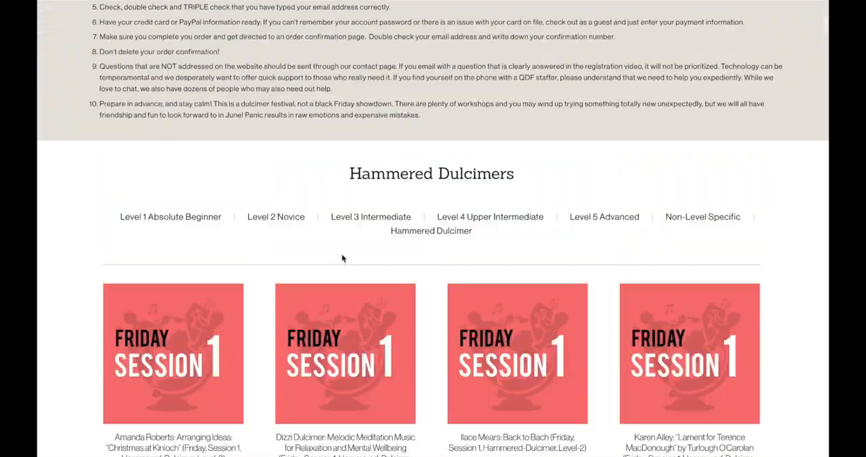
scroll("down", 3)
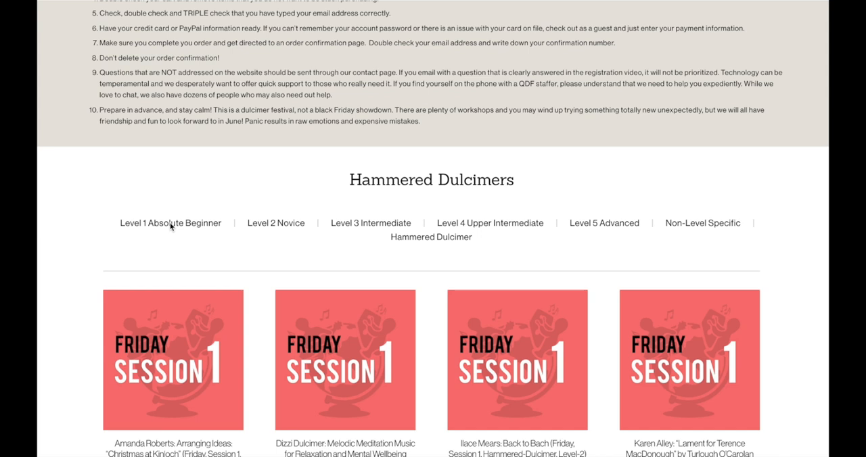
mouse_move(183, 235)
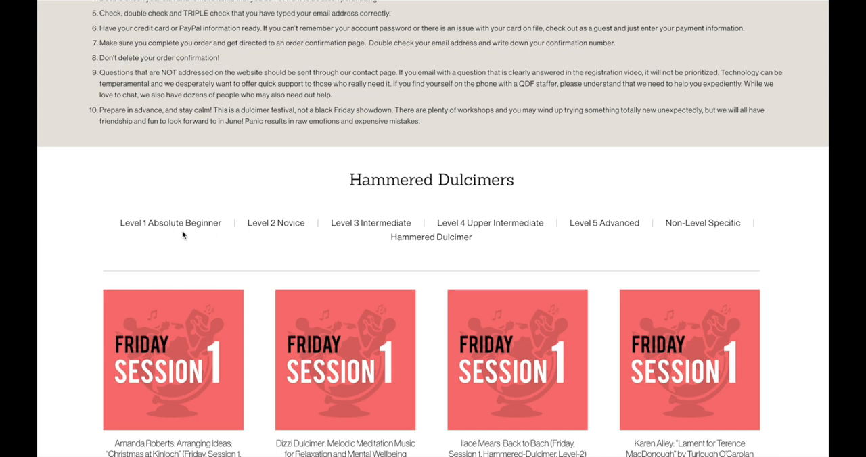
mouse_move(426, 242)
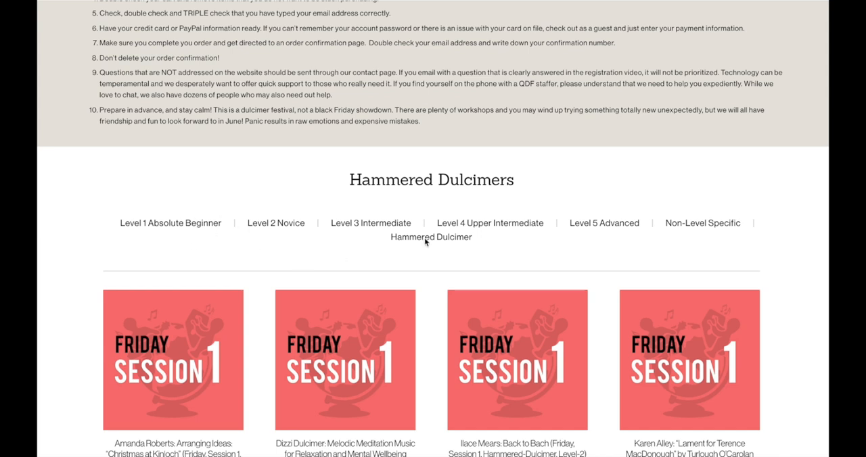
mouse_move(171, 225)
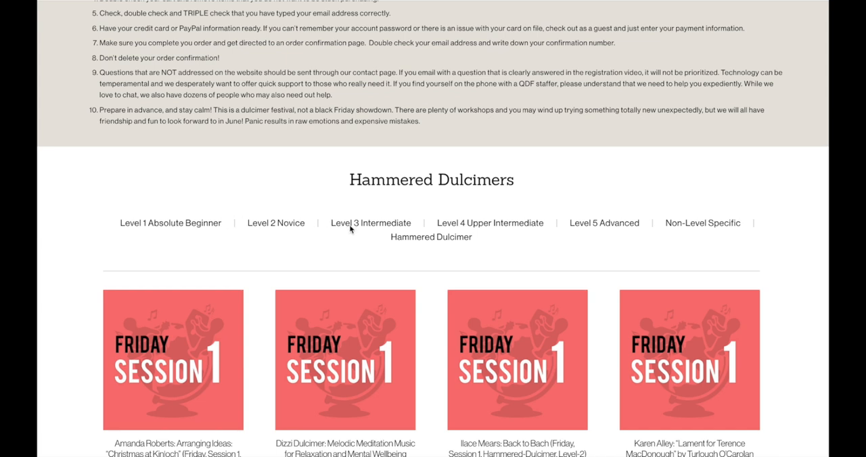
mouse_move(186, 228)
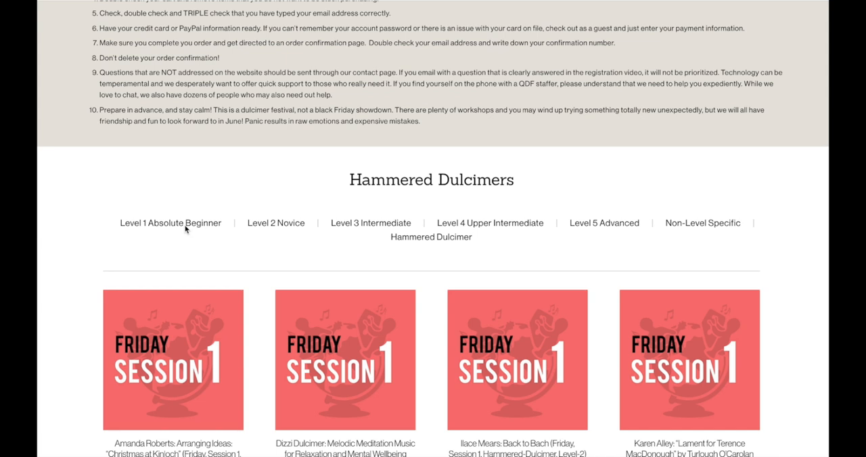
Step: Filter to Level 1 Absolute Beginner workshops and browse Friday sessions 1–8
left_click(170, 223)
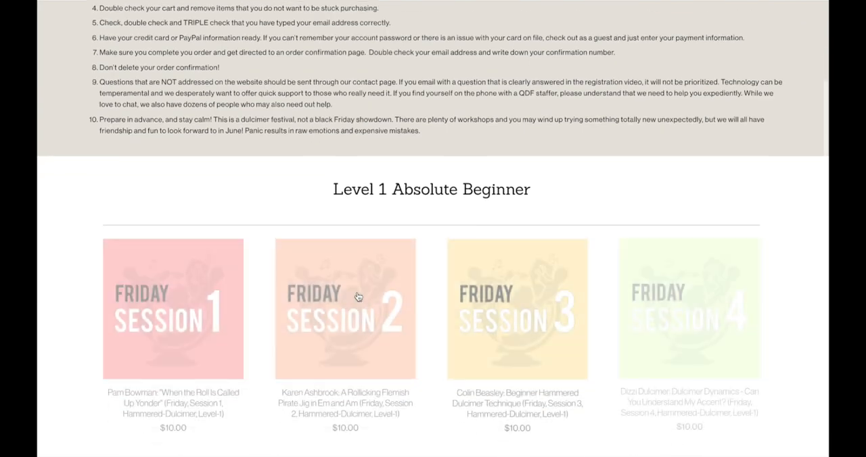
scroll("down", 3)
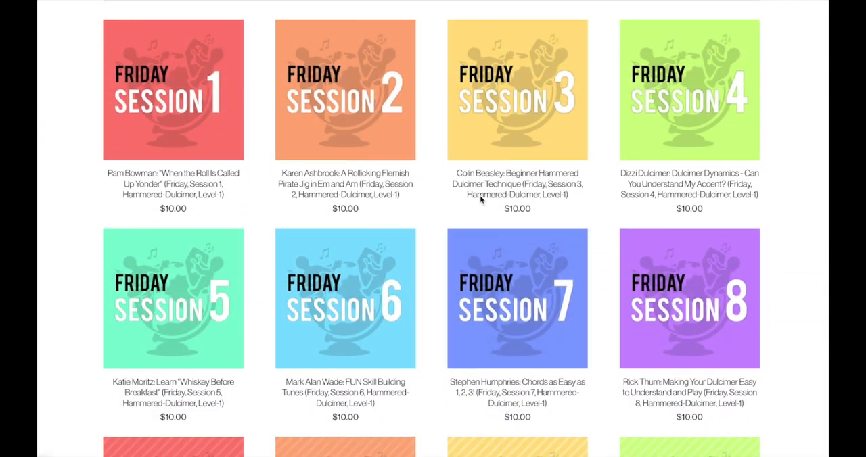
mouse_move(457, 188)
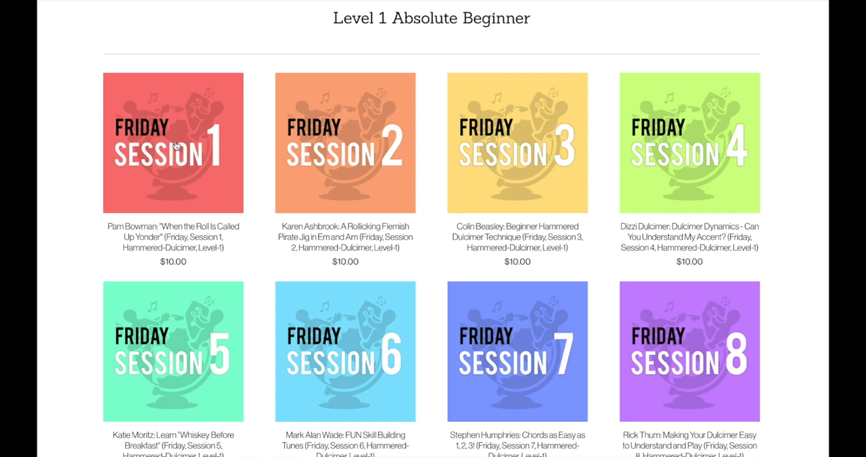
Step: Add Friday Session 1 'When the Roll Is Called Up Yonder' to the cart
left_click(172, 142)
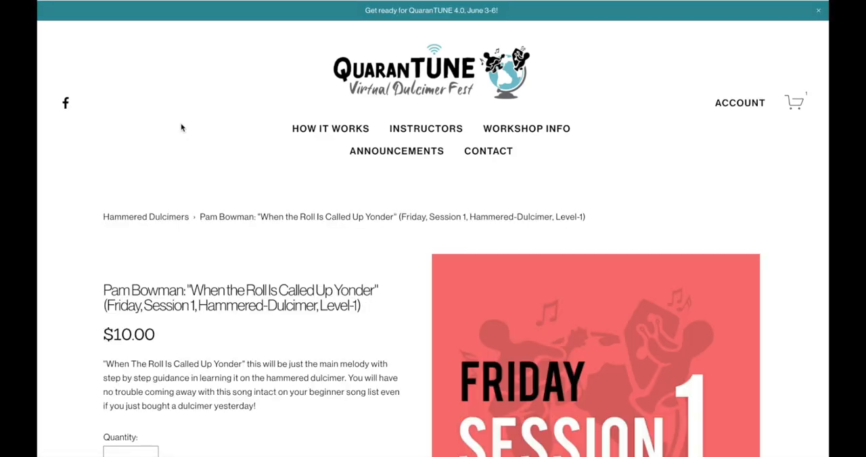
scroll("down", 3)
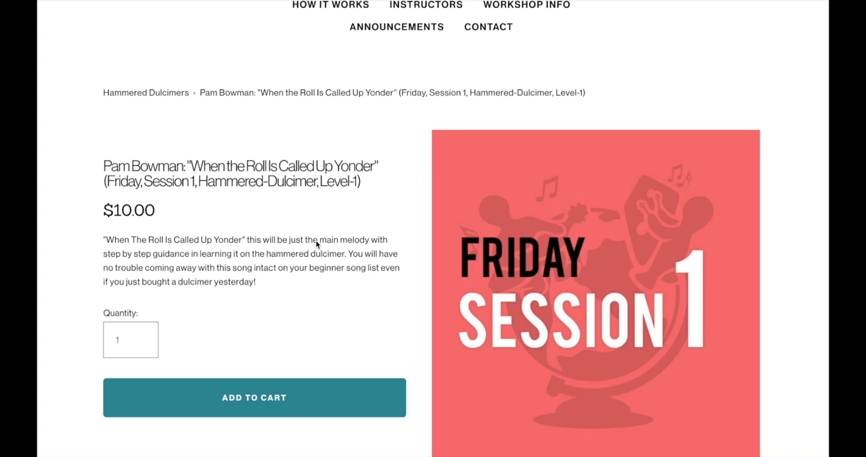
scroll("down", 3)
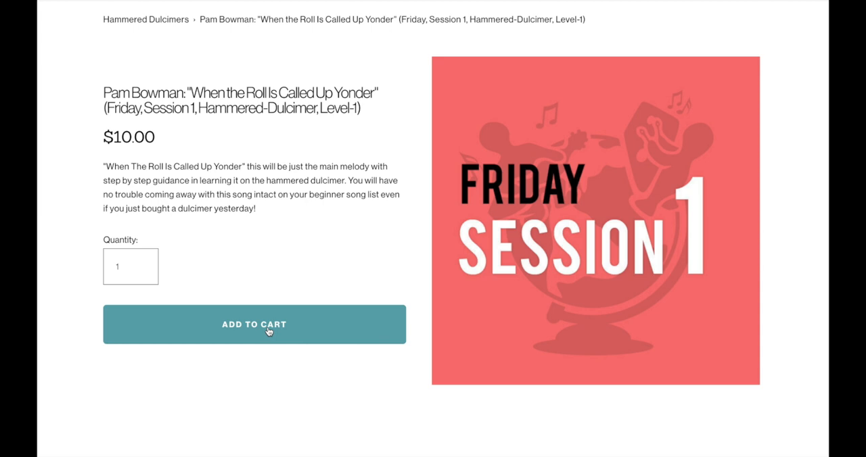
left_click(254, 324)
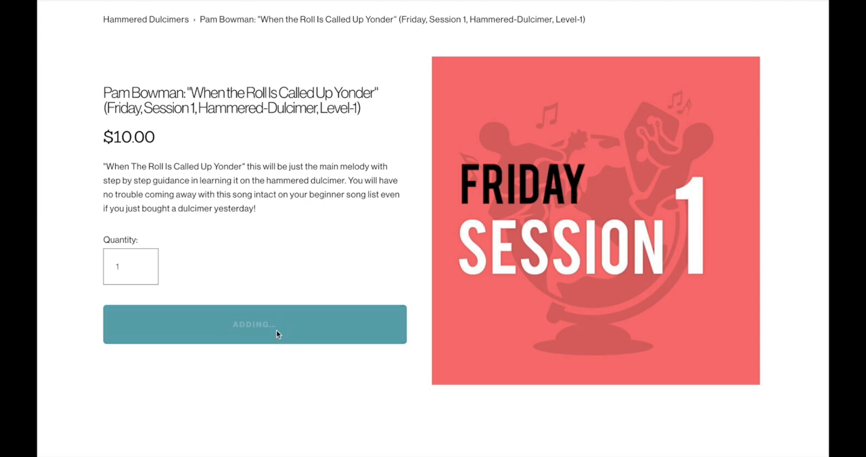
left_click(254, 324)
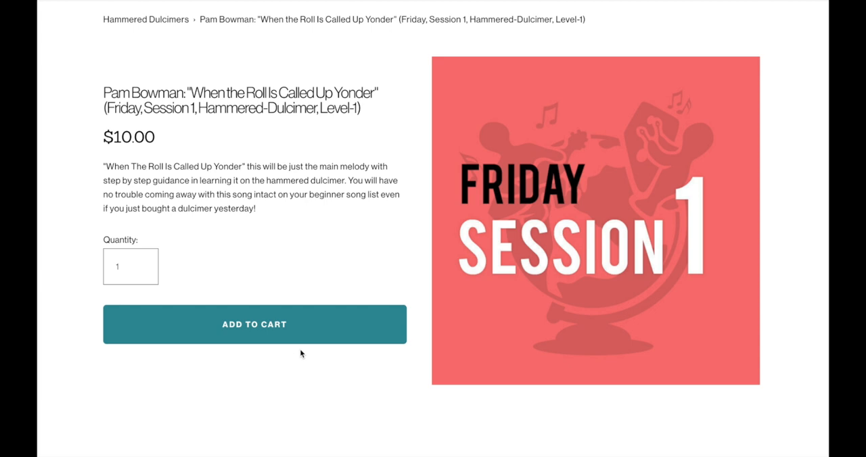
mouse_move(273, 261)
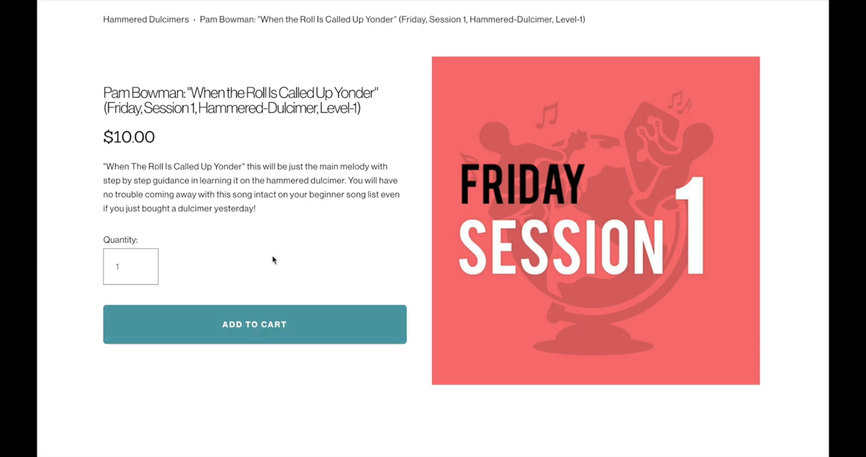
Step: Raise the workshop quantity to 2, then lower it back to 1
scroll("down", 3)
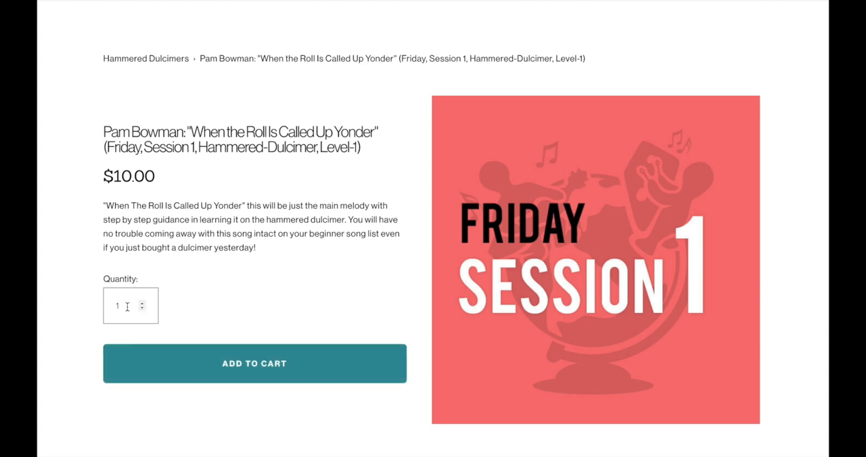
left_click(142, 301)
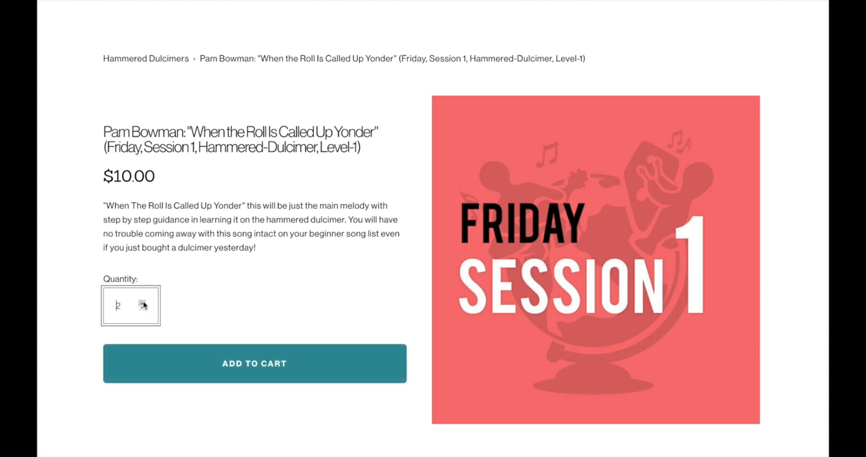
left_click(142, 309)
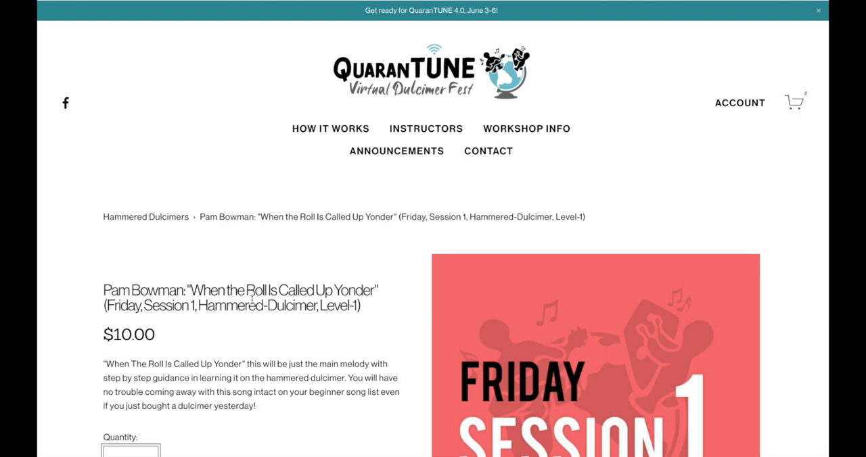
scroll("down", 3)
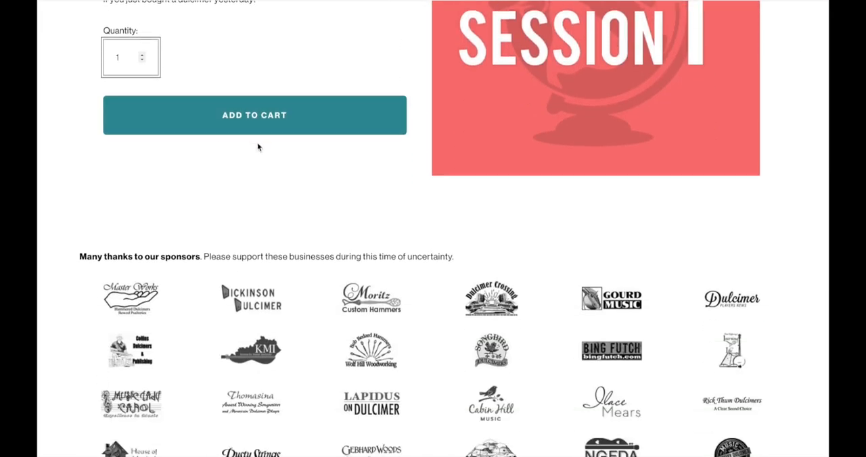
scroll("up", 3)
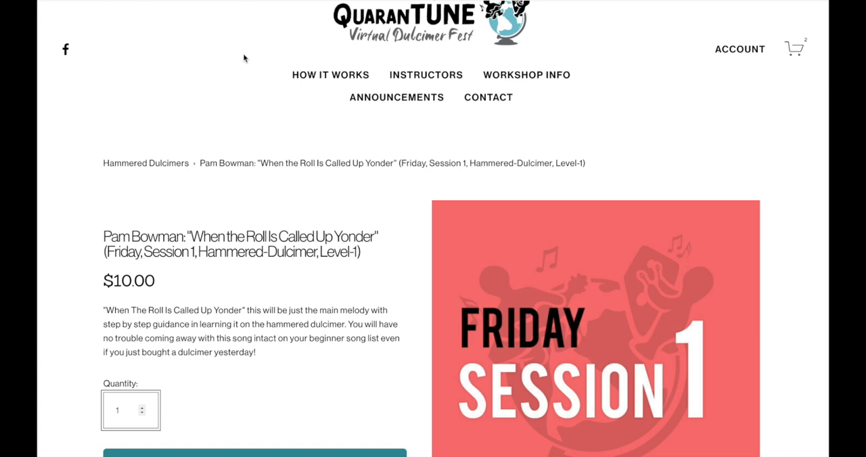
mouse_move(96, 111)
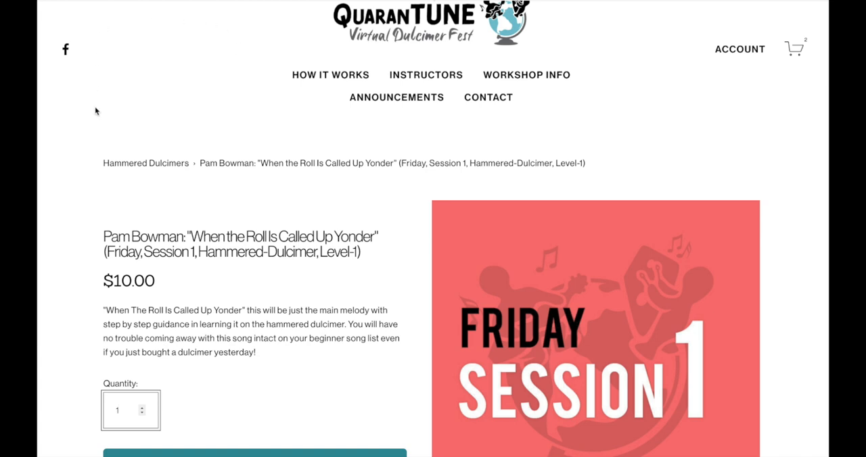
mouse_move(163, 170)
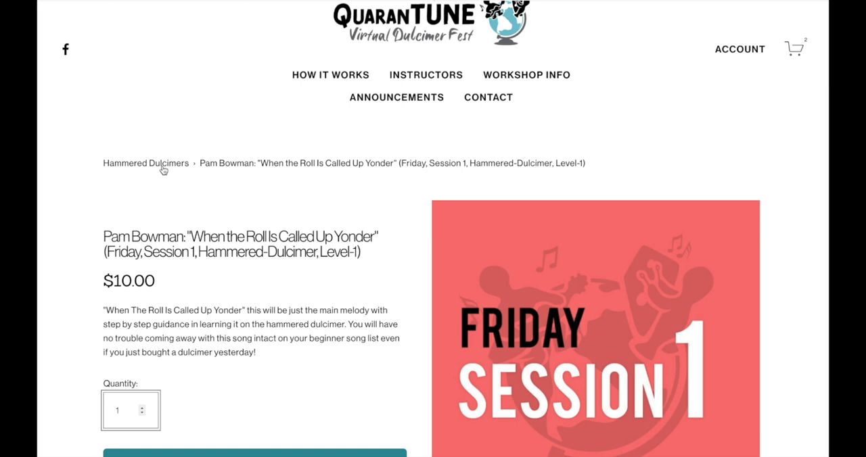
Step: Scroll down the Pam Bowman Friday Session 1 workshop page
scroll("down", 3)
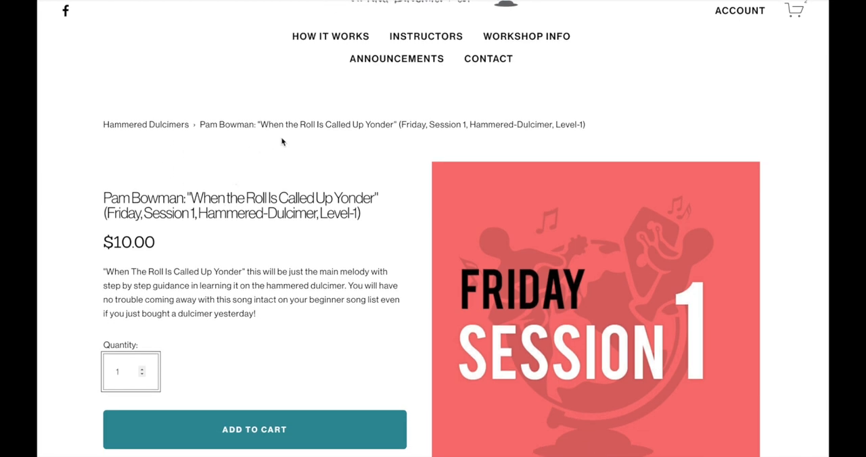
mouse_move(306, 76)
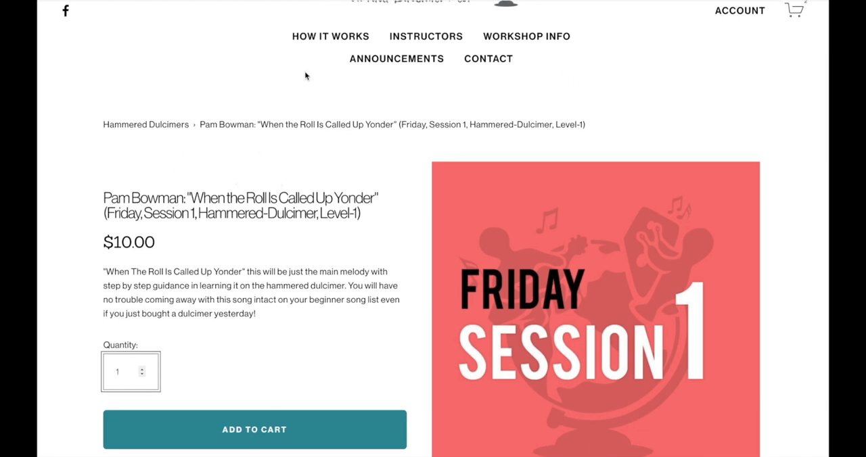
mouse_move(206, 191)
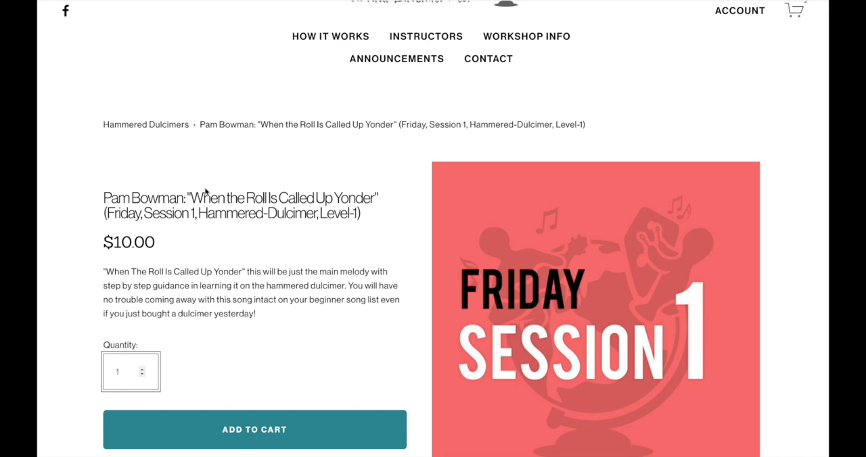
mouse_move(210, 144)
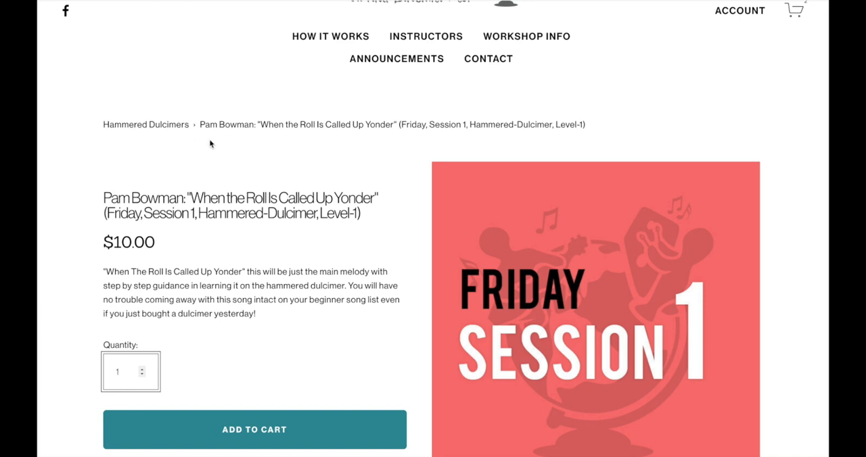
mouse_move(188, 128)
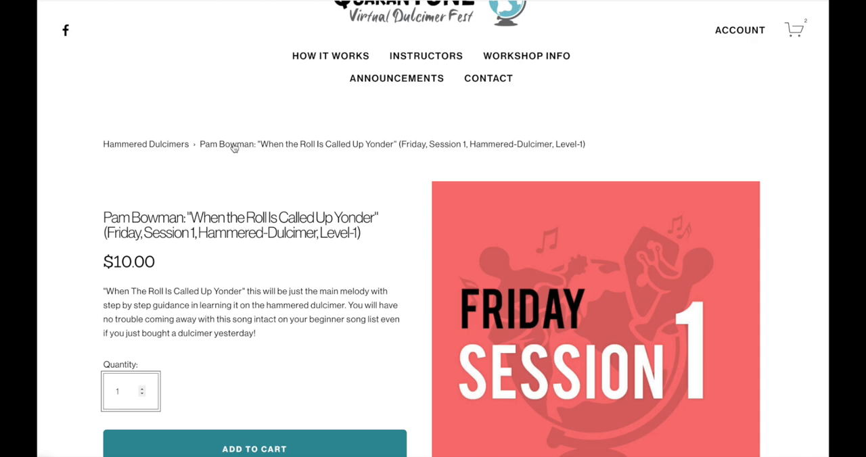
mouse_move(150, 150)
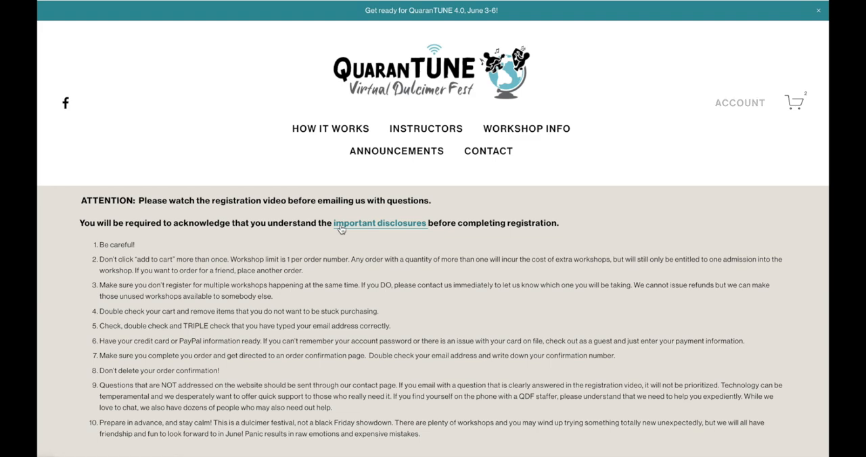
Step: Add Karen Ashbrook's Friday Session 2 Flemish Pirate Jig workshop ($10) to the cart
scroll("down", 3)
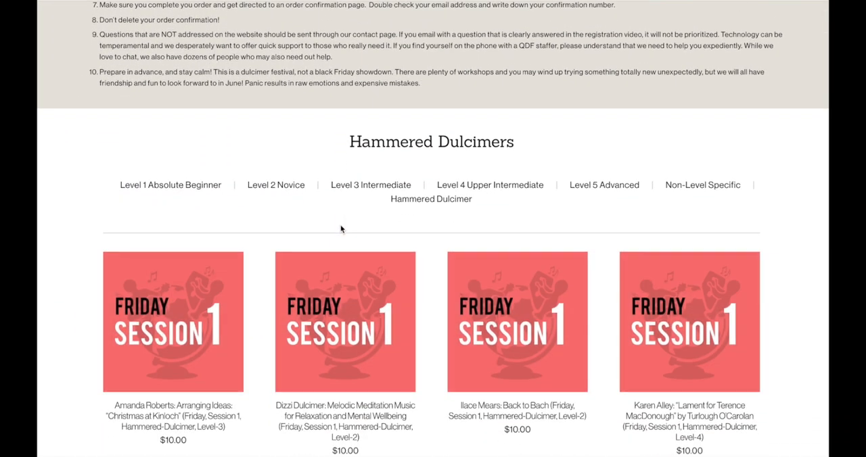
mouse_move(189, 190)
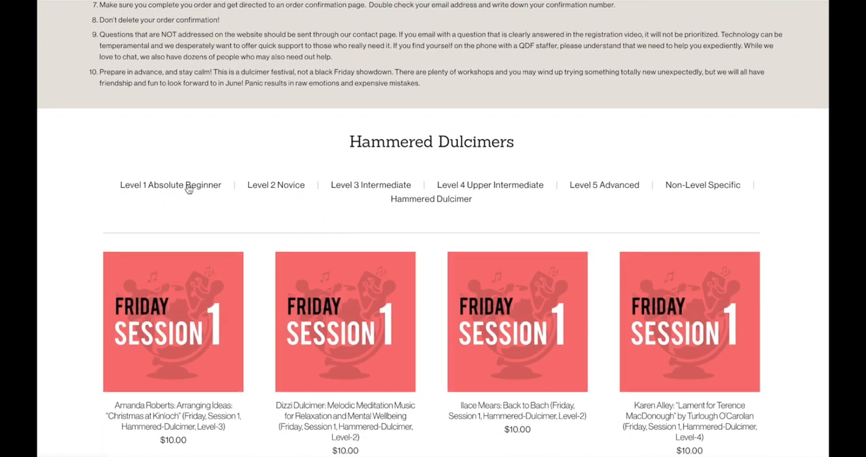
left_click(170, 185)
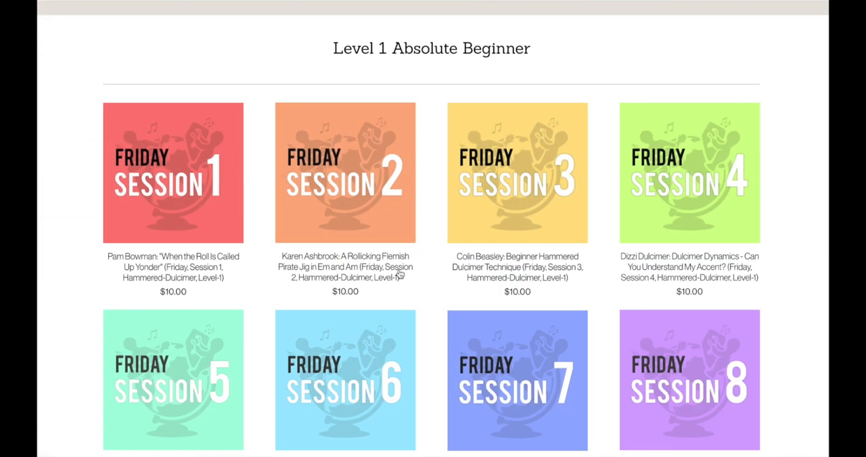
left_click(345, 172)
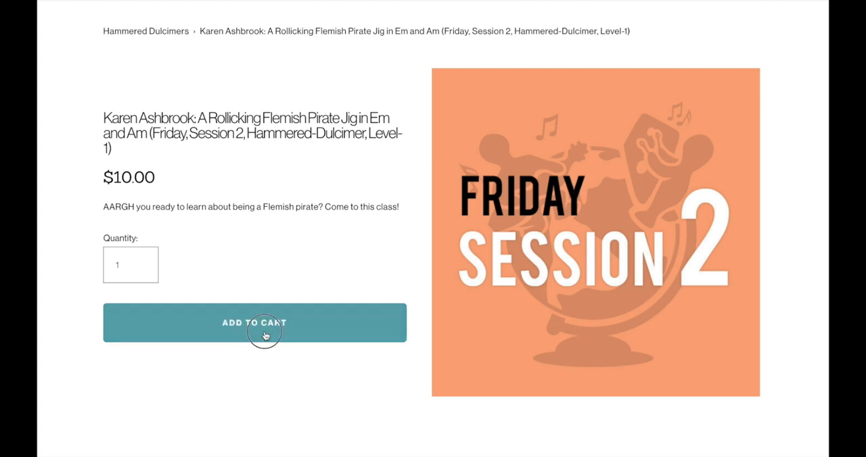
left_click(254, 323)
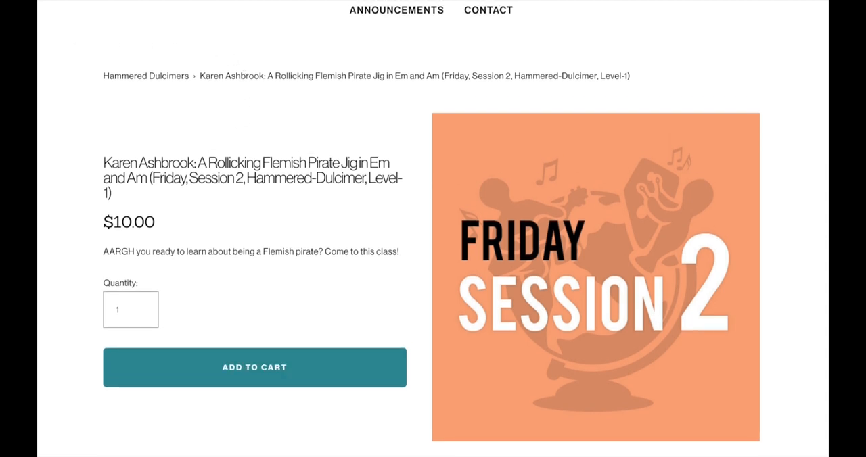
Step: Add Colin Beasley's Friday Session 3 Beginner Hammered Dulcimer Technique to the cart
left_click(254, 367)
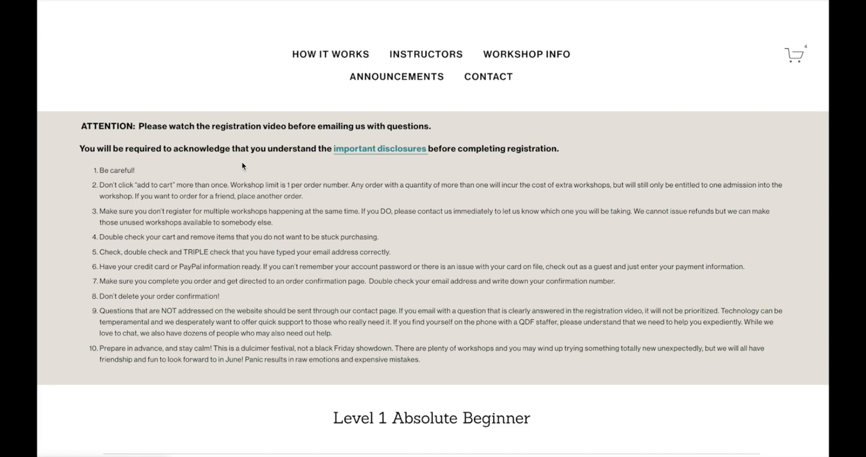
scroll("down", 3)
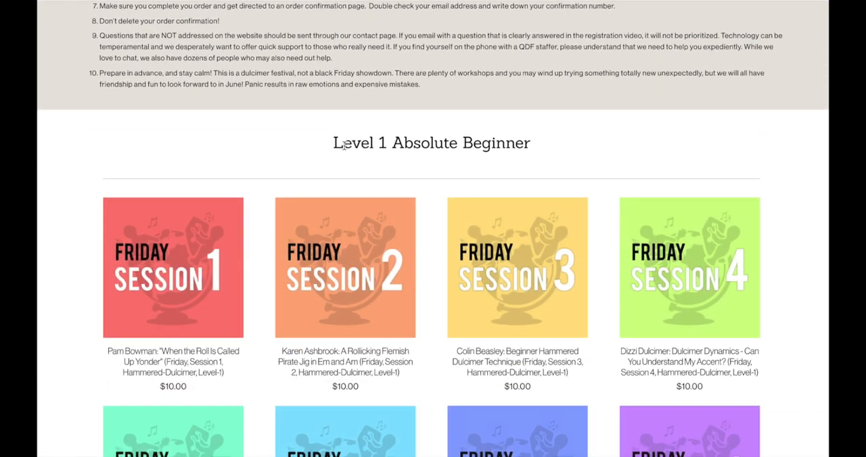
scroll("down", 3)
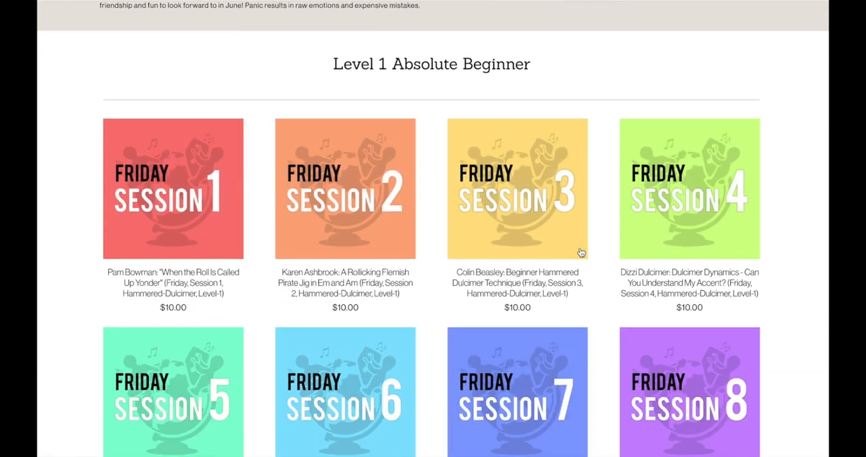
left_click(517, 189)
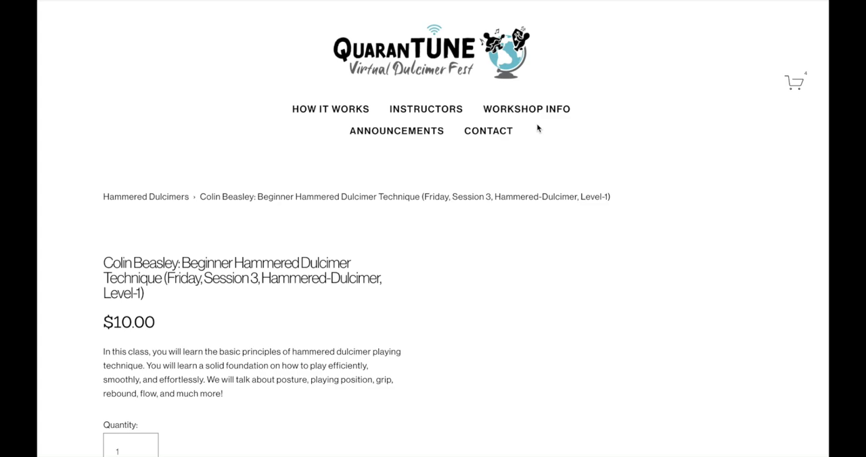
scroll("down", 3)
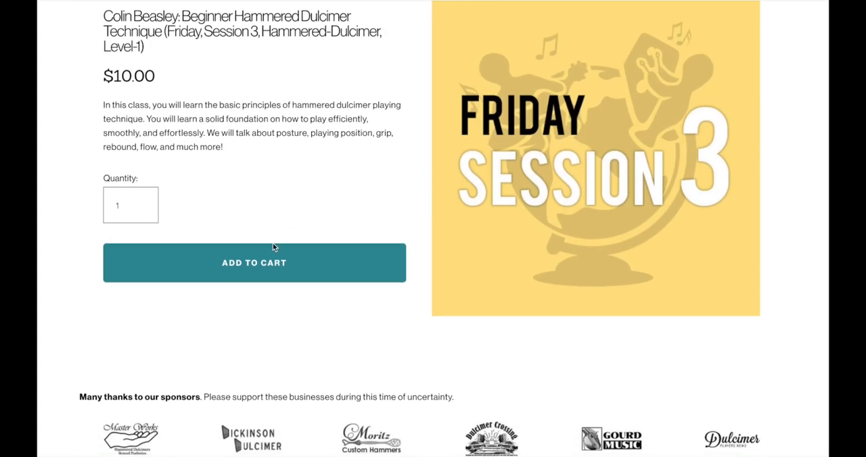
left_click(253, 262)
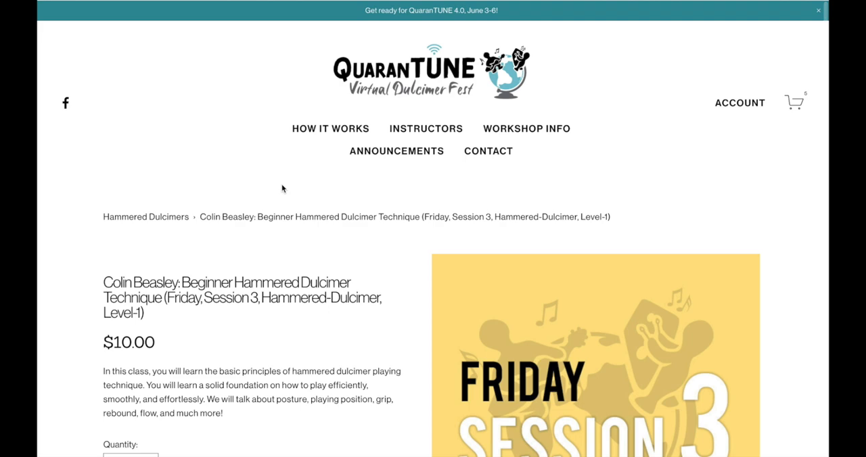
mouse_move(171, 220)
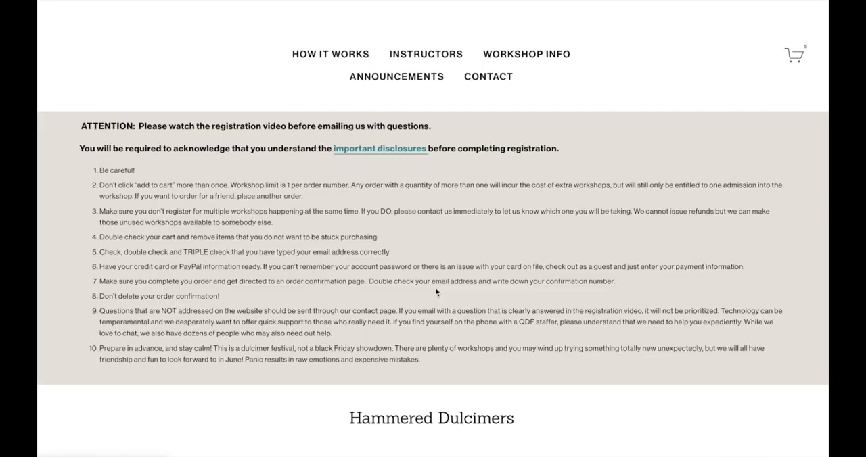
Step: Add Steve Eulberg's Level-2 Session 3 'What I Wish I Knew' workshop to the cart
scroll("down", 3)
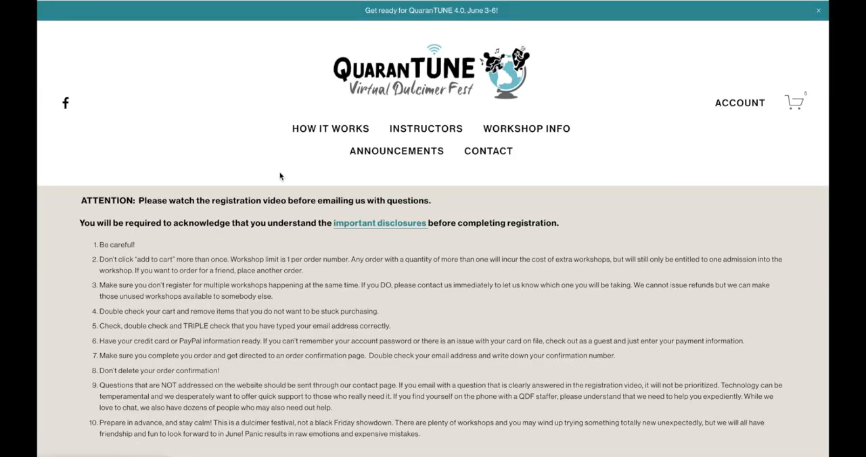
scroll("down", 3)
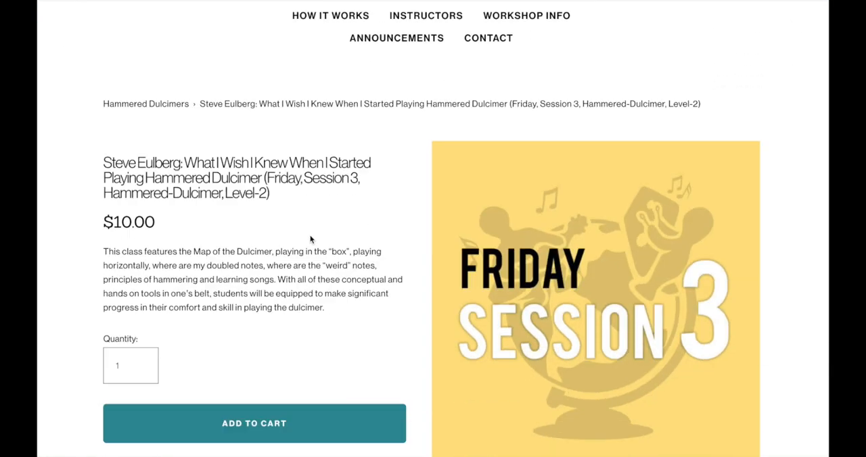
left_click(254, 423)
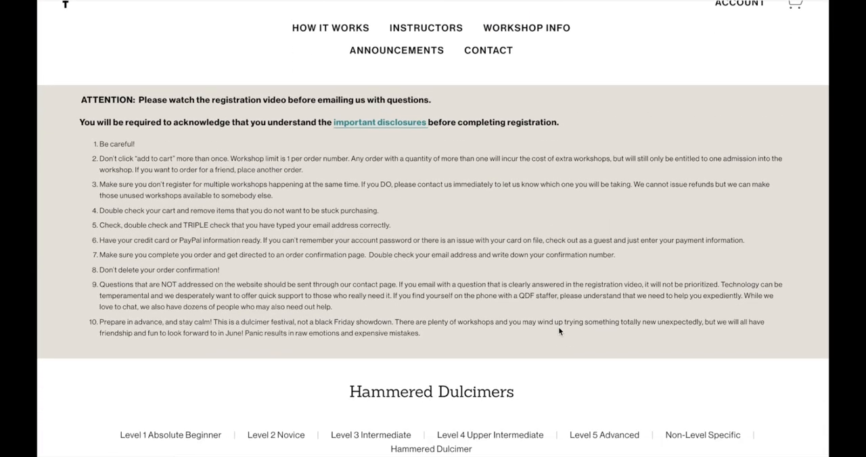
Step: Add Russell Cook's Non-Level Specific Friday Session 5 HD Mechanics workshop to the cart
scroll("down", 3)
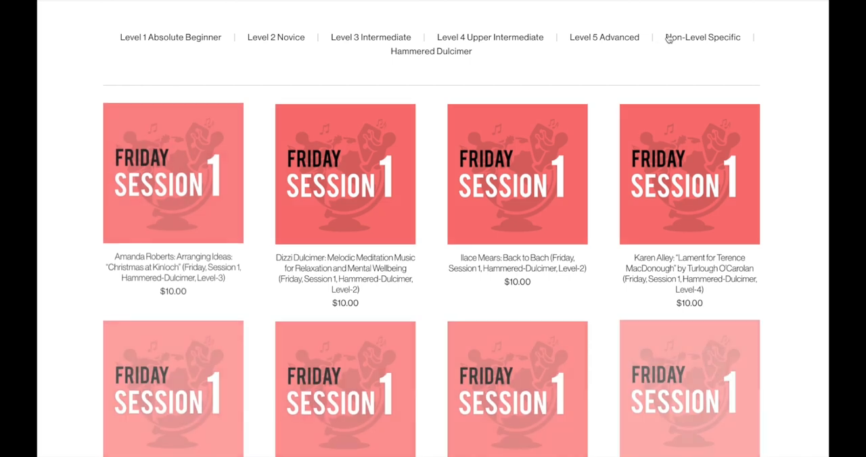
left_click(702, 38)
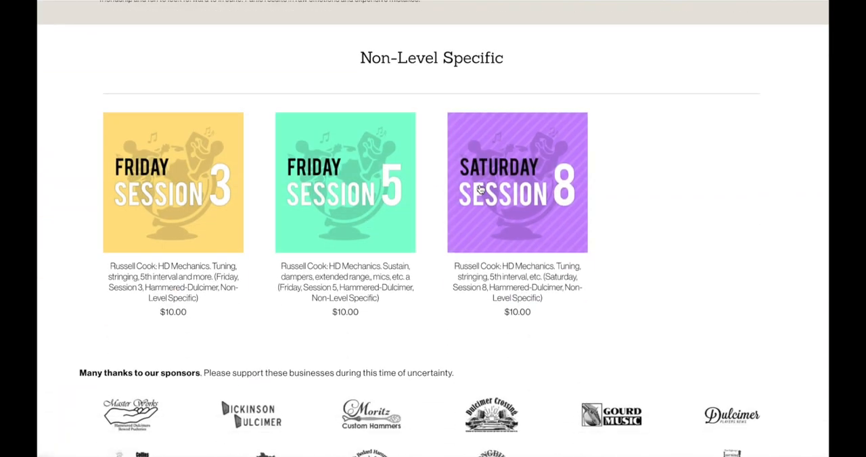
left_click(345, 182)
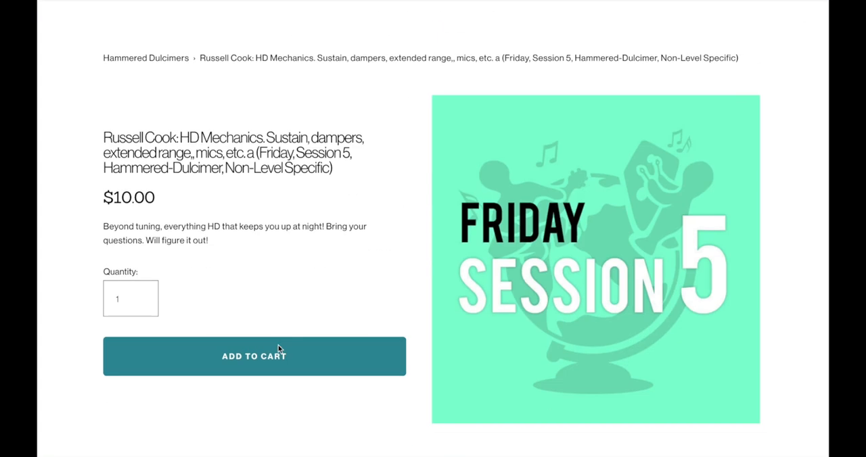
left_click(253, 355)
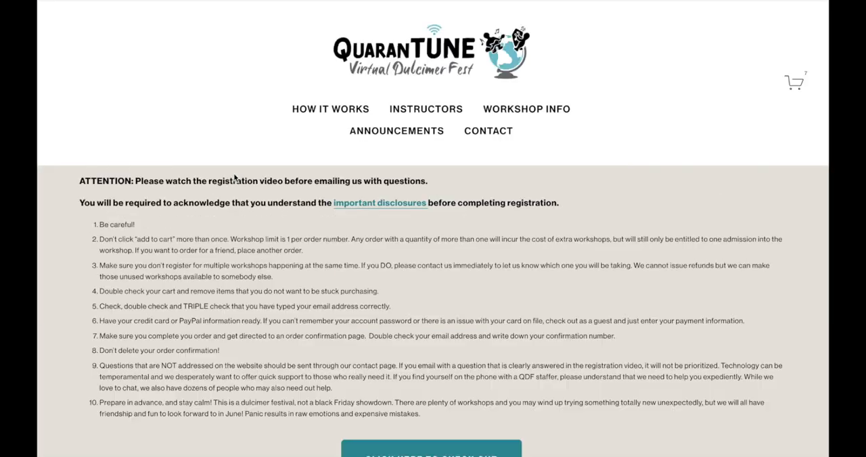
Step: Add Jess H Dickinson's Saturday Session 3 Copyright Law Basics workshop to the cart
scroll("down", 3)
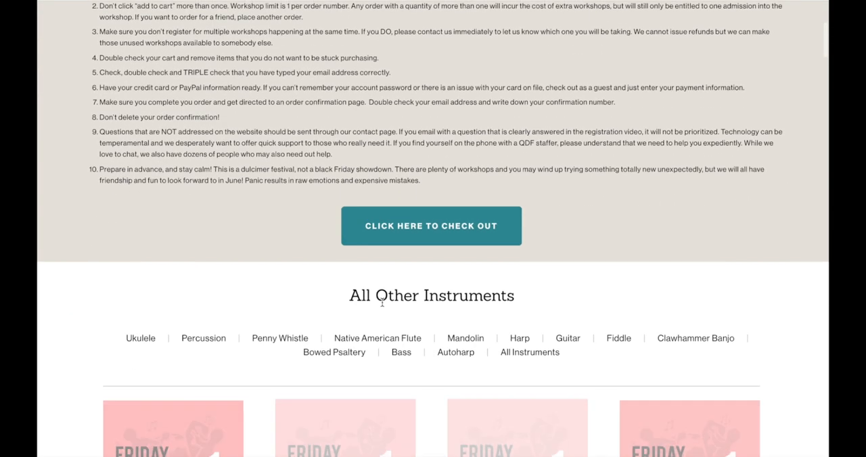
scroll("down", 3)
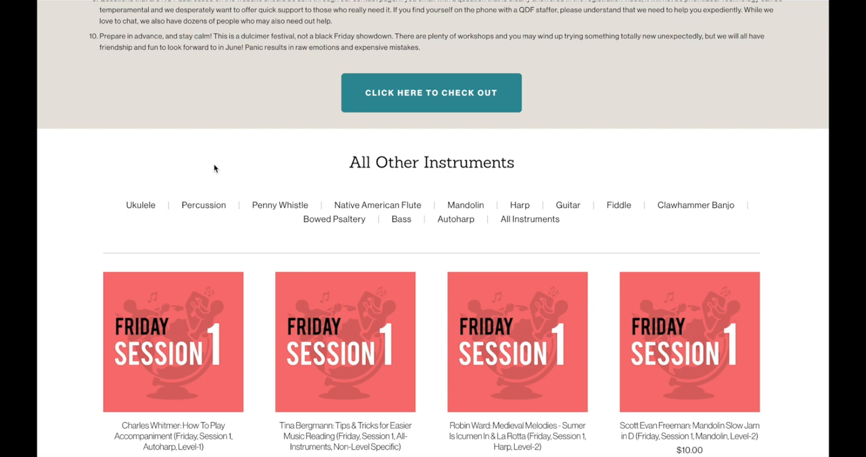
mouse_move(531, 183)
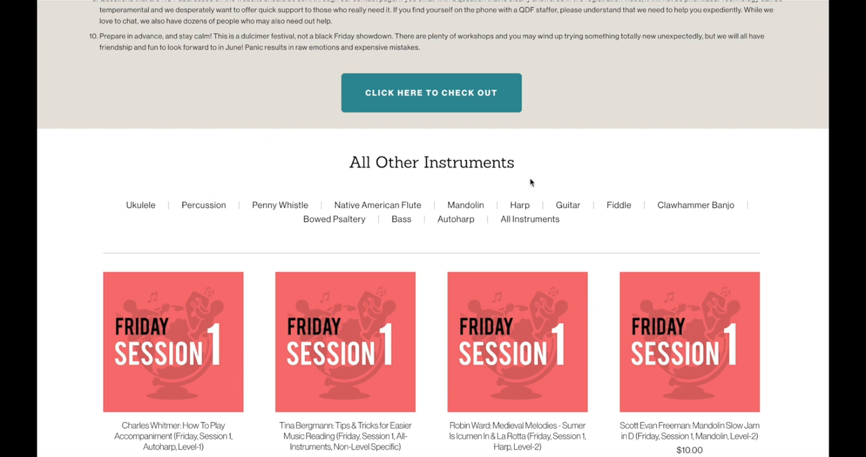
mouse_move(160, 191)
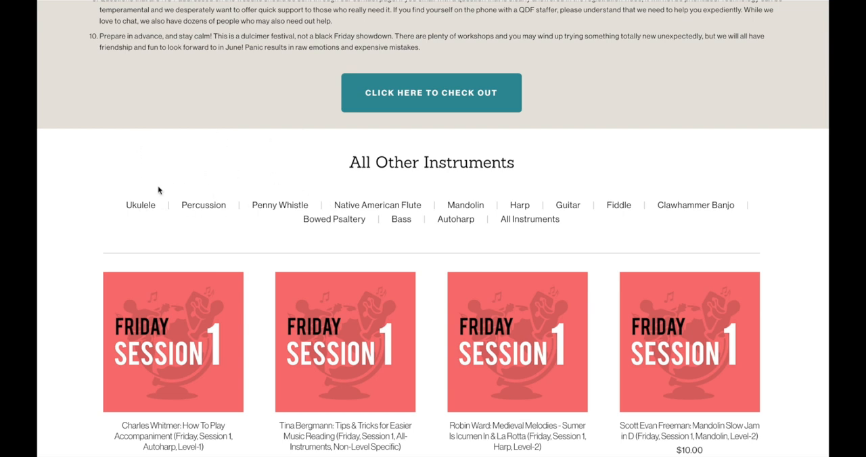
scroll("down", 3)
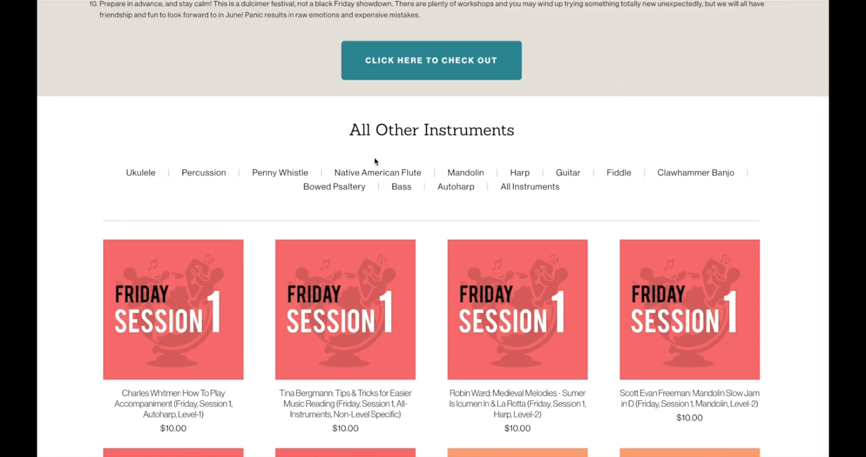
mouse_move(693, 184)
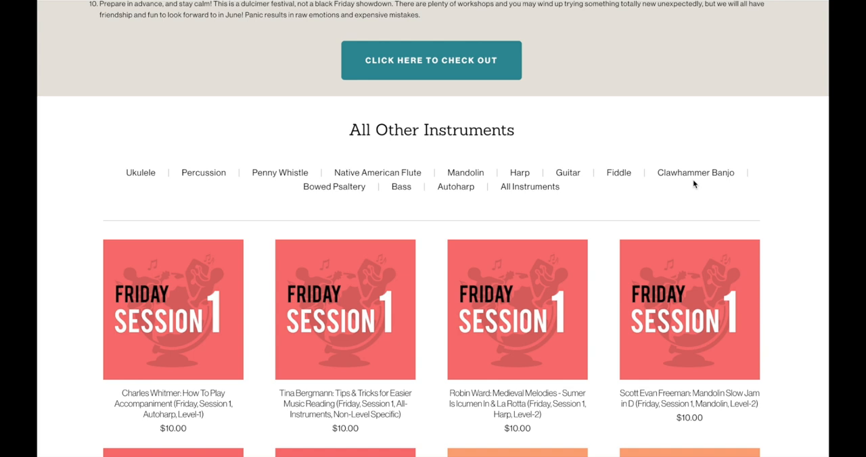
mouse_move(400, 207)
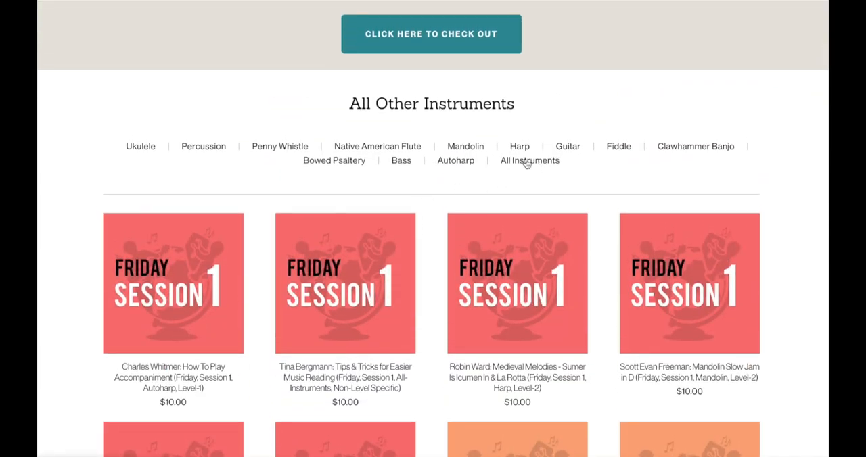
scroll("up", 3)
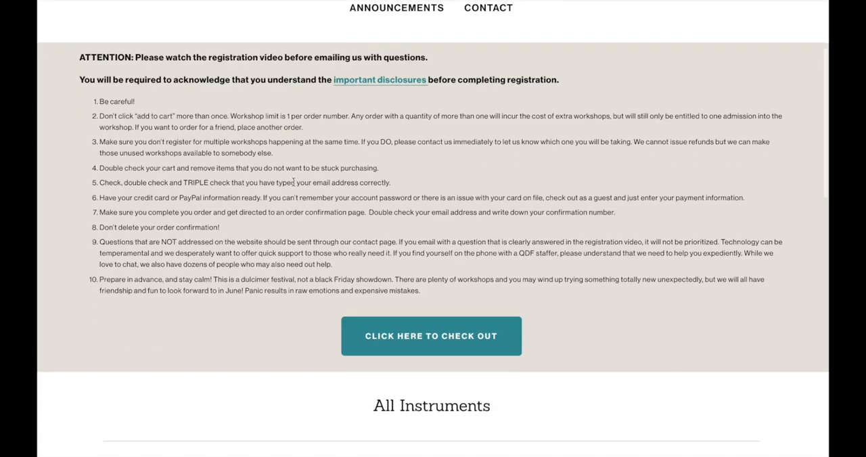
scroll("down", 3)
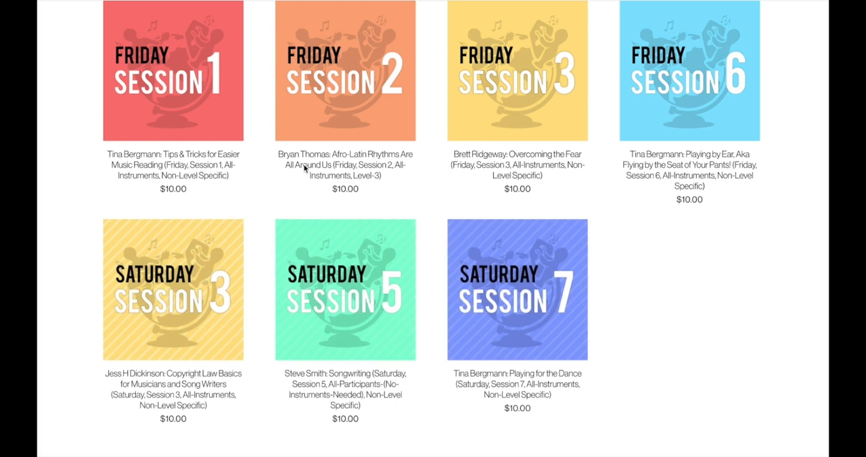
left_click(173, 289)
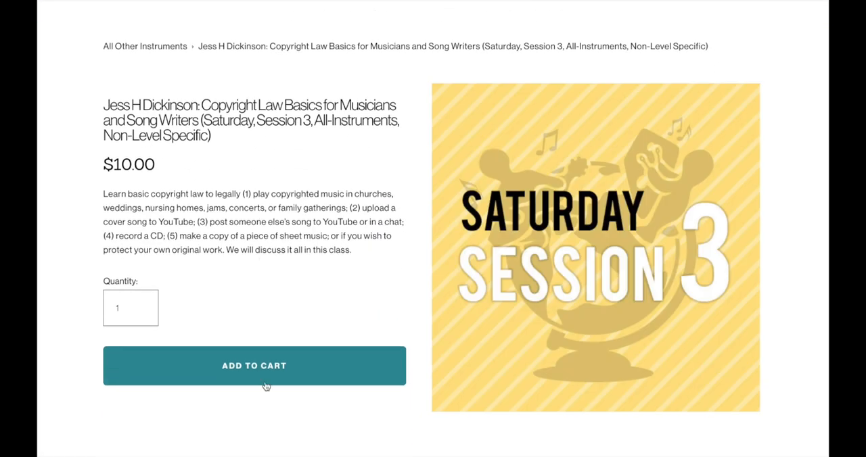
left_click(254, 366)
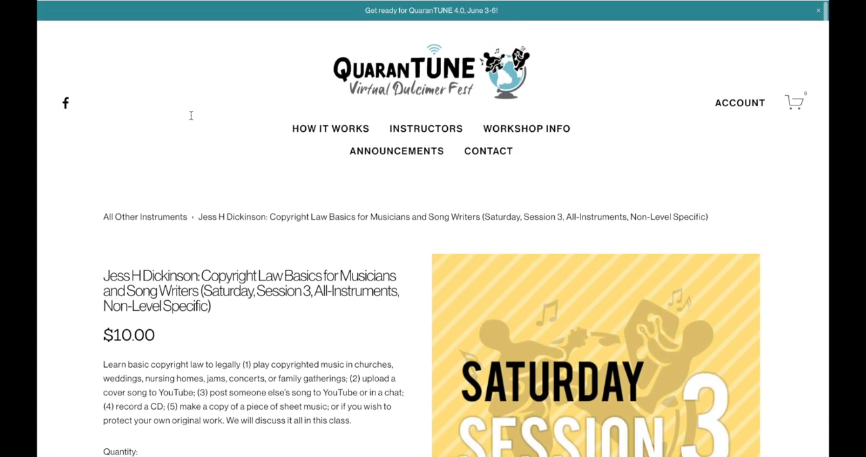
mouse_move(192, 119)
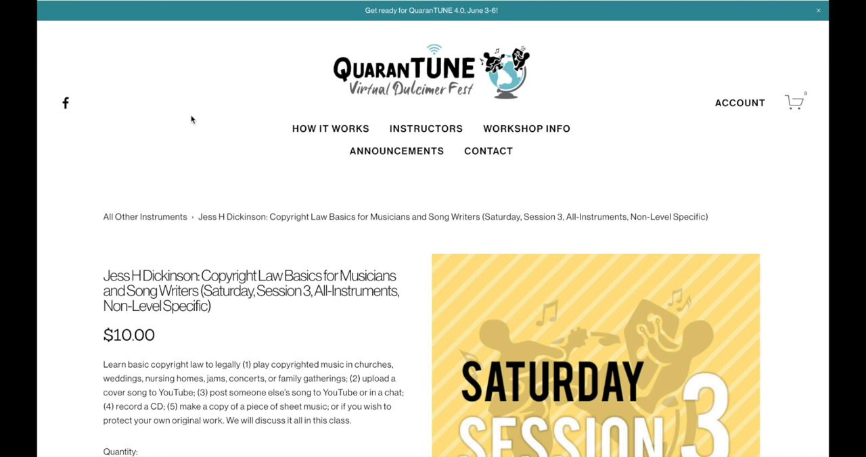
mouse_move(566, 133)
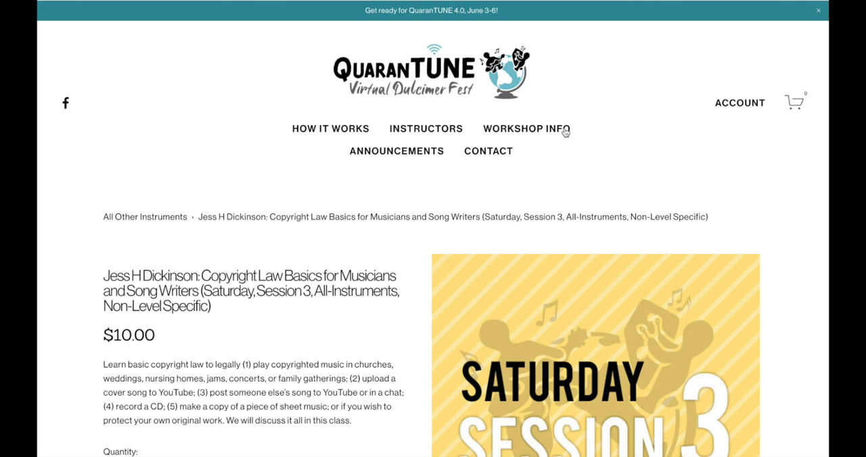
mouse_move(710, 113)
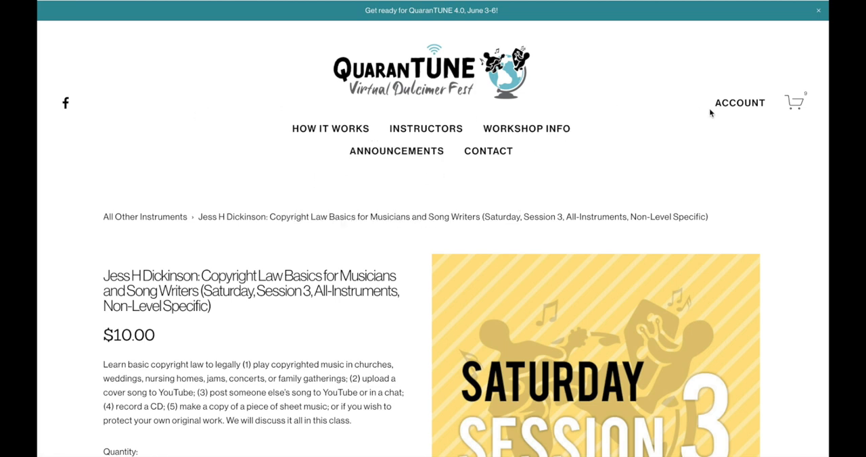
mouse_move(797, 108)
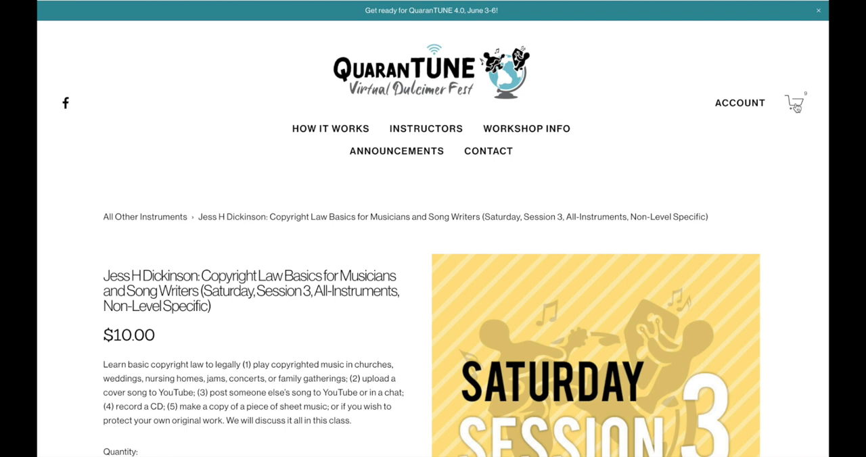
mouse_move(798, 108)
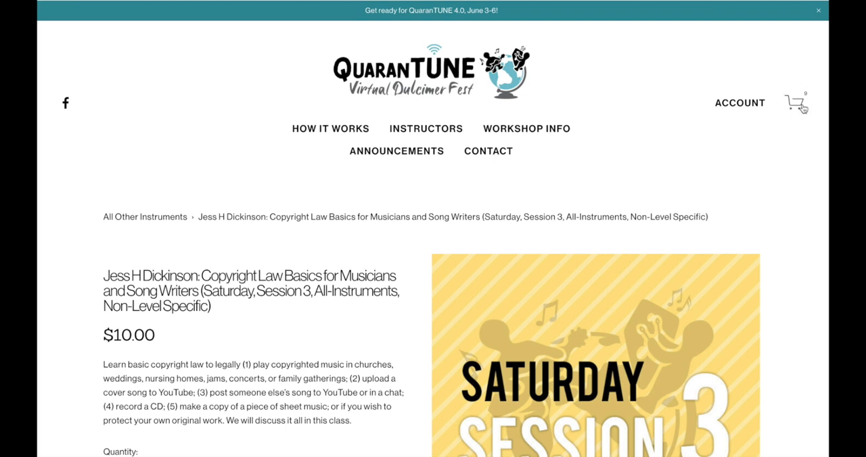
mouse_move(804, 109)
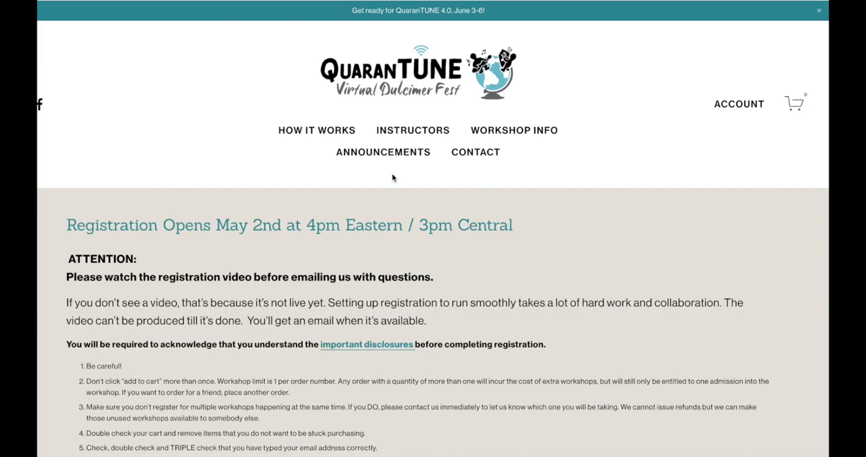
Step: View the shopping cart from Workshop Info and proceed to checkout
scroll("down", 3)
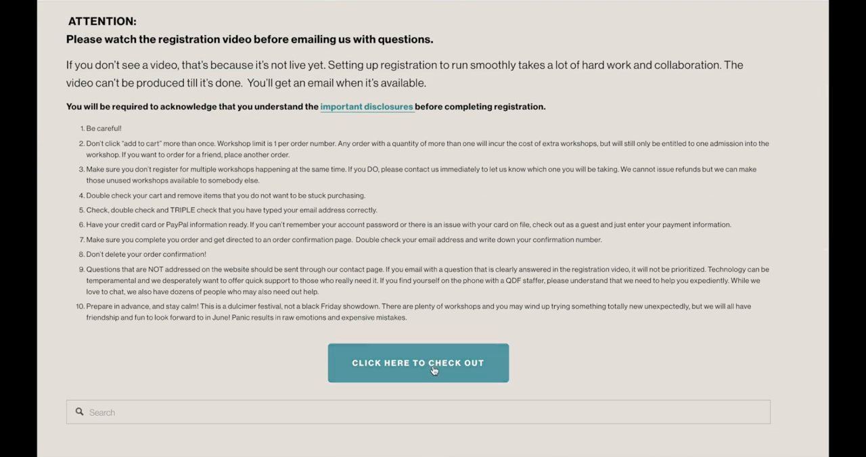
scroll("down", 3)
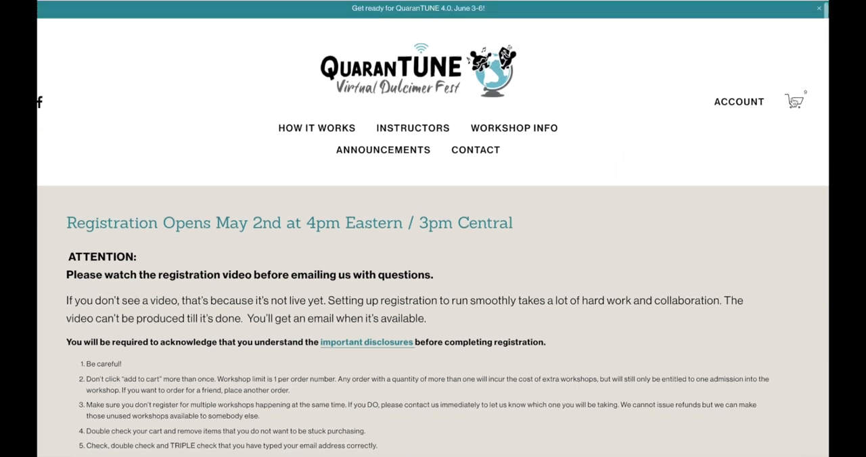
mouse_move(751, 106)
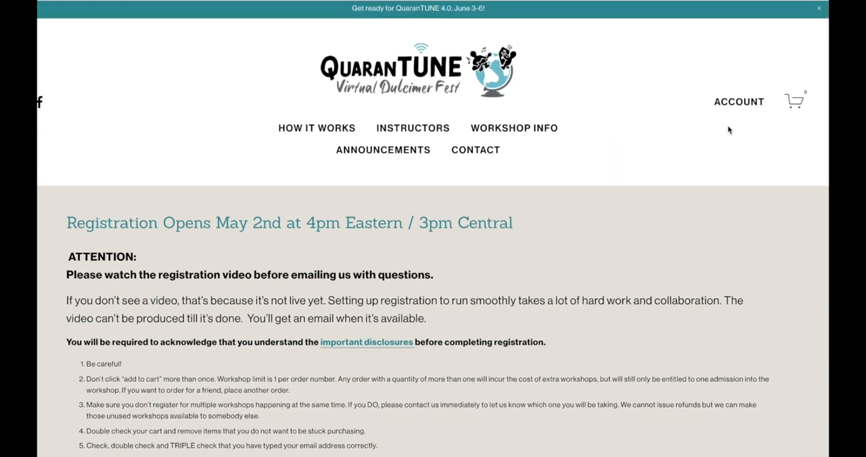
mouse_move(690, 80)
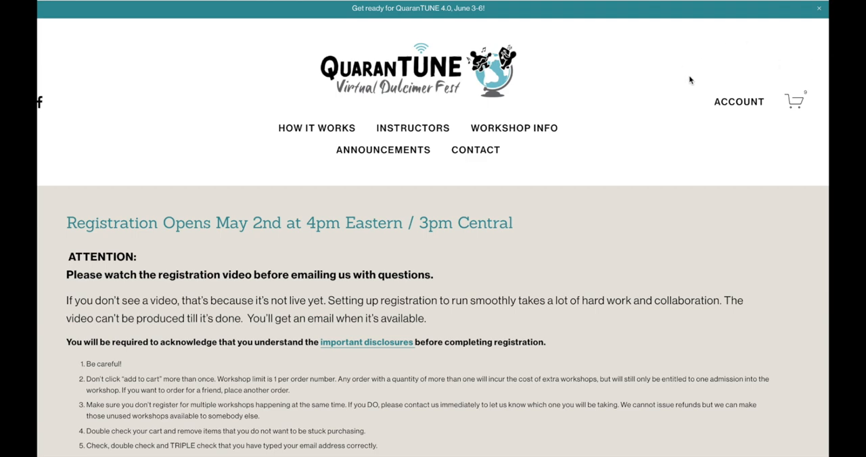
scroll("down", 3)
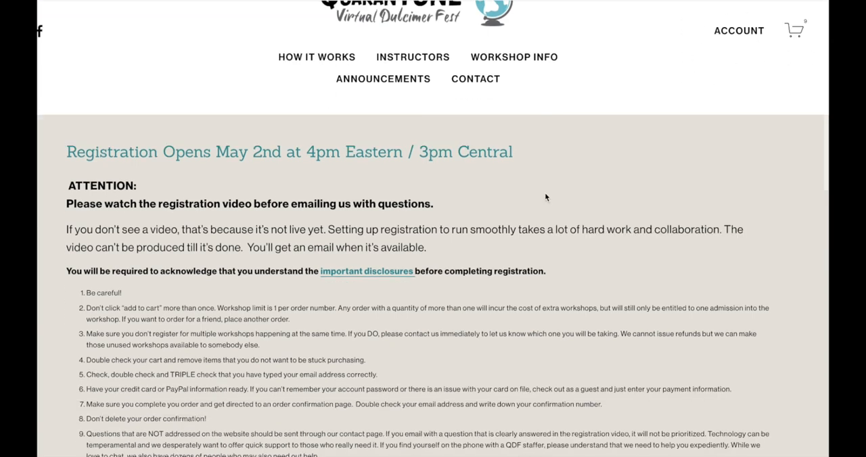
scroll("down", 3)
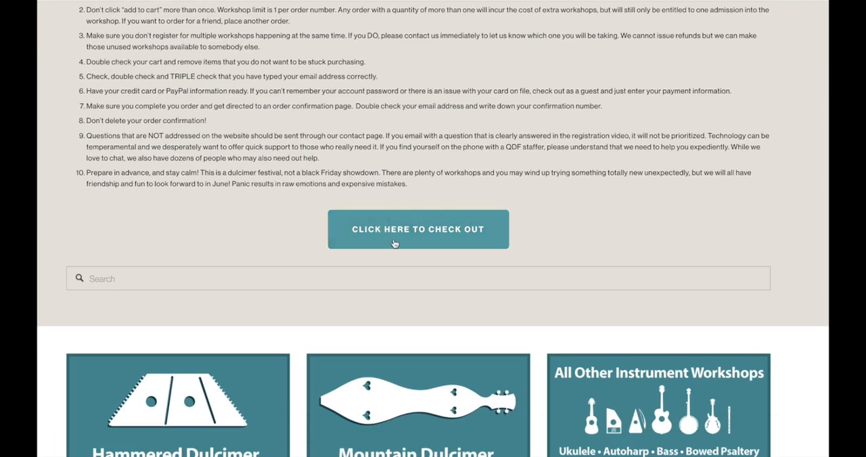
left_click(417, 228)
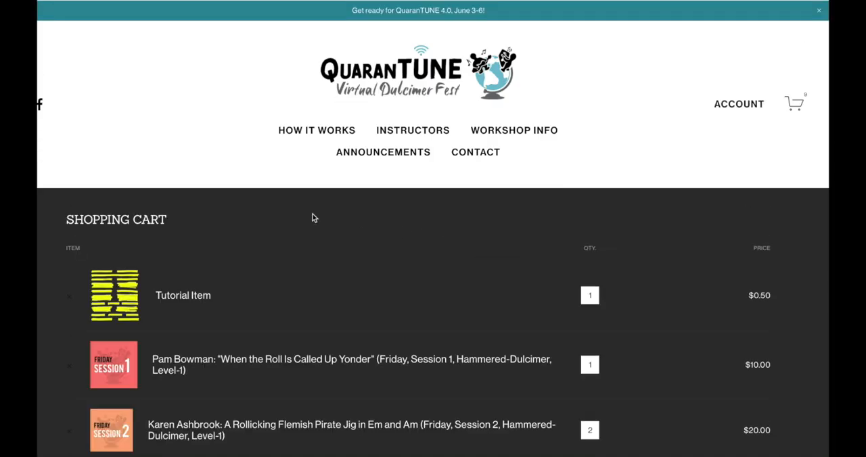
mouse_move(252, 227)
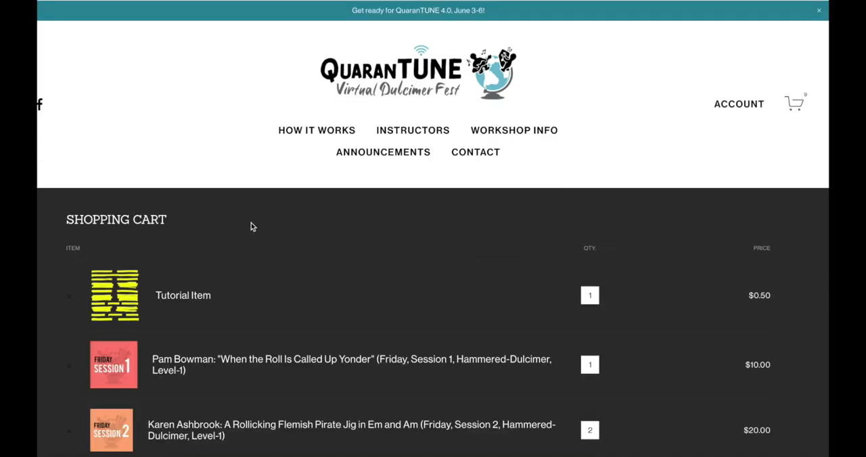
scroll("down", 3)
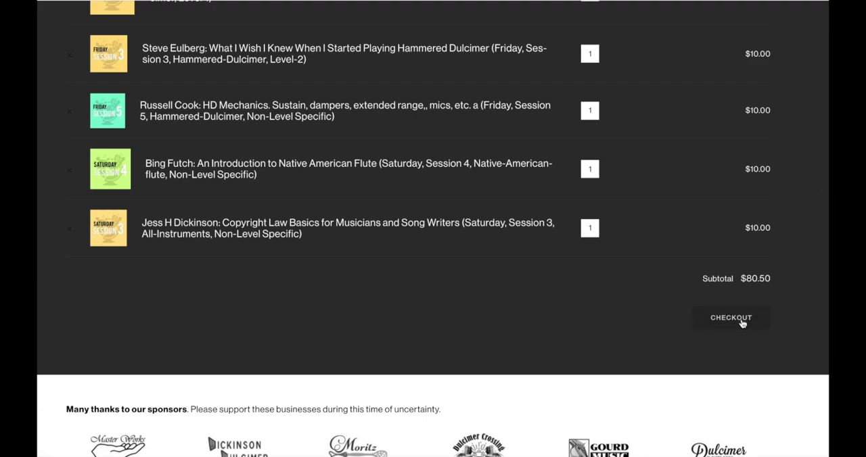
left_click(730, 317)
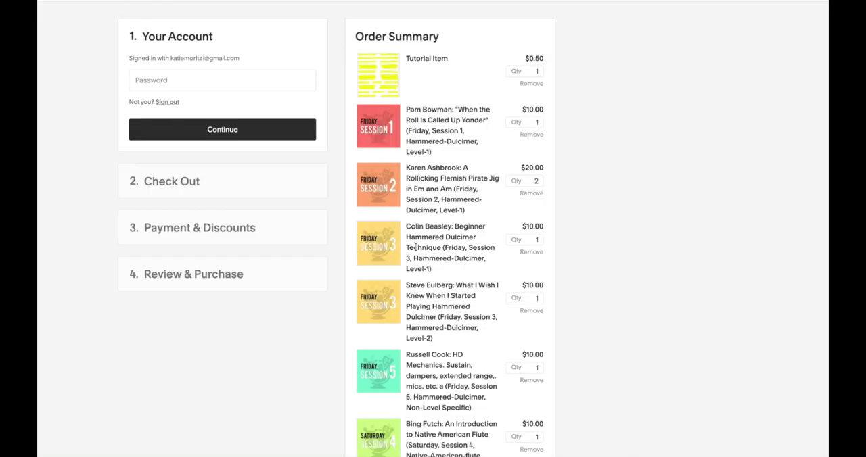
mouse_move(513, 142)
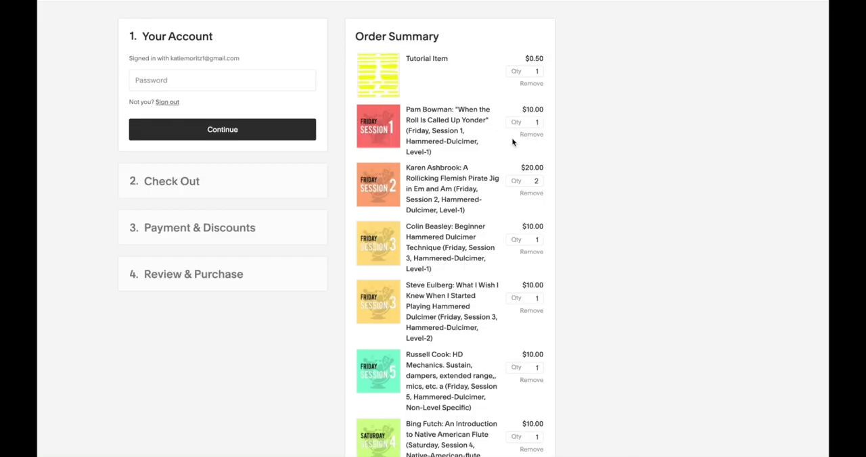
Step: Remove the $0.50 Tutorial Item from the checkout order summary
scroll("down", 3)
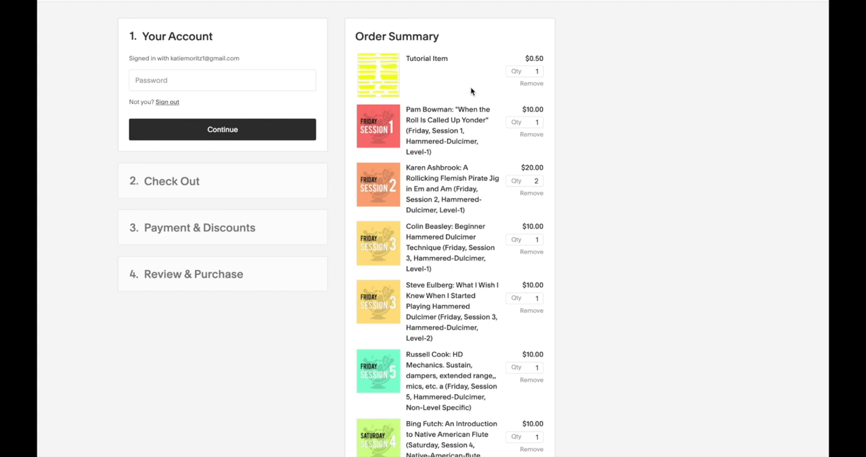
mouse_move(406, 100)
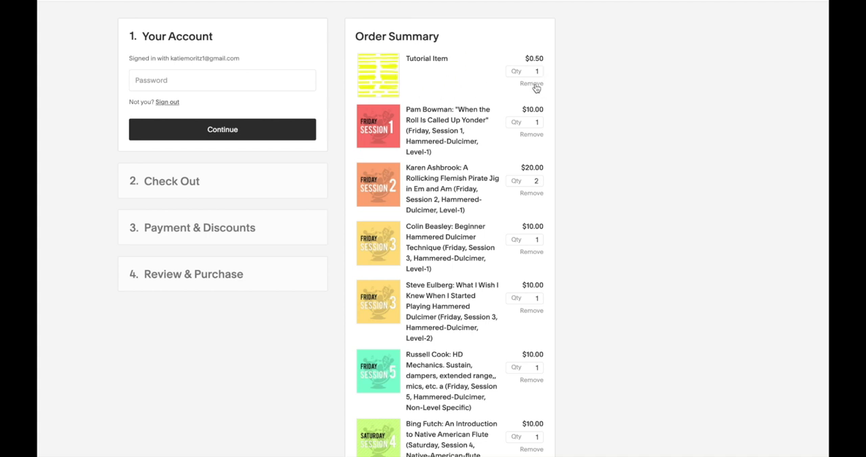
left_click(531, 83)
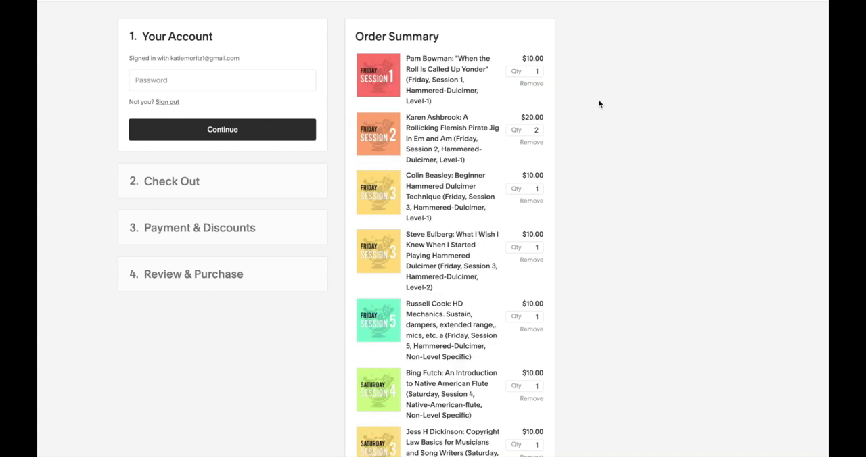
mouse_move(532, 95)
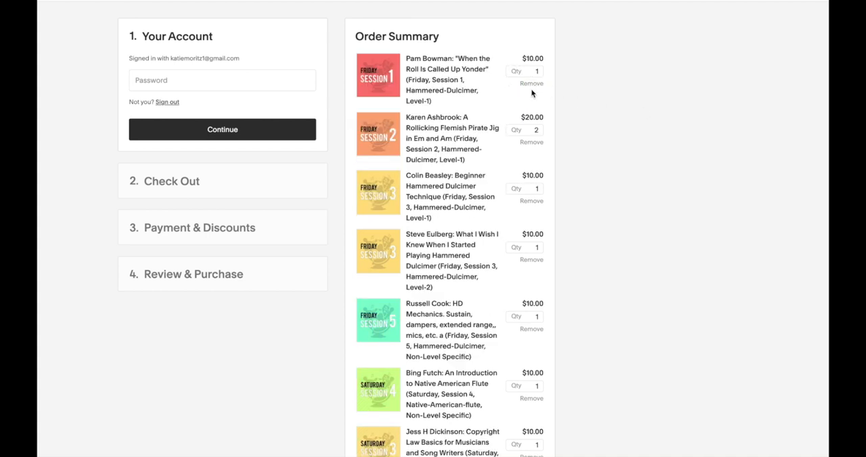
mouse_move(606, 106)
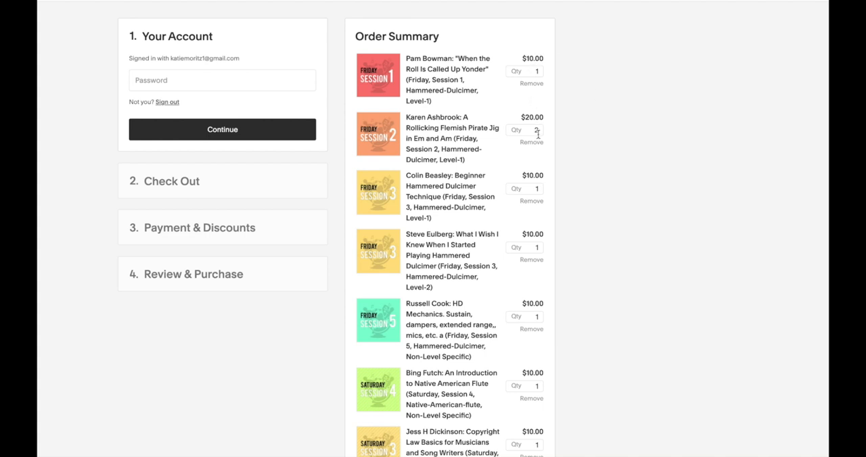
Step: Change the Flemish Pirate Jig session quantity from 2 to 1, giving a $70 subtotal
scroll("down", 3)
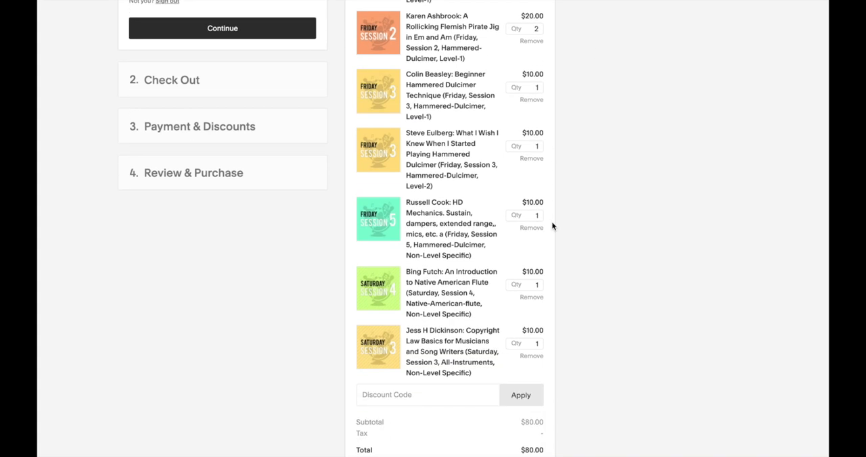
scroll("up", 3)
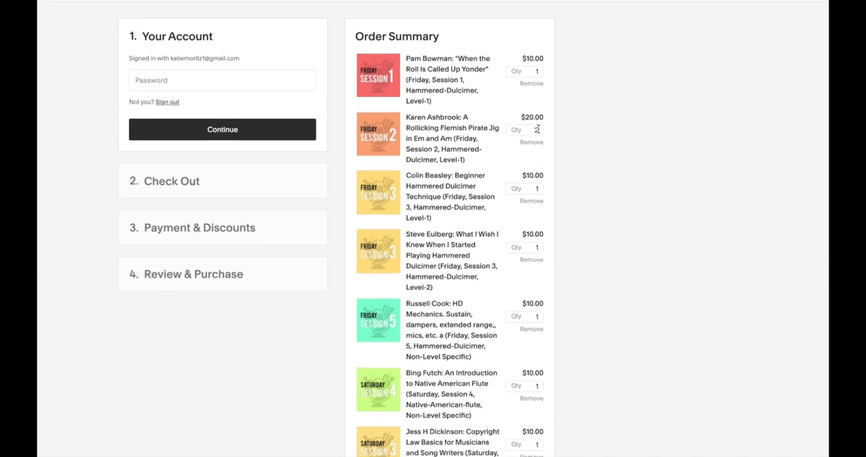
left_click(532, 130)
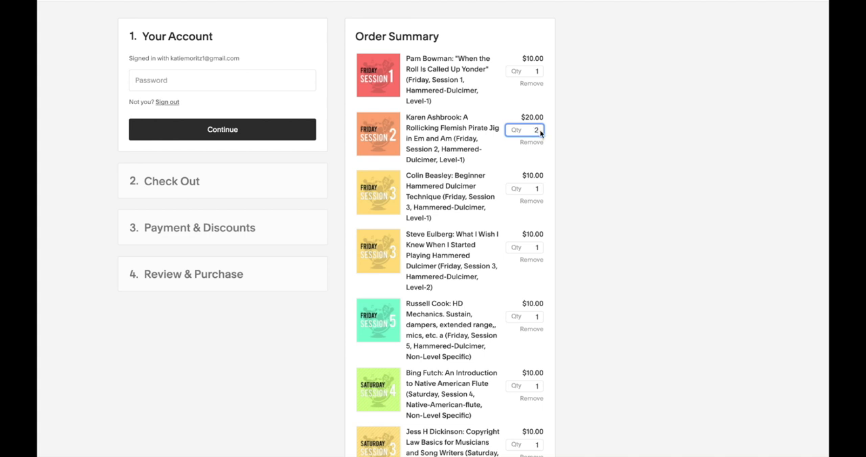
type("1")
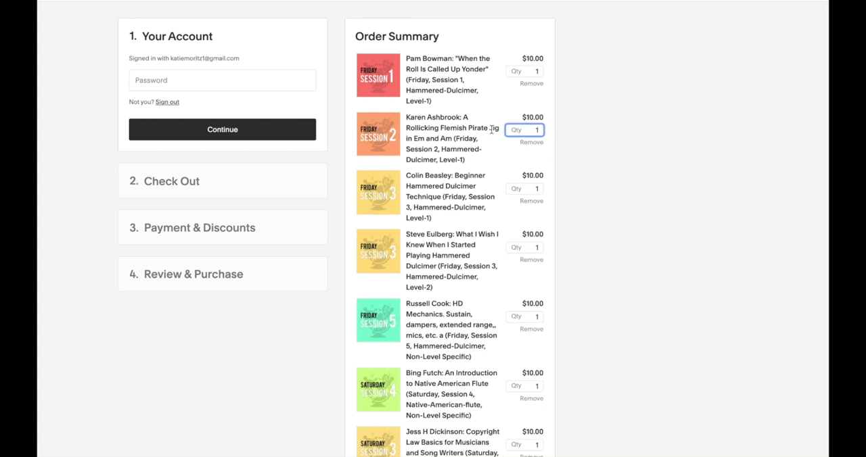
mouse_move(484, 147)
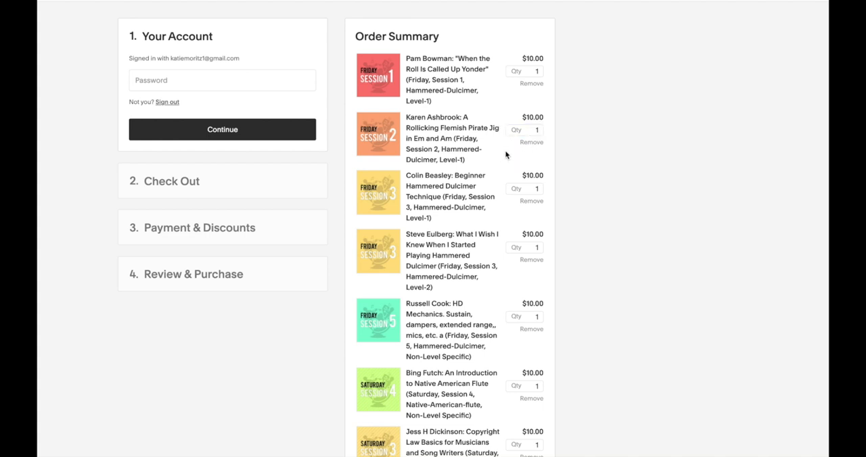
scroll("down", 3)
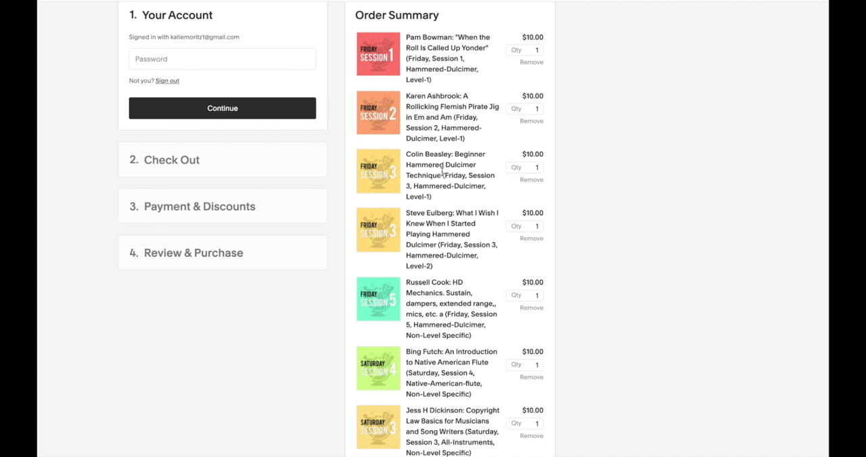
mouse_move(404, 196)
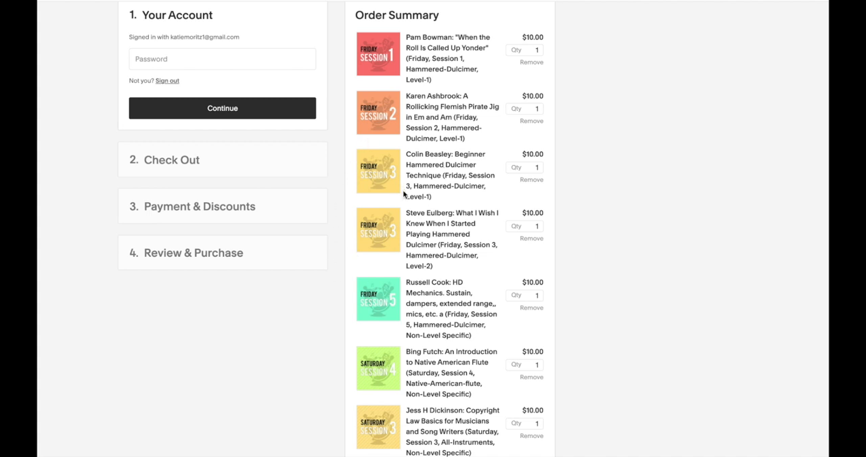
mouse_move(399, 223)
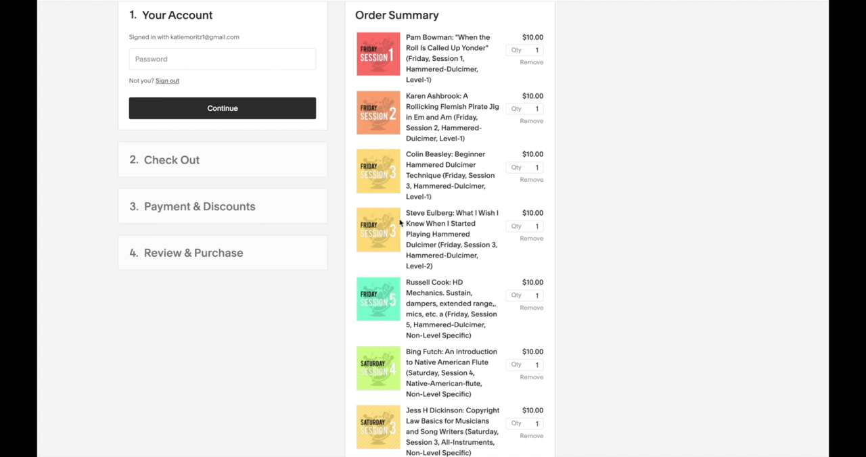
scroll("down", 3)
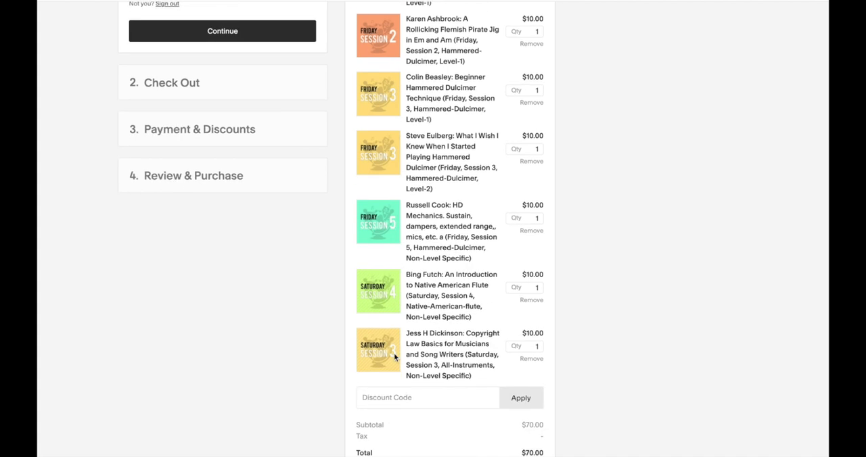
mouse_move(371, 352)
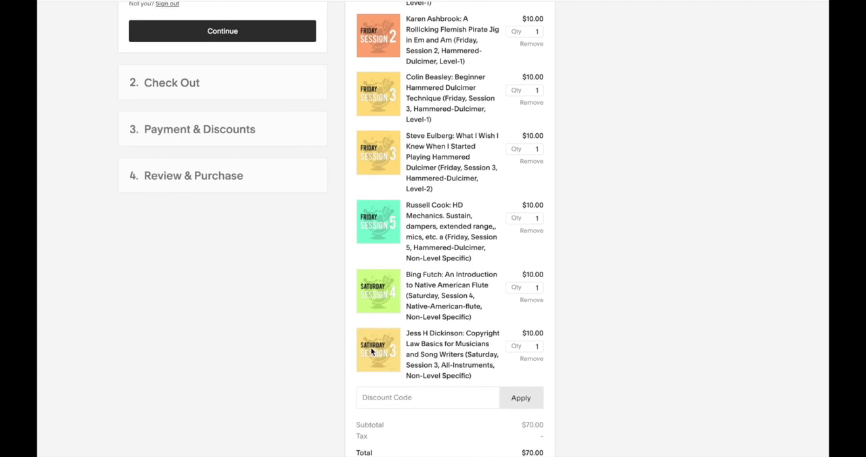
mouse_move(376, 60)
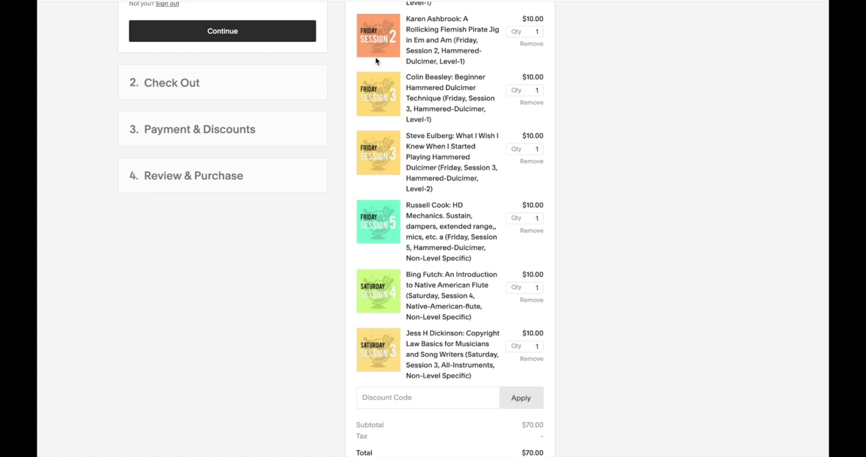
mouse_move(386, 157)
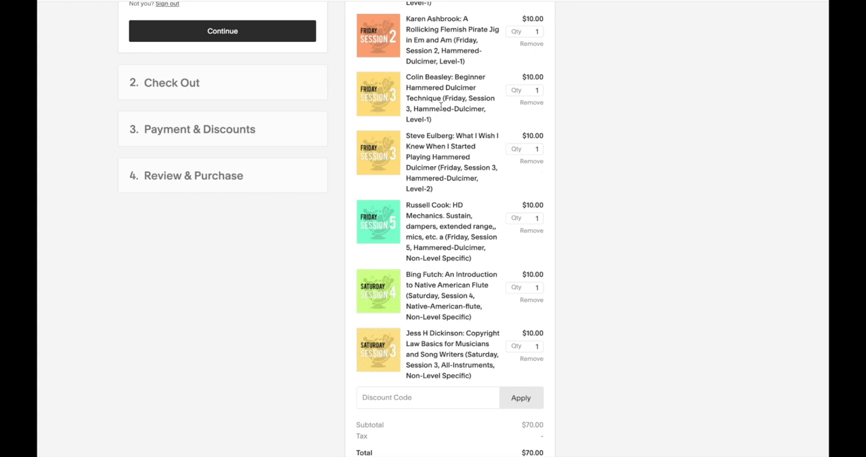
mouse_move(531, 113)
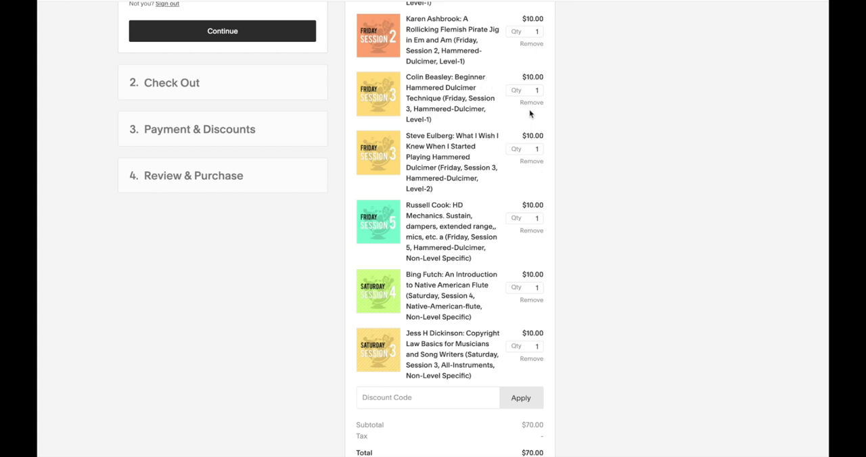
mouse_move(509, 169)
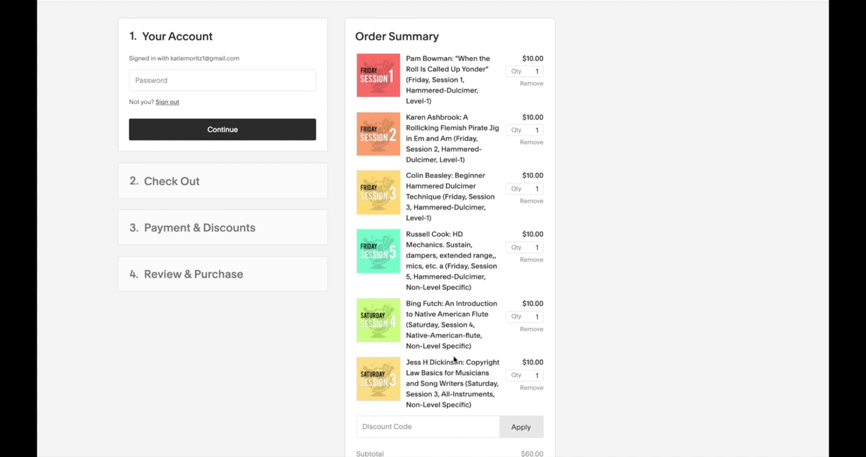
mouse_move(475, 104)
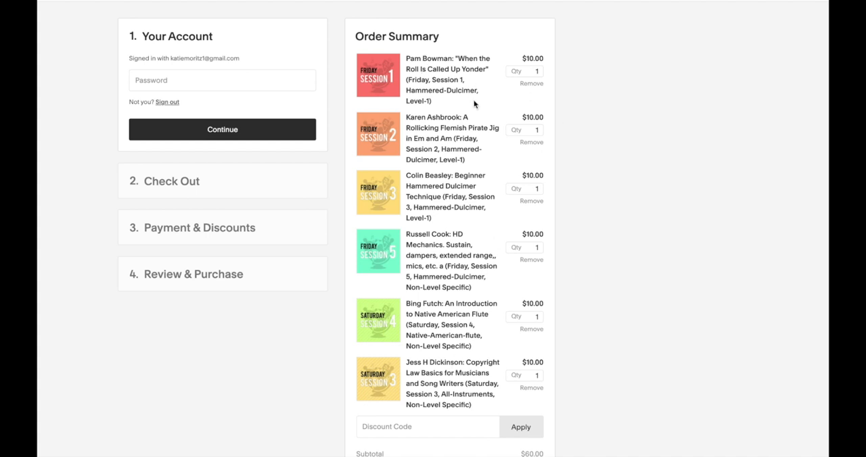
Step: Scroll the order summary to check six workshops and a $60.00 subtotal
scroll("down", 3)
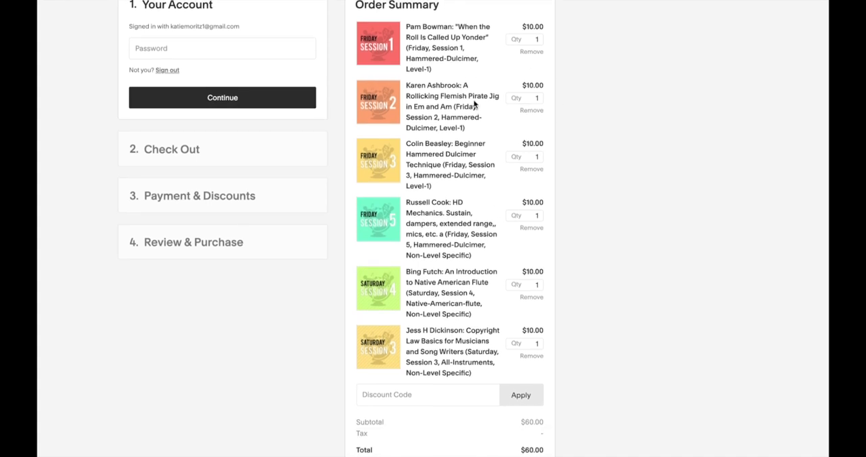
scroll("down", 3)
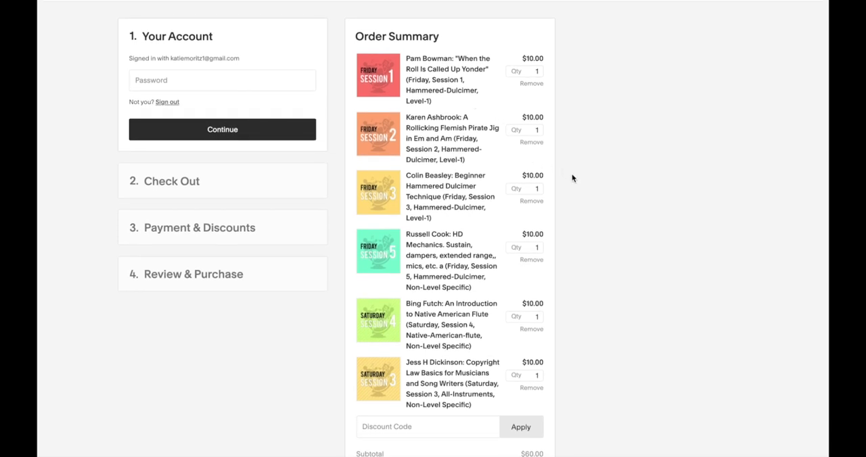
mouse_move(513, 218)
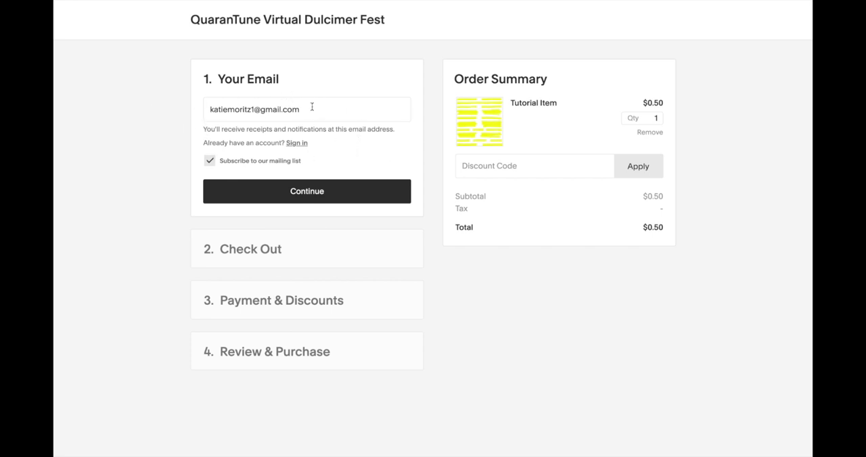
Step: Sign in at checkout with the saved email address and account password
left_click(306, 109)
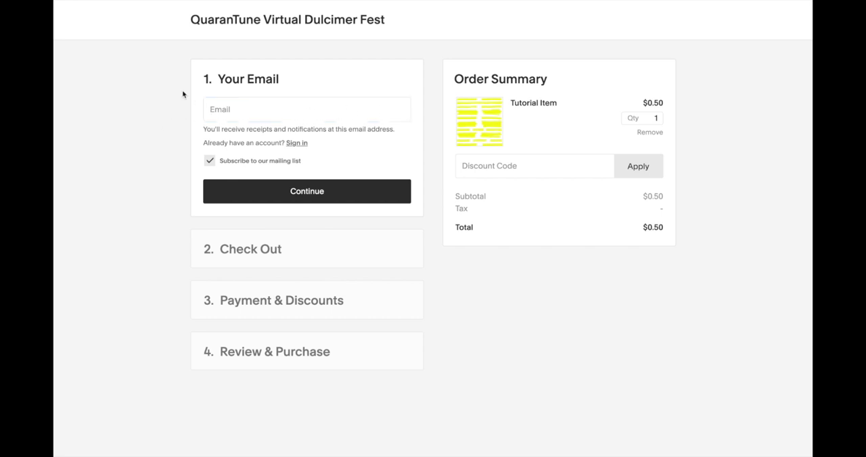
mouse_move(296, 146)
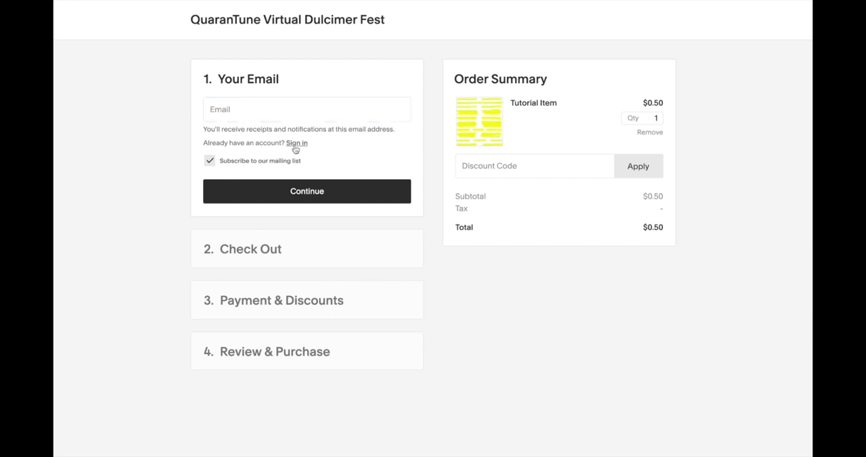
mouse_move(298, 150)
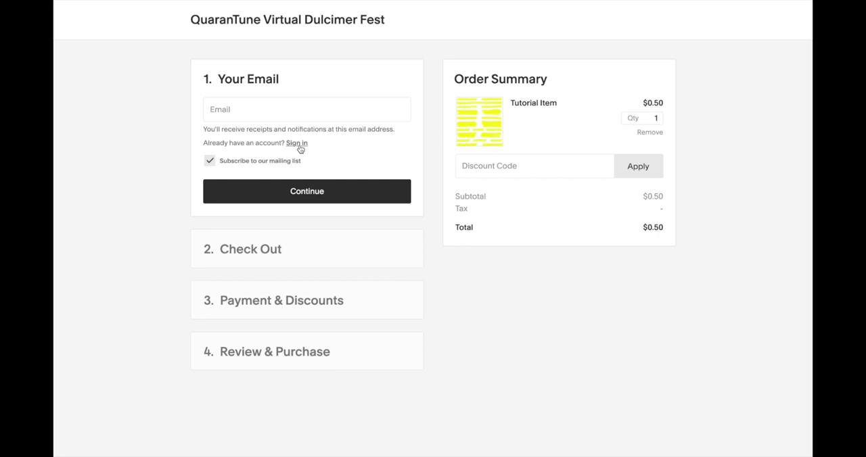
mouse_move(300, 148)
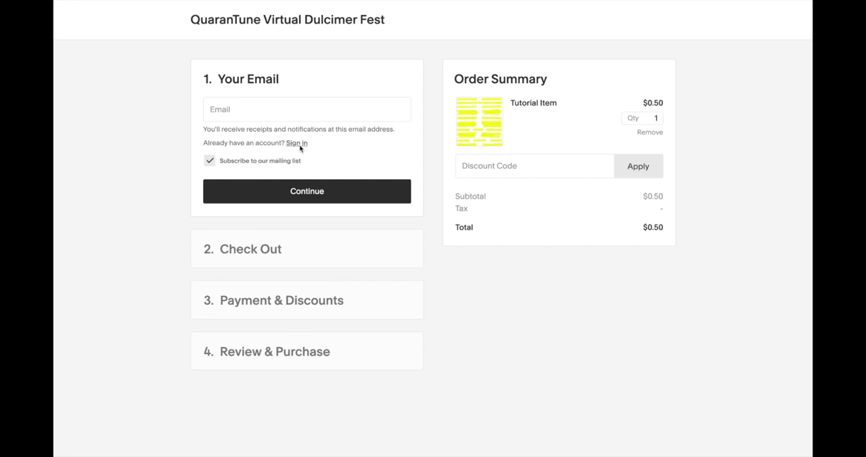
left_click(307, 109)
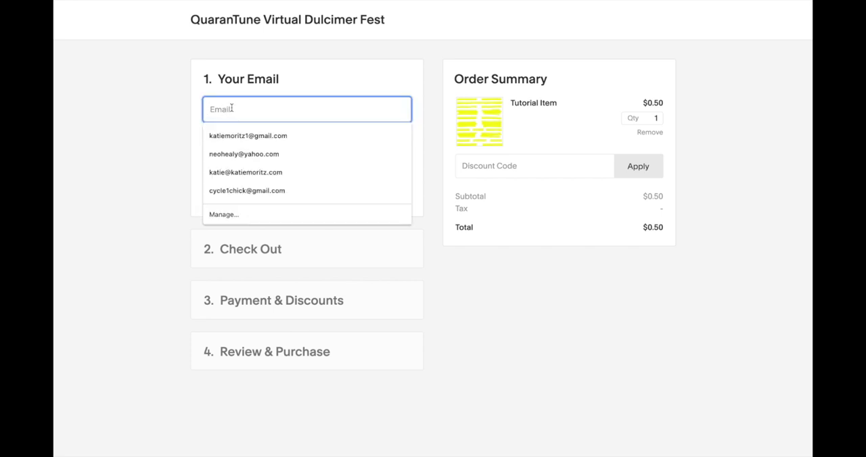
left_click(248, 135)
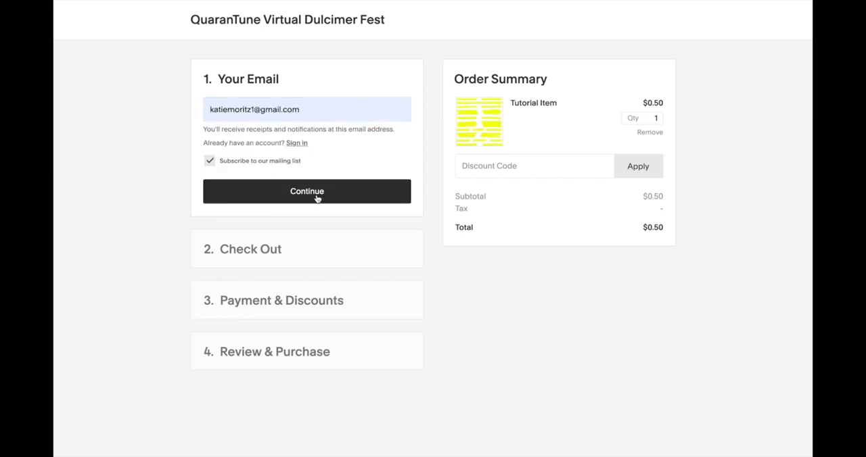
mouse_move(342, 140)
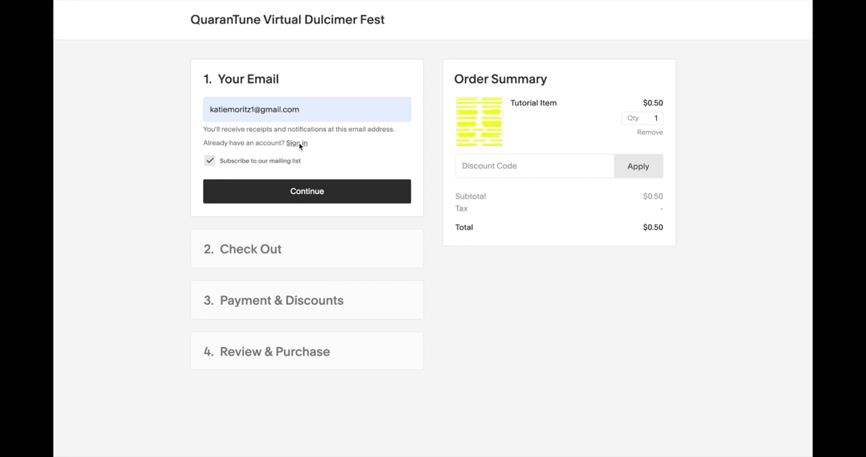
left_click(296, 143)
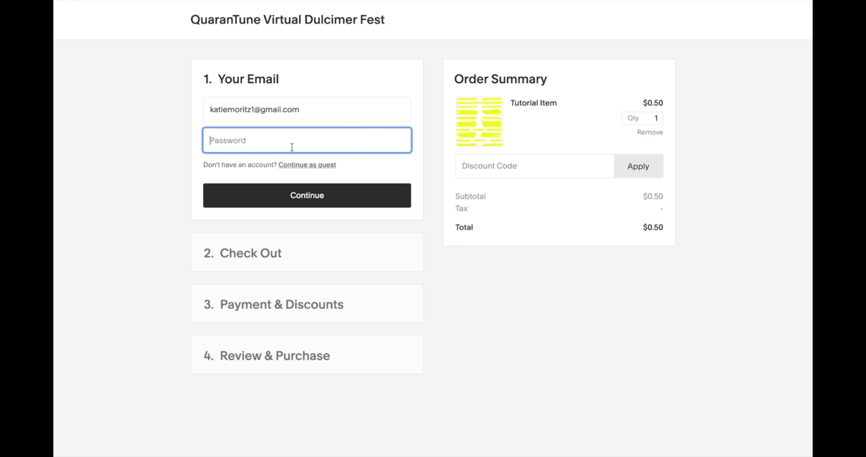
type("•")
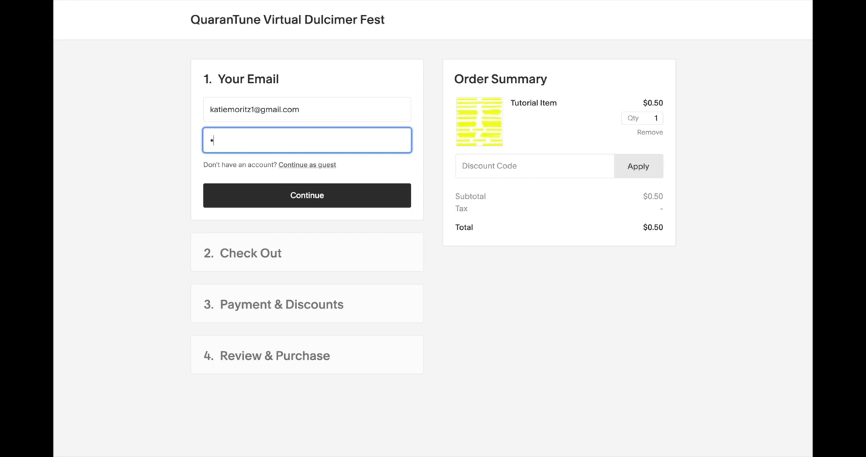
type("•••")
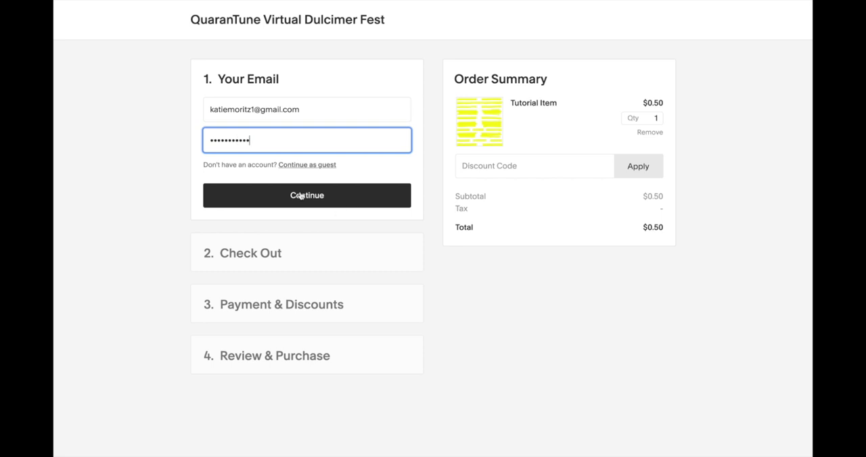
left_click(306, 195)
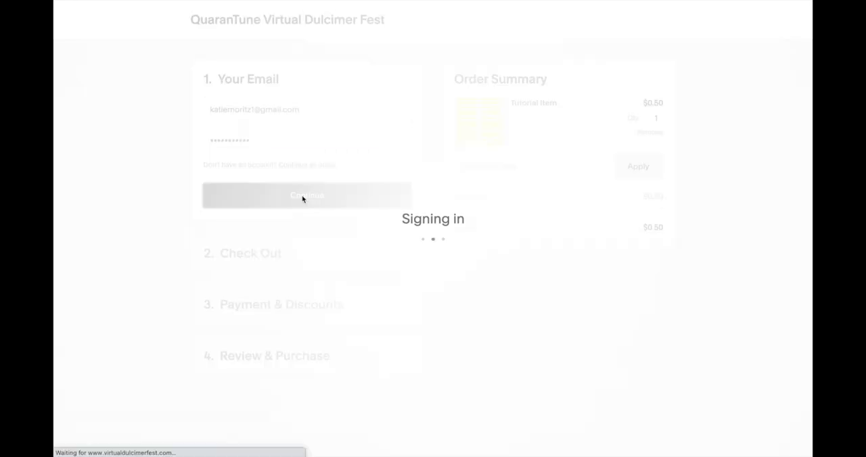
left_click(307, 196)
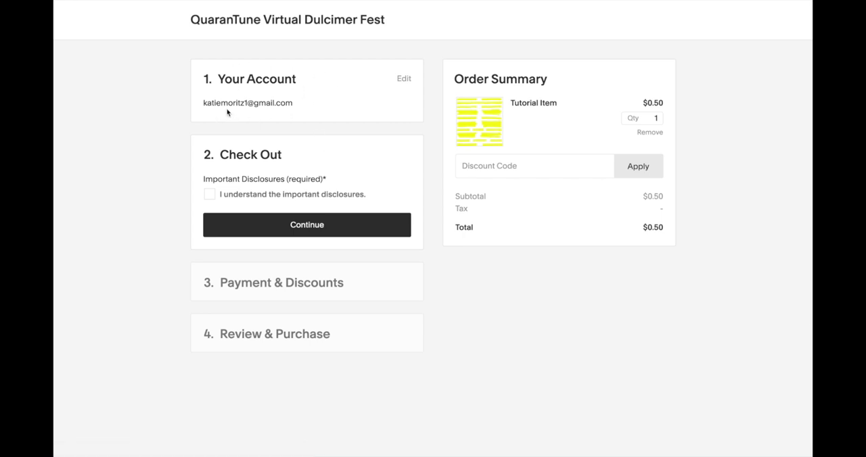
mouse_move(284, 109)
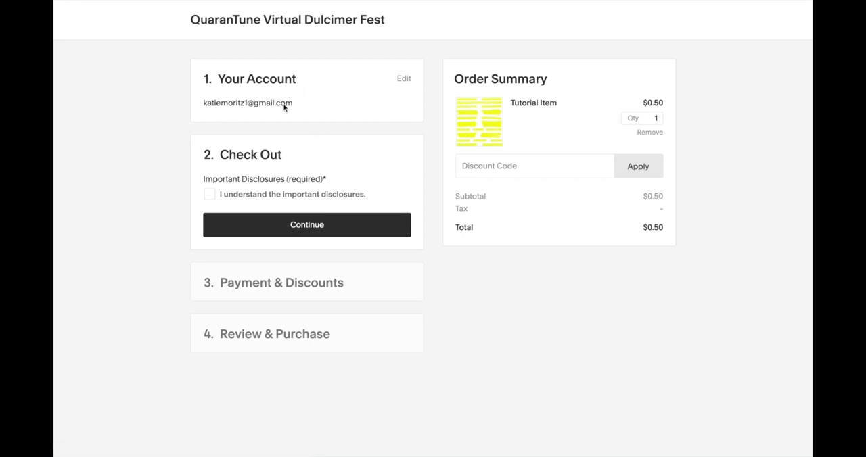
mouse_move(266, 97)
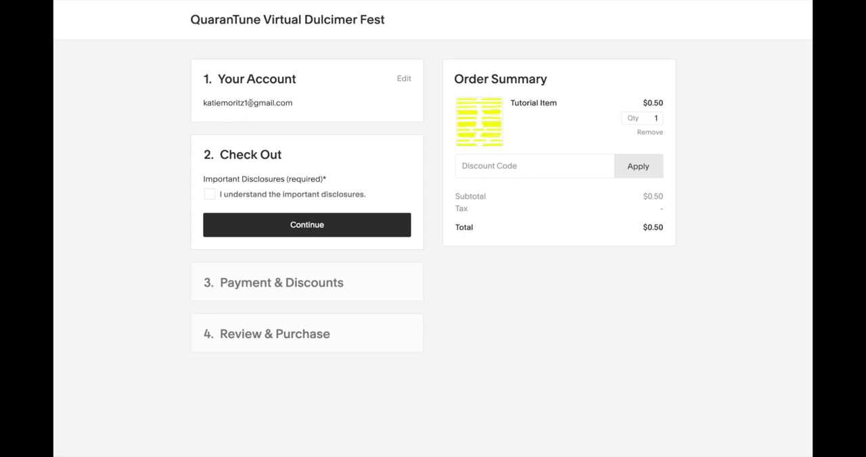
mouse_move(296, 110)
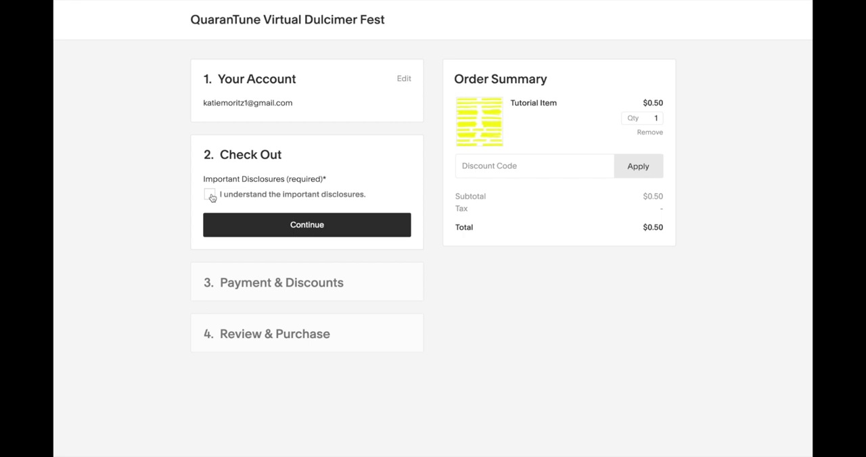
Step: Acknowledge the important disclosures and continue to payment
left_click(209, 194)
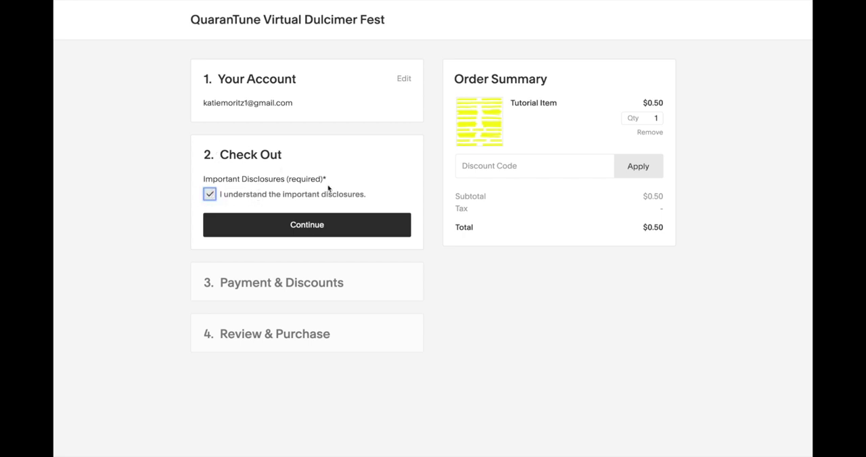
mouse_move(383, 189)
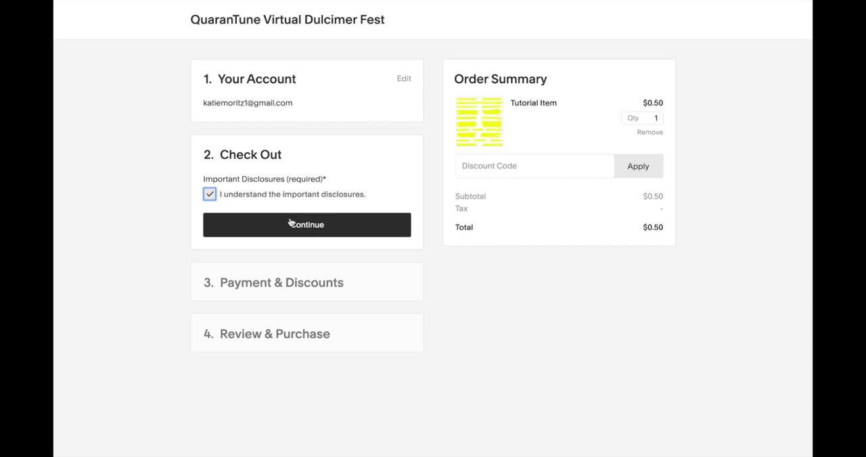
mouse_move(351, 164)
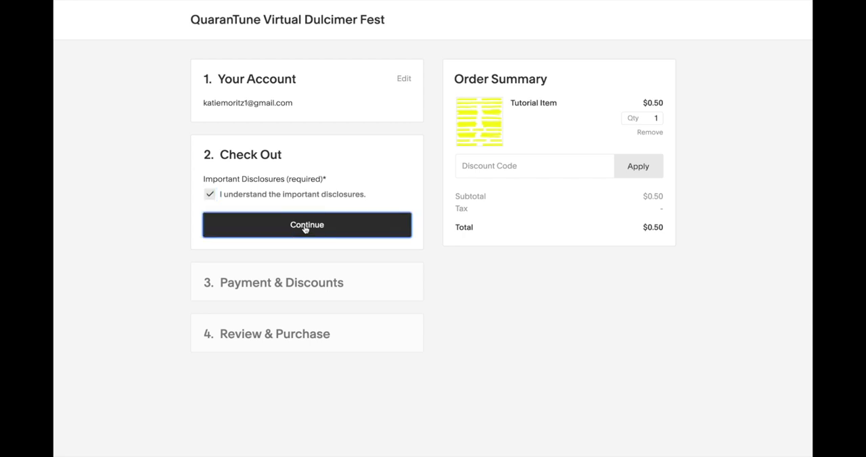
left_click(307, 224)
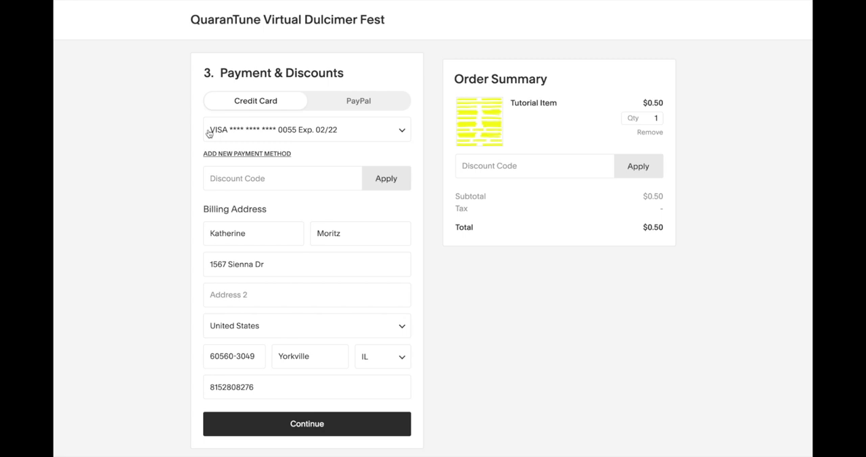
mouse_move(180, 157)
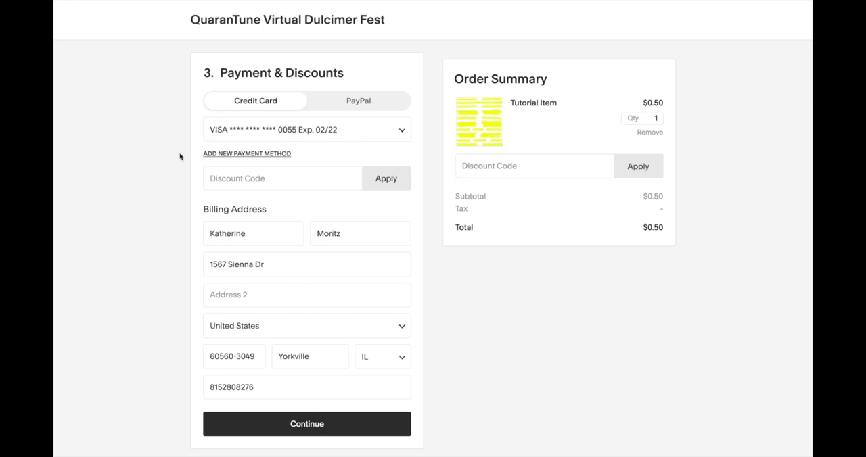
mouse_move(371, 133)
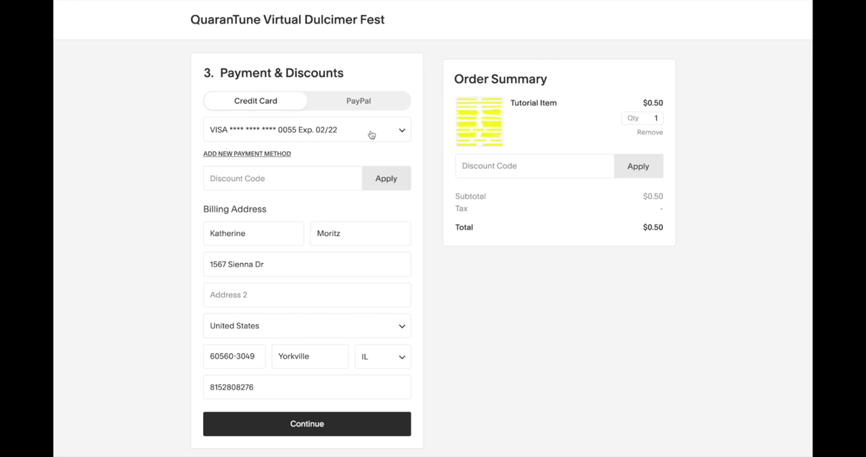
mouse_move(165, 169)
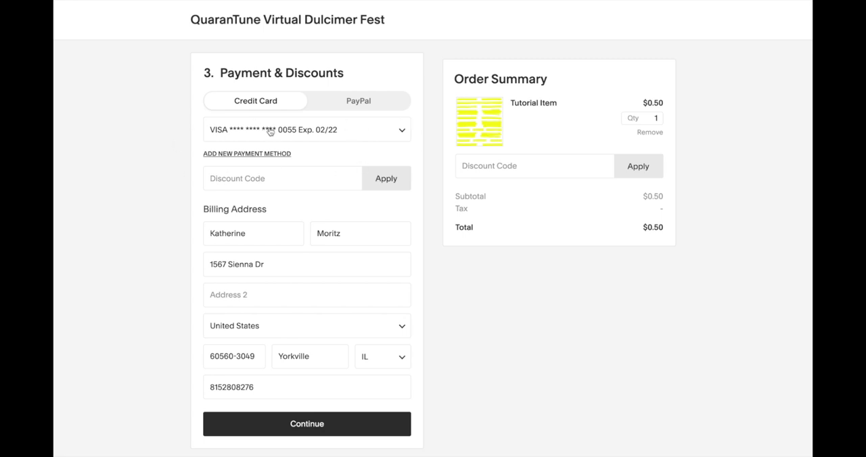
mouse_move(249, 159)
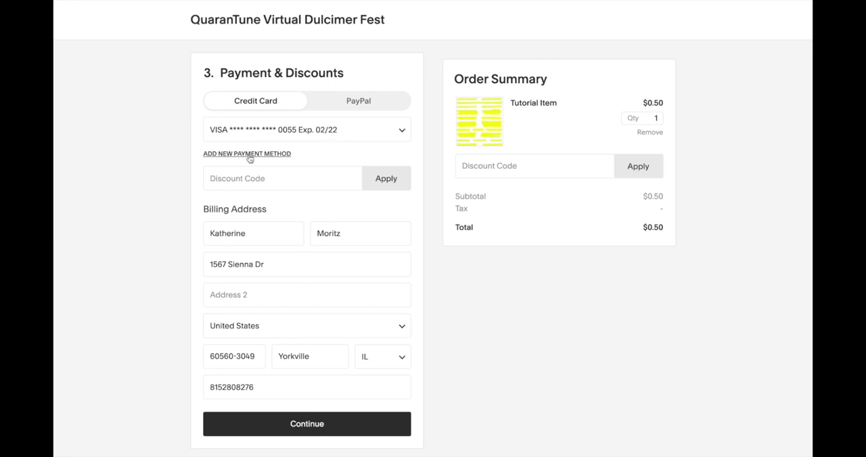
mouse_move(188, 158)
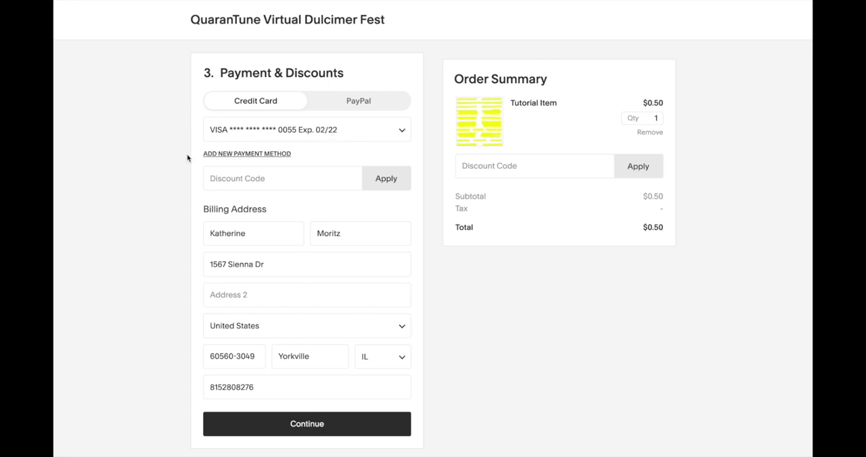
mouse_move(212, 156)
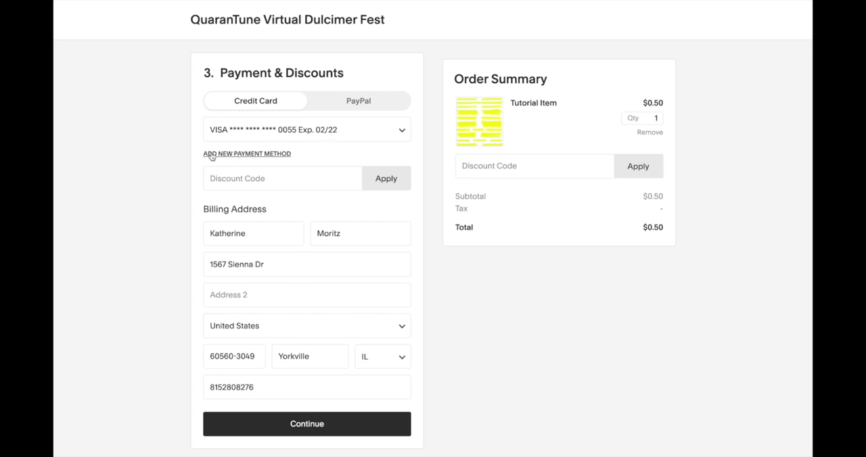
mouse_move(344, 146)
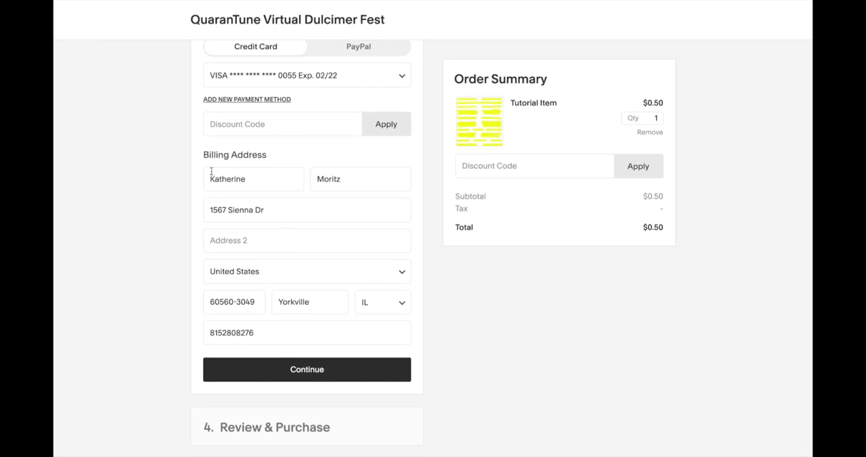
mouse_move(201, 265)
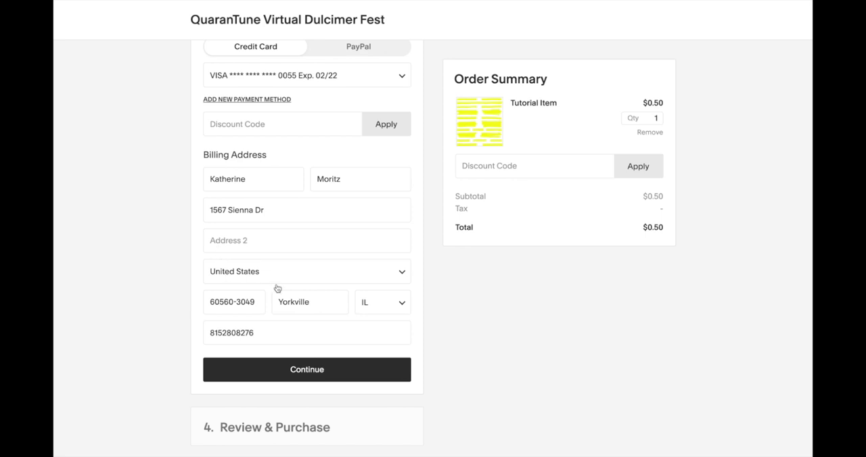
mouse_move(370, 320)
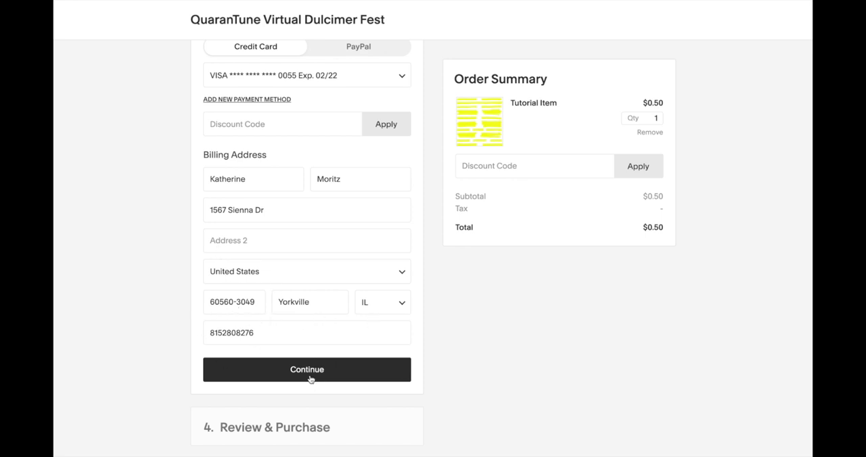
left_click(307, 369)
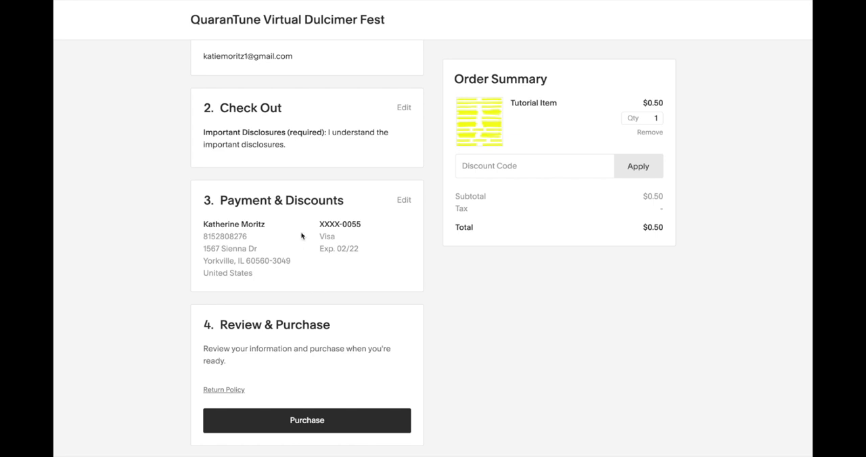
Step: Purchase the $0.50 Tutorial Item order
scroll("up", 3)
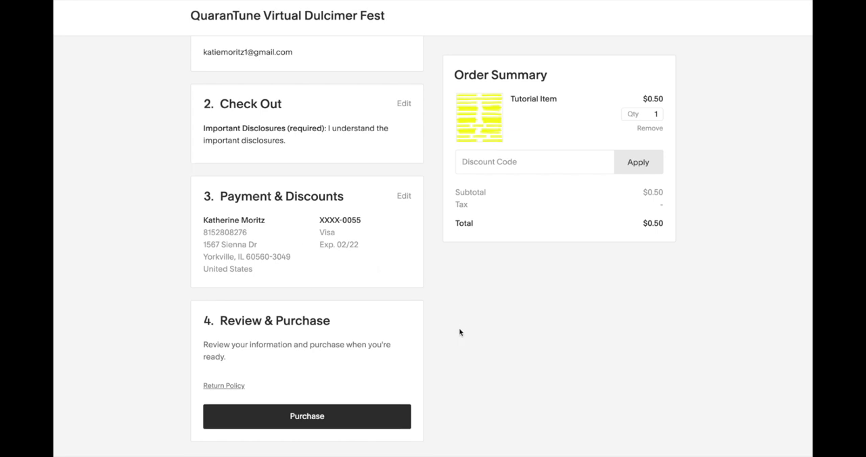
left_click(306, 420)
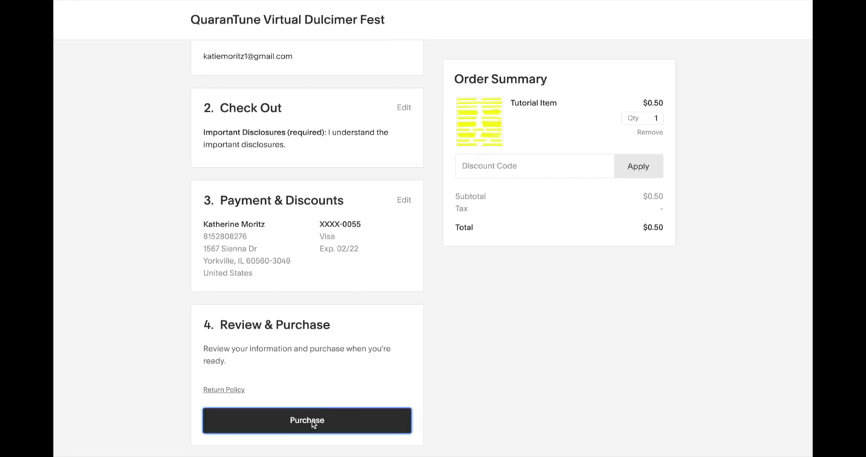
left_click(307, 420)
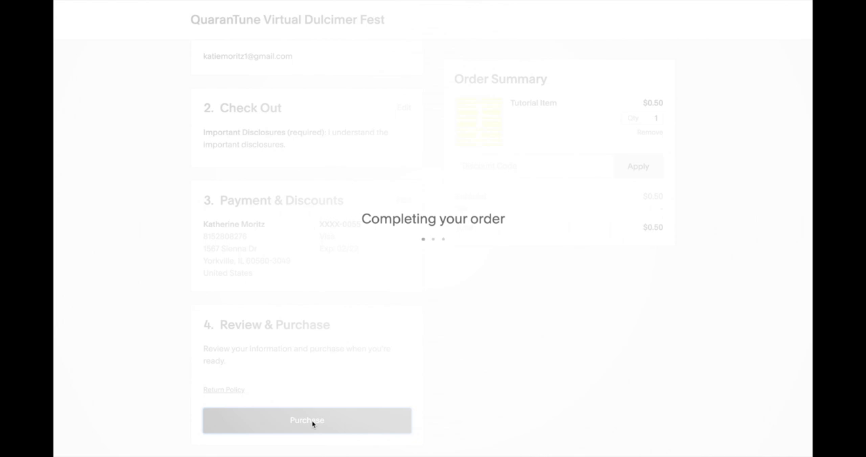
left_click(306, 420)
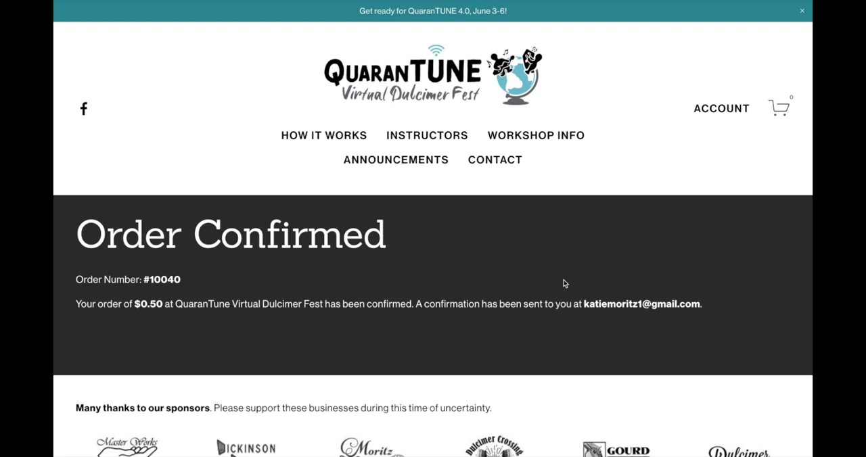
mouse_move(145, 240)
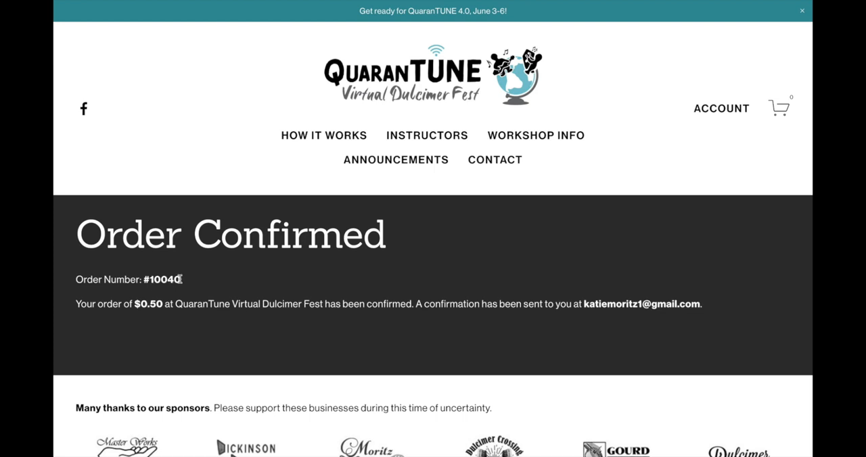
mouse_move(545, 290)
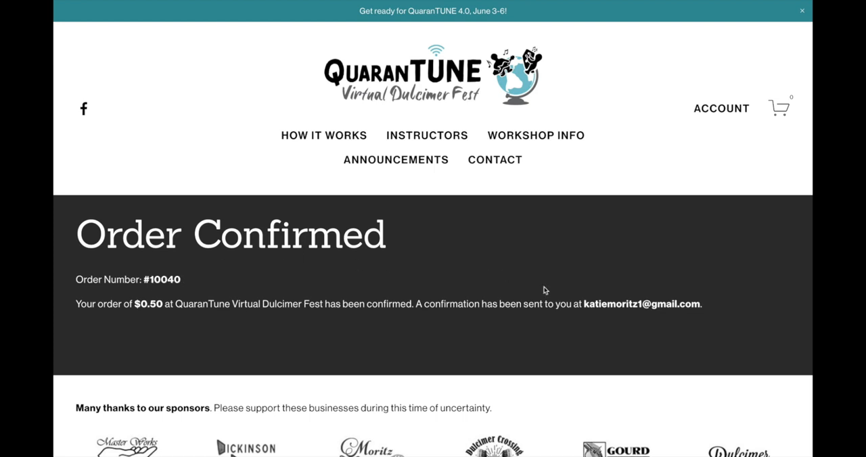
mouse_move(705, 310)
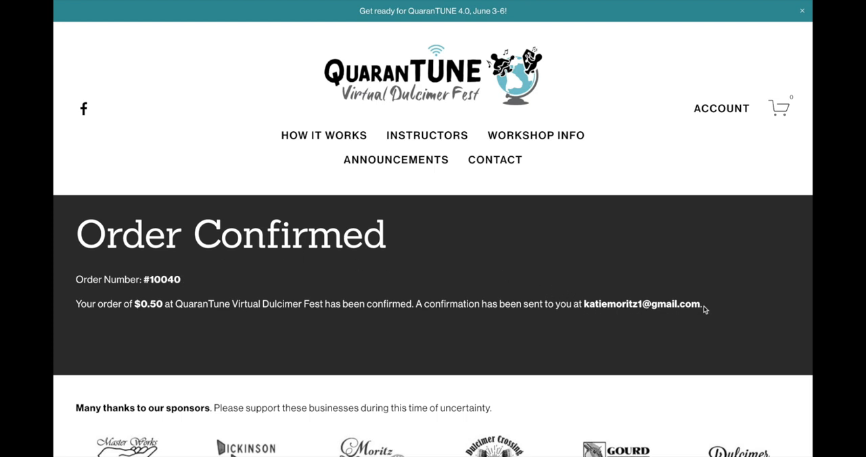
Step: Highlight the confirmation email address on the order #10040 confirmation page
double_click(642, 304)
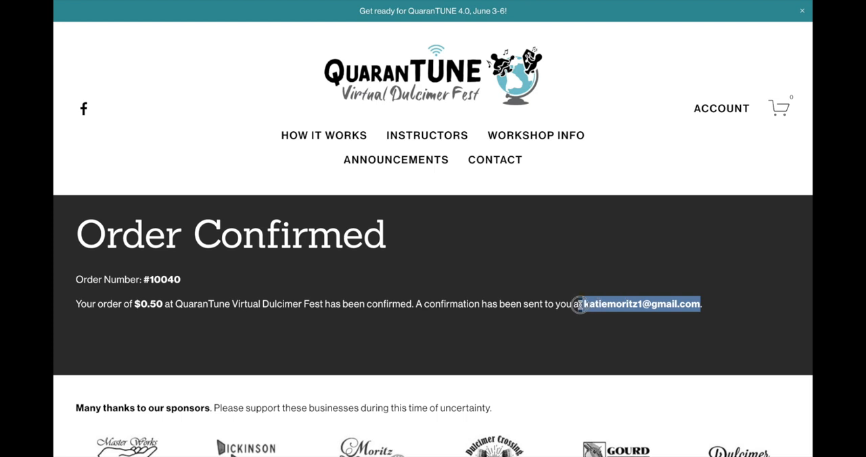
mouse_move(700, 310)
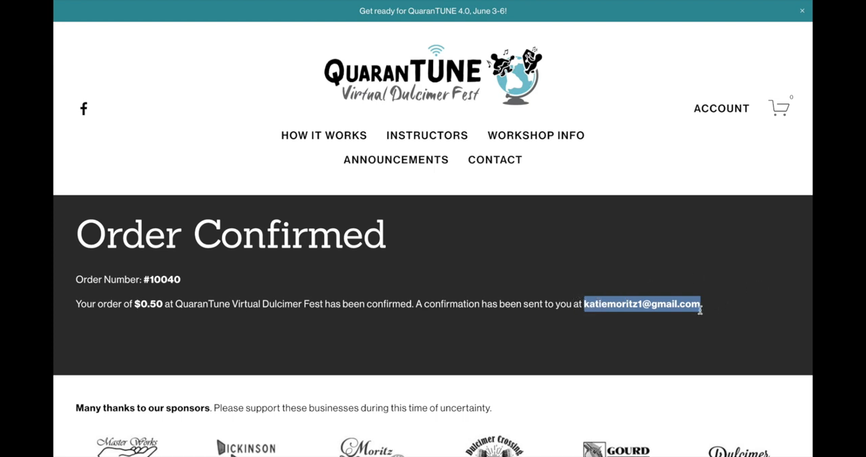
mouse_move(714, 316)
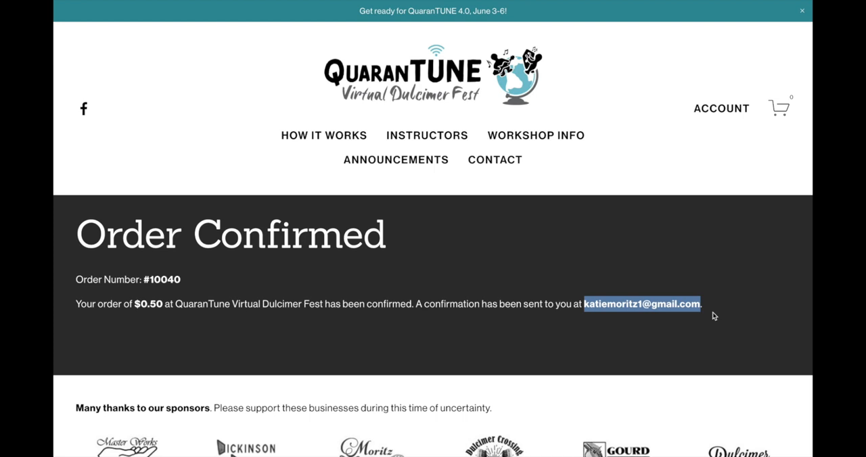
mouse_move(674, 304)
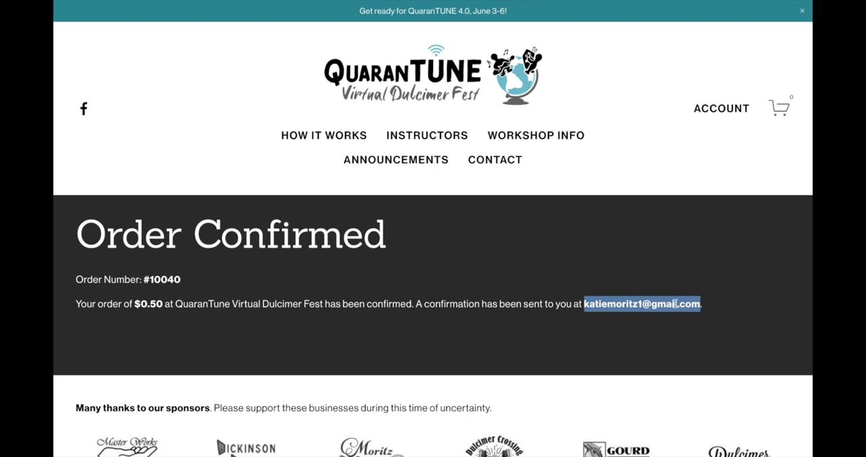
mouse_move(675, 305)
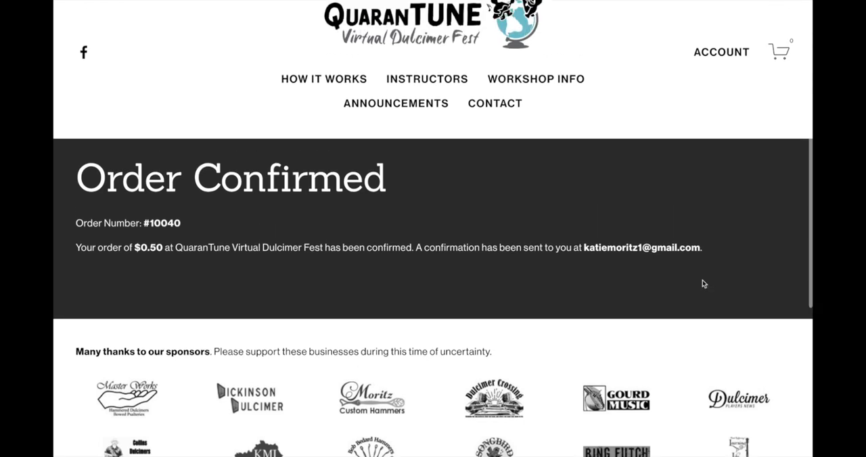
scroll("down", 3)
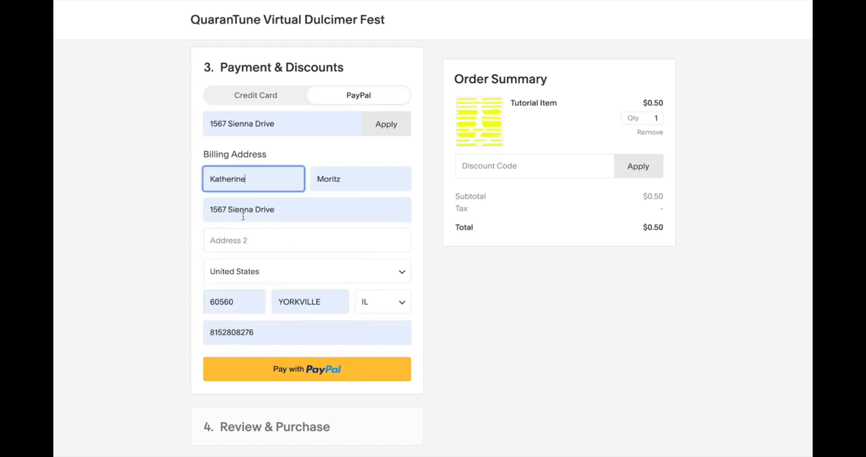
Step: Pay for the $0.50 Tutorial Item with PayPal using the filled billing address
left_click(282, 124)
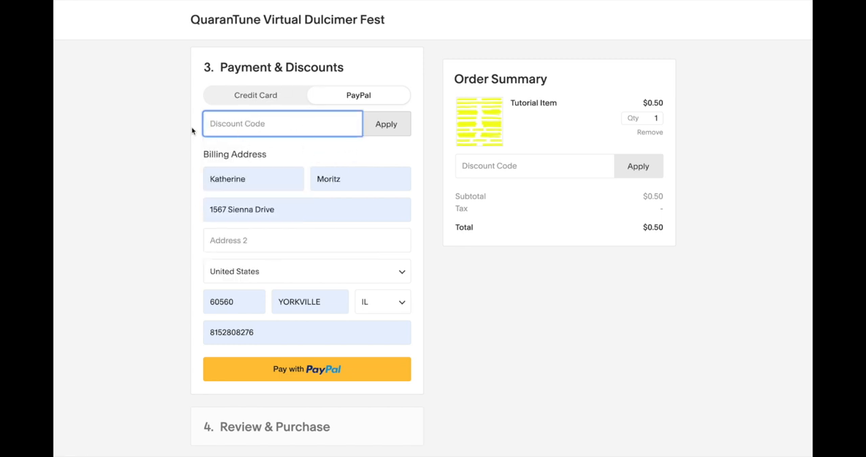
mouse_move(308, 201)
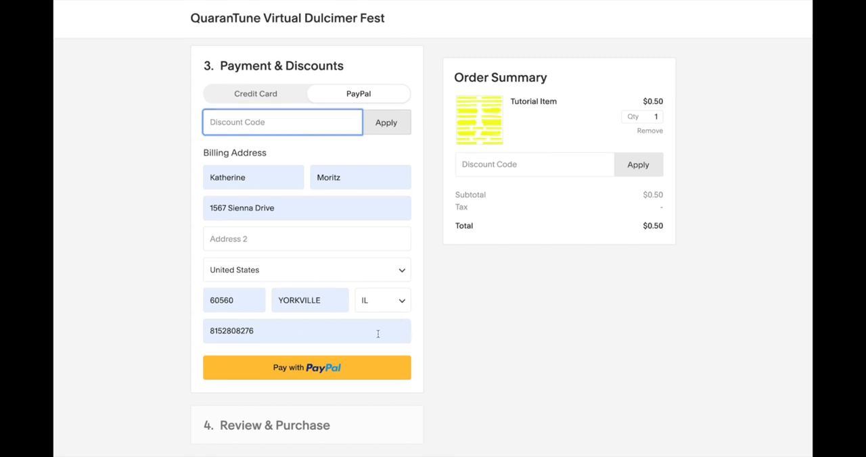
left_click(306, 367)
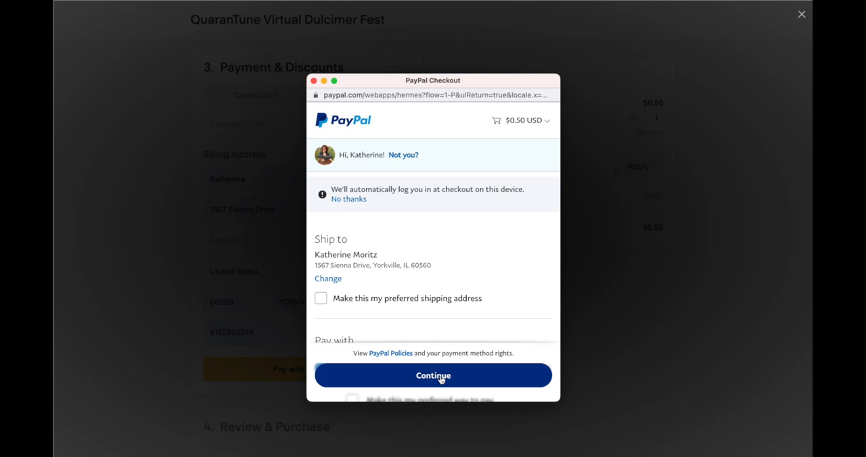
Step: Approve the $0.50 PayPal payment using the saved Ship to address
left_click(432, 376)
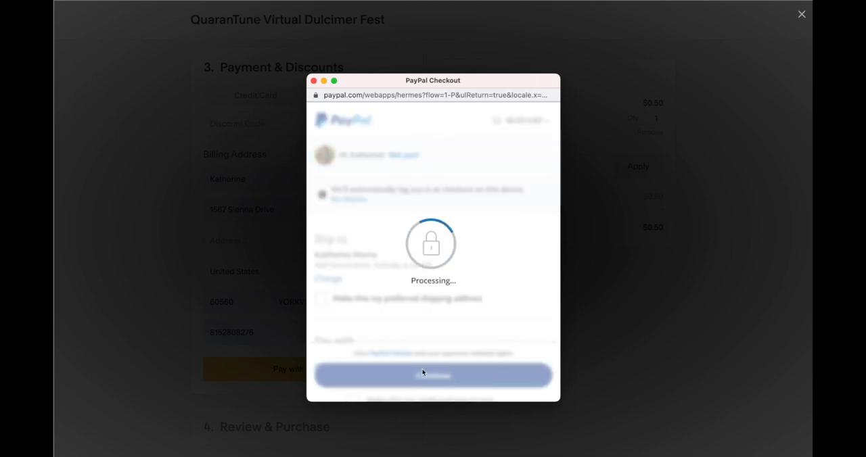
left_click(432, 376)
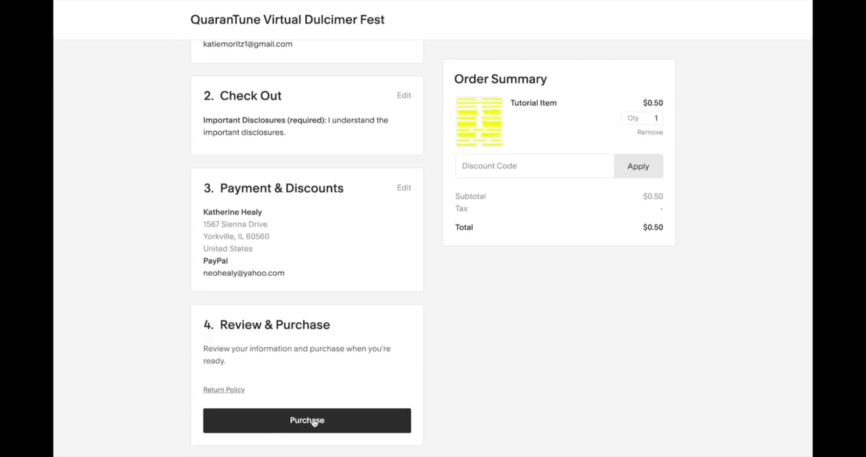
Step: Place the PayPal-paid order, reaching Order Confirmed #10041
left_click(306, 420)
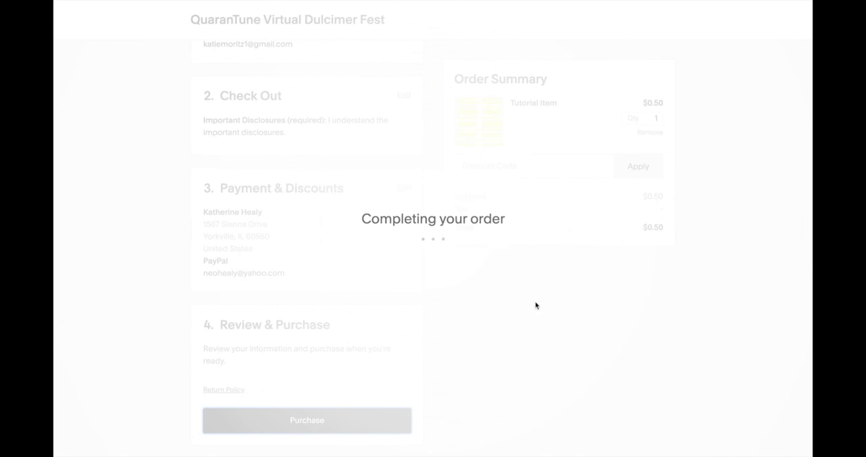
left_click(306, 420)
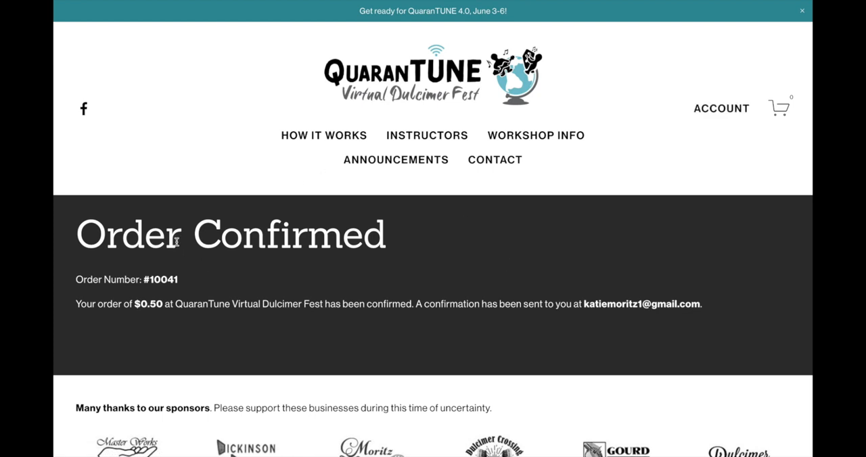
mouse_move(158, 278)
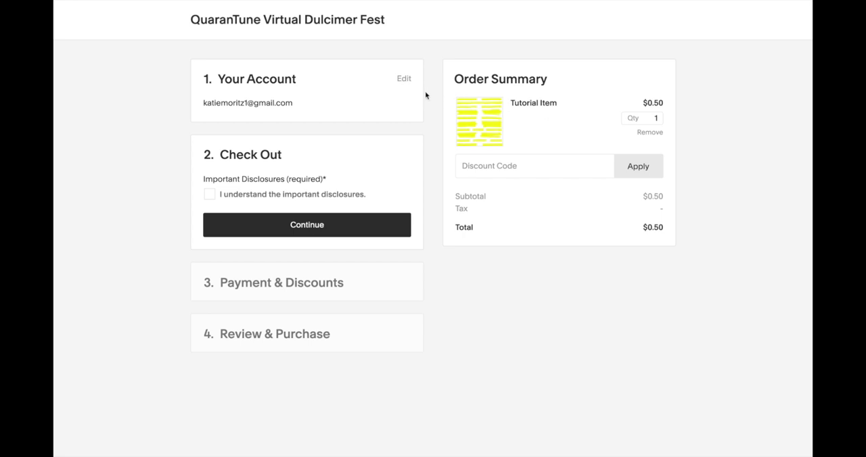
mouse_move(242, 189)
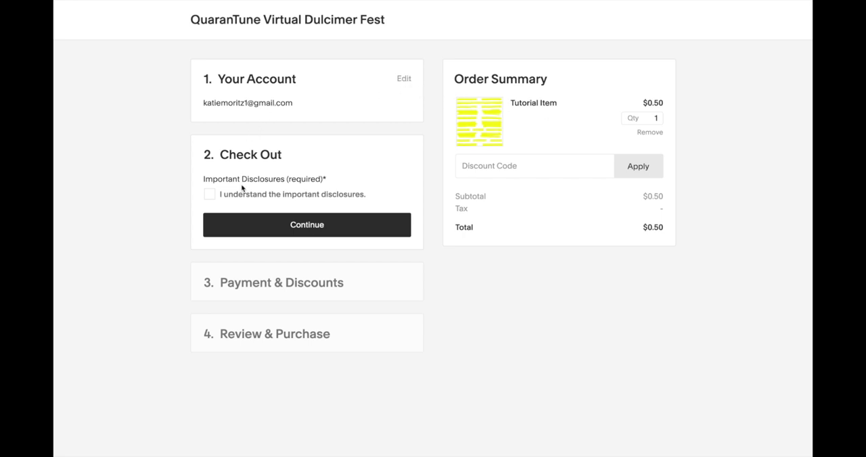
Step: Acknowledge the important disclosures and accept the saved Visa ending 0055 as payment
left_click(209, 194)
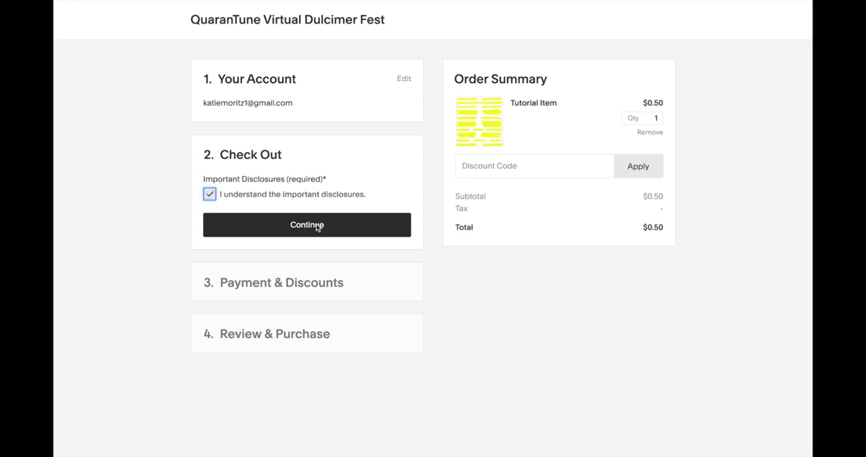
left_click(307, 224)
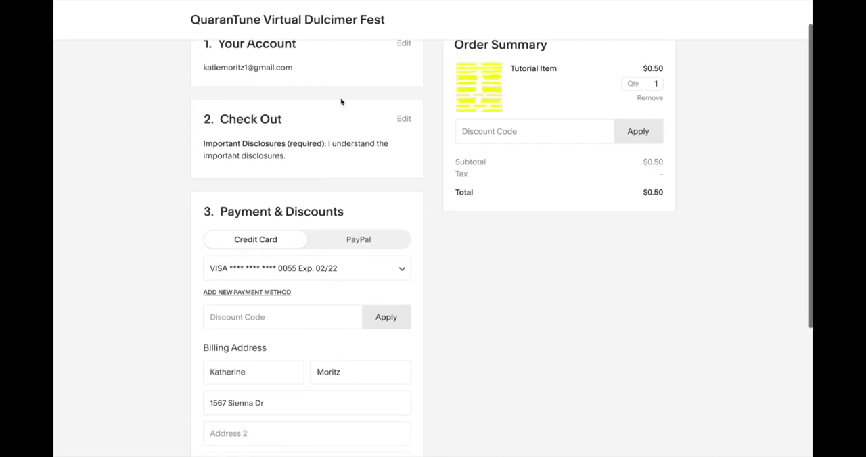
scroll("down", 3)
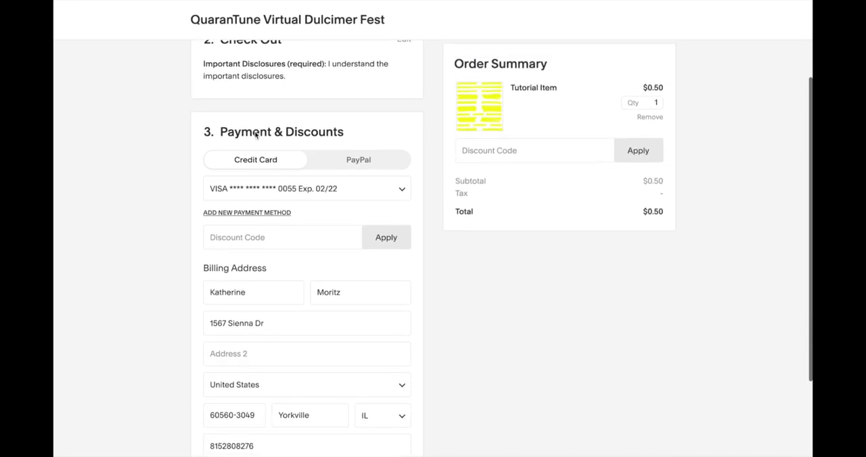
scroll("down", 3)
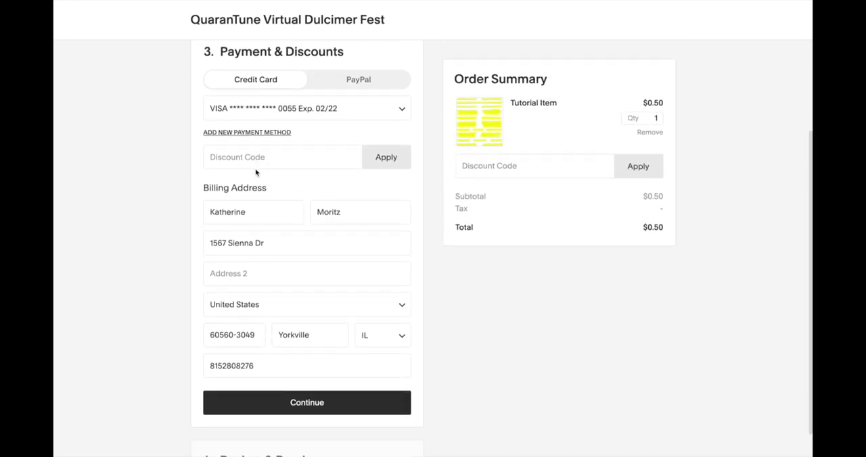
scroll("down", 3)
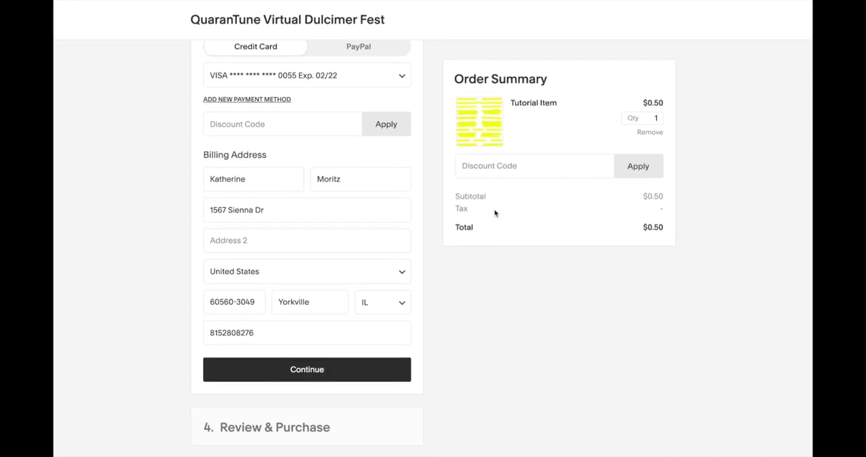
mouse_move(530, 137)
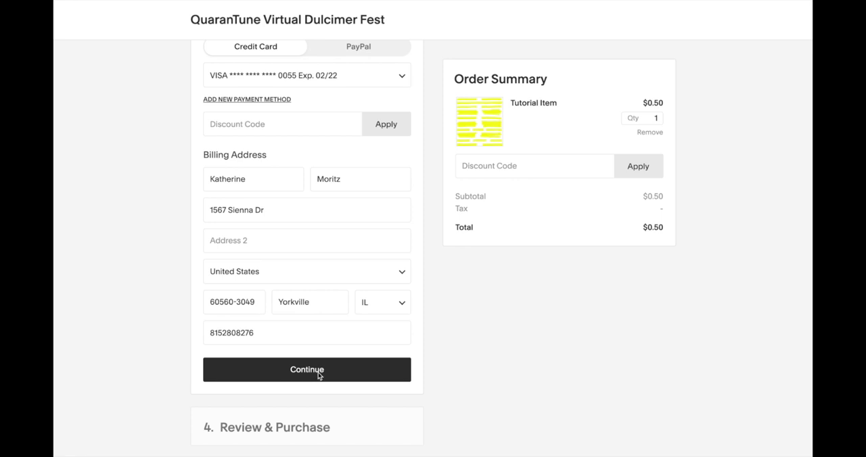
left_click(306, 370)
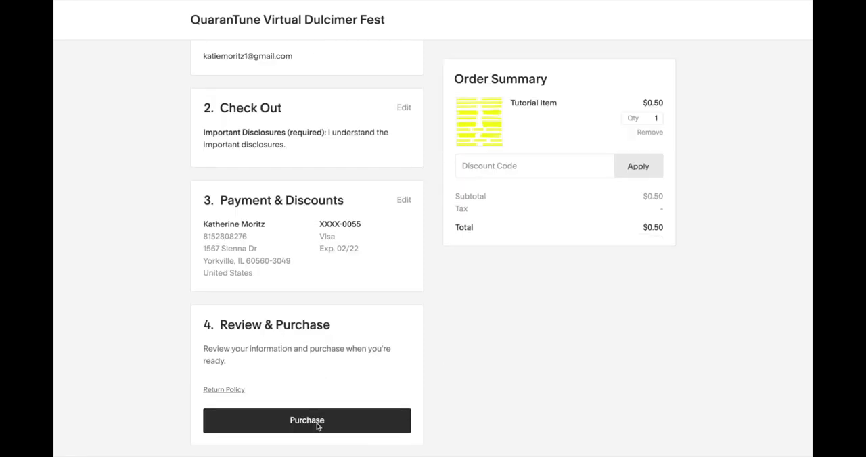
Step: Submit the card purchase, triggering the Tutorial Item out-of-stock error
left_click(306, 421)
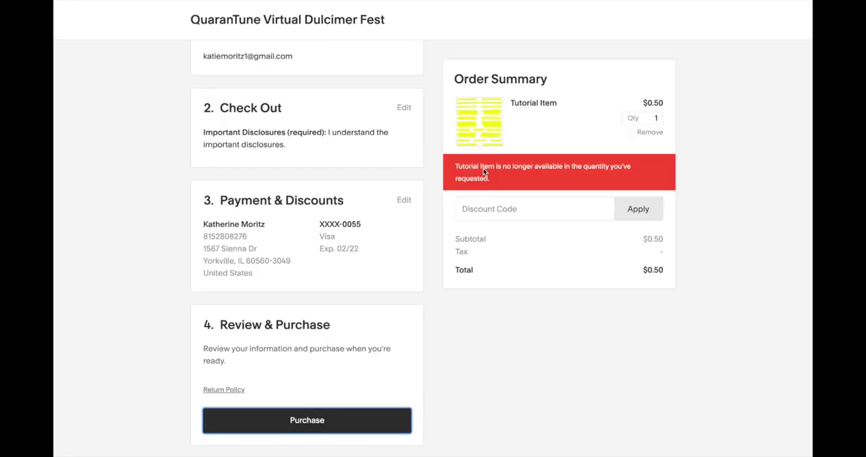
mouse_move(559, 183)
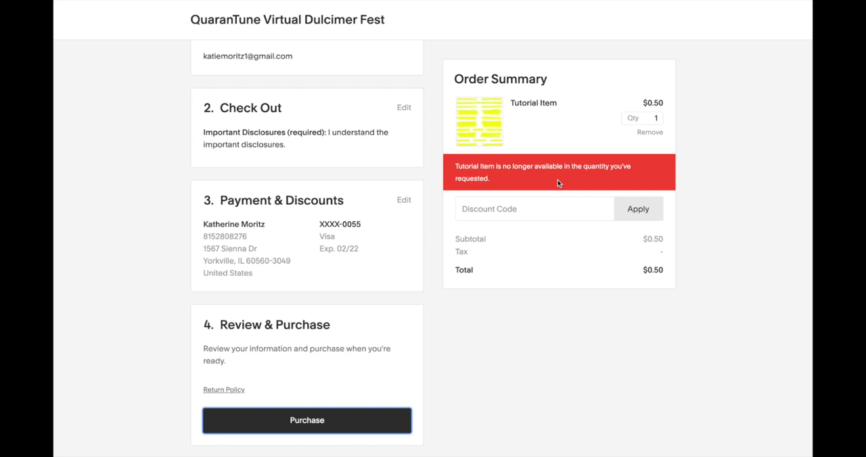
mouse_move(508, 89)
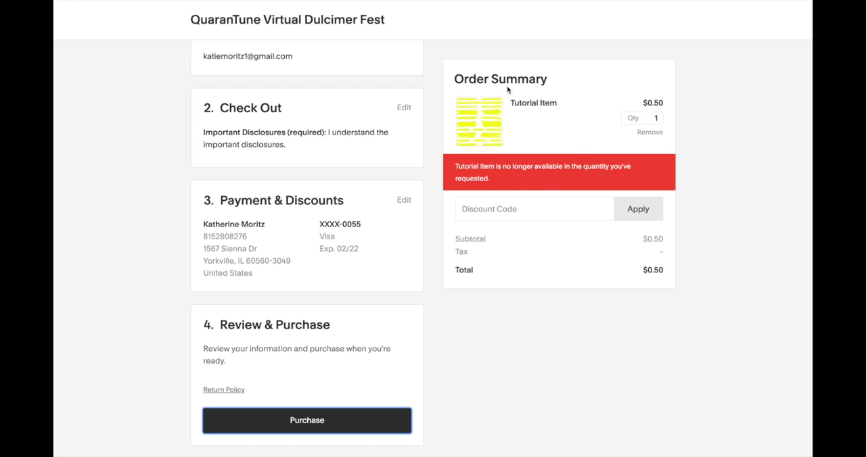
mouse_move(542, 101)
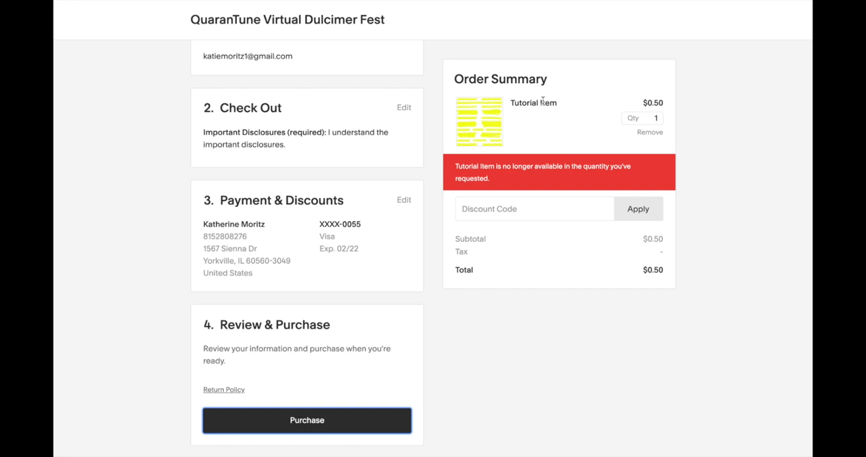
mouse_move(584, 95)
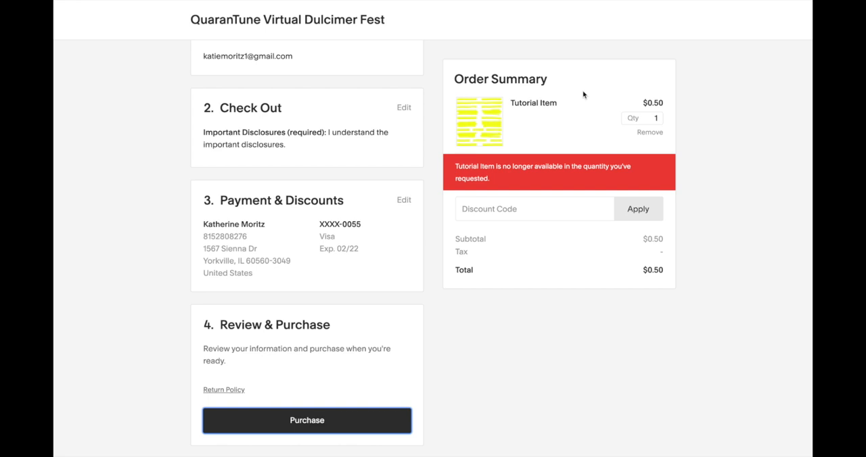
mouse_move(570, 169)
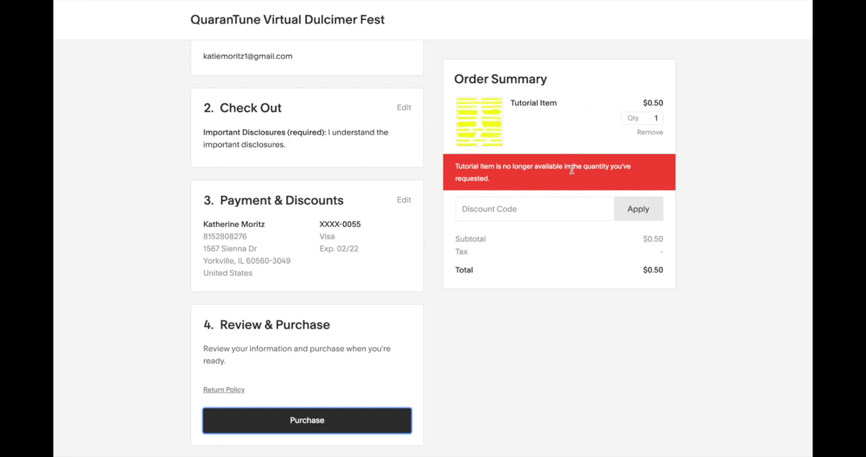
mouse_move(531, 282)
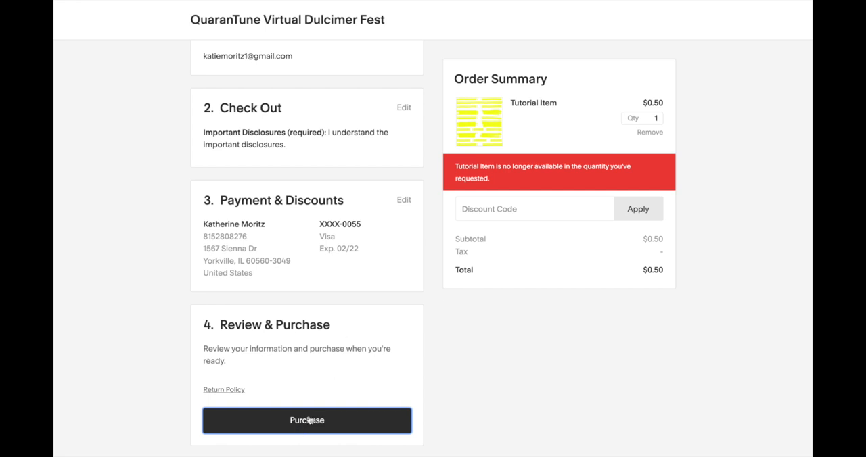
mouse_move(719, 199)
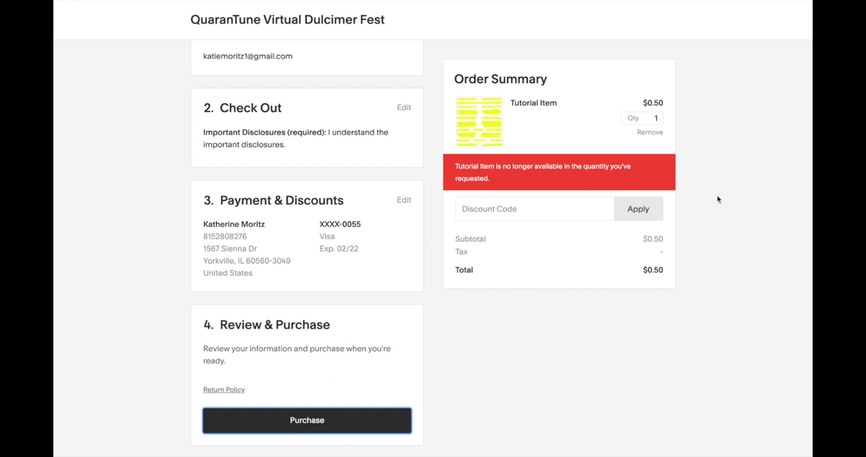
mouse_move(535, 119)
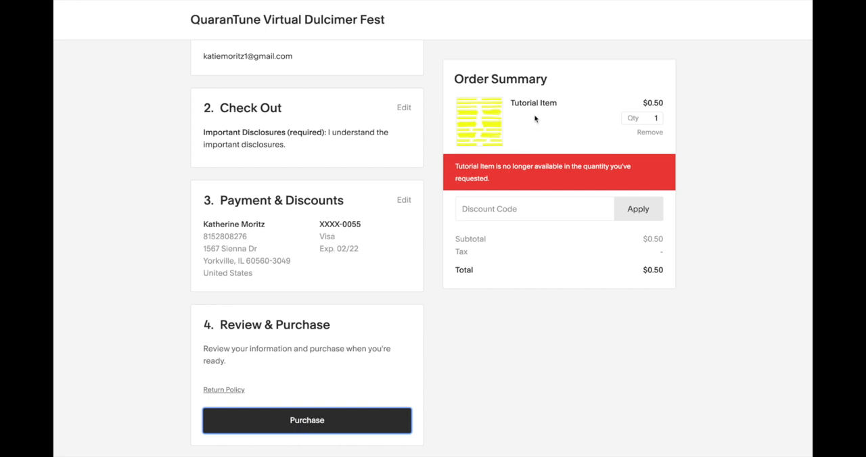
mouse_move(438, 135)
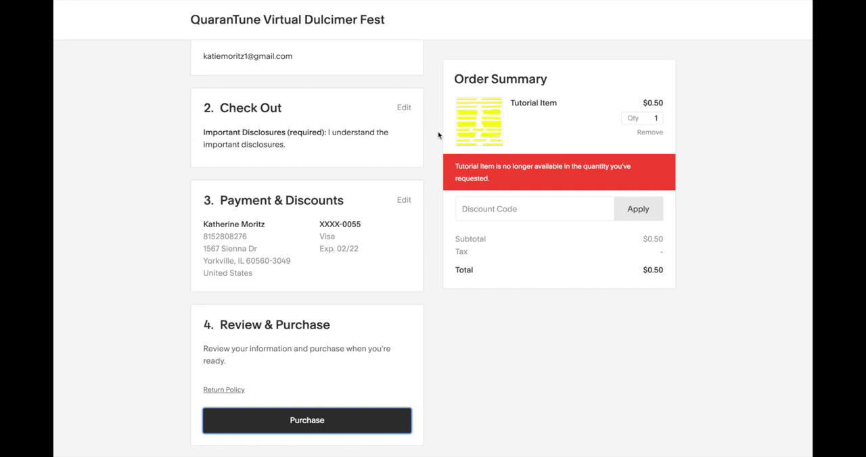
mouse_move(434, 128)
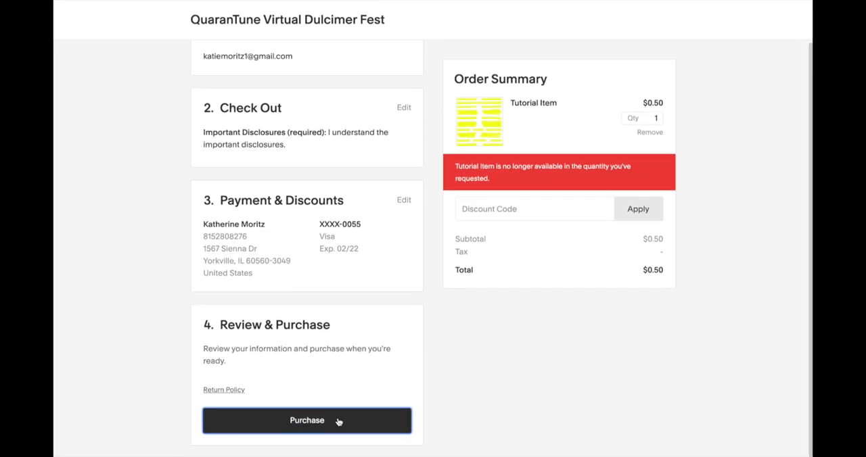
mouse_move(344, 150)
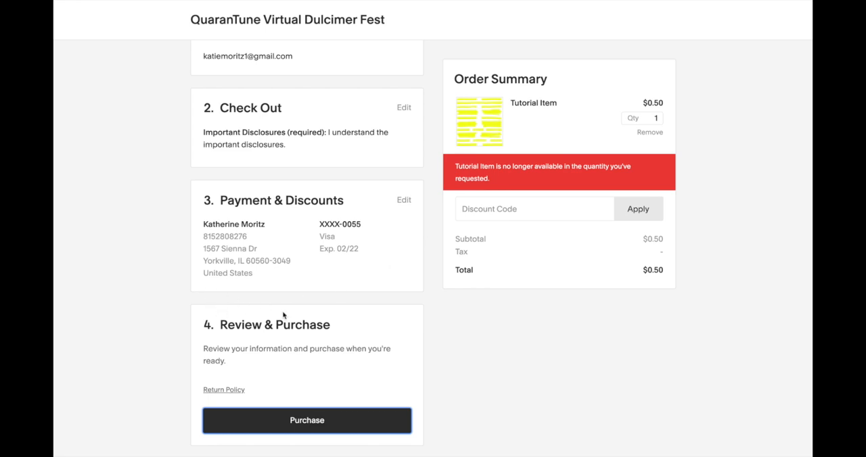
mouse_move(260, 172)
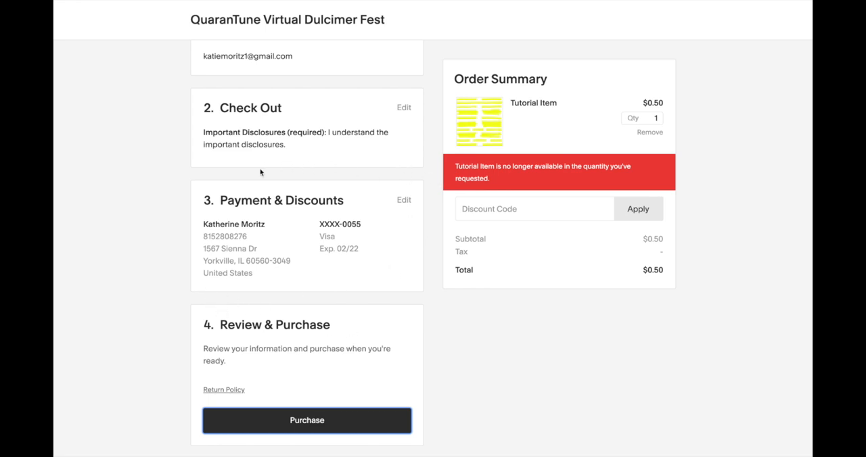
mouse_move(355, 218)
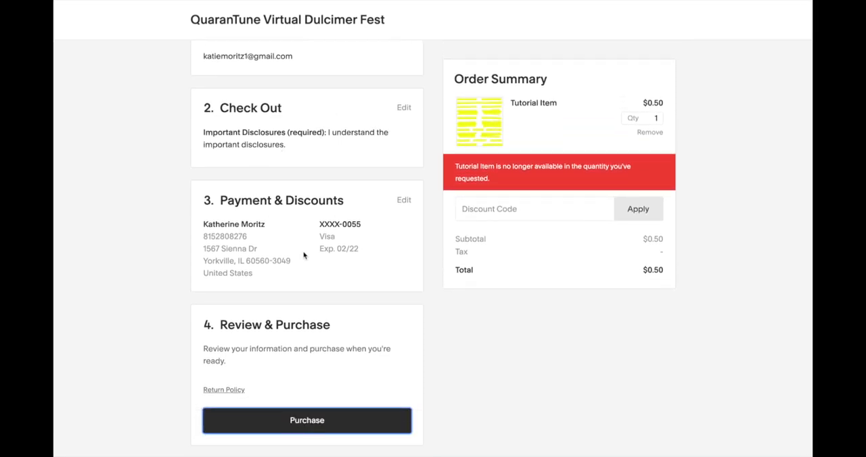
mouse_move(296, 299)
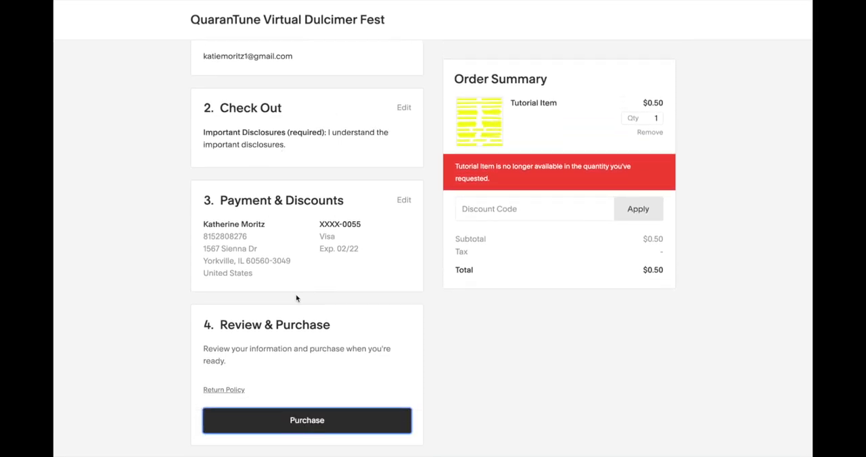